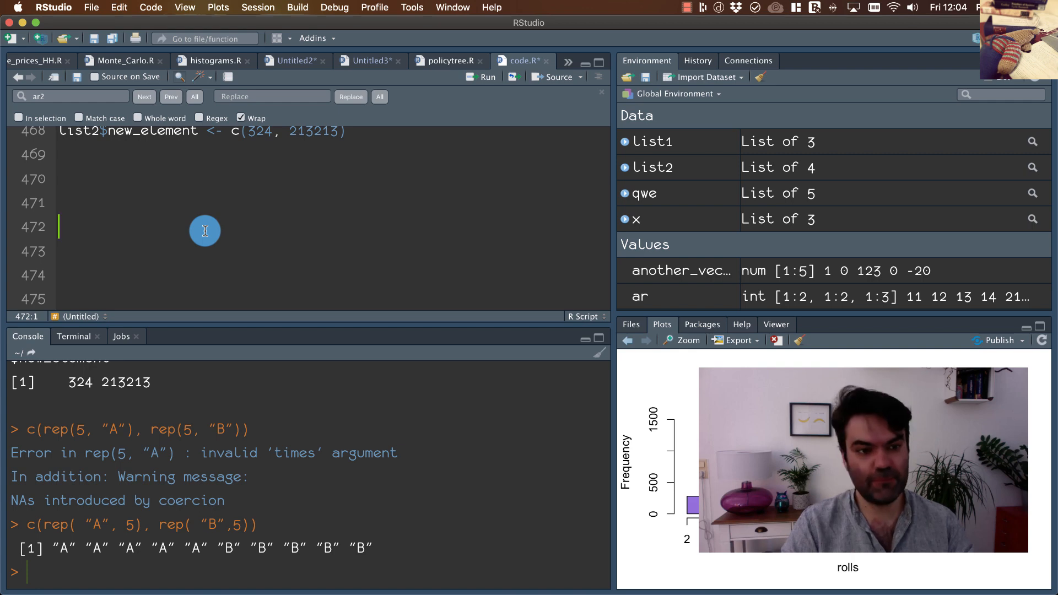
# - Type the '##### DATA FRAMES' section header in the script
pyautogui.write('#')
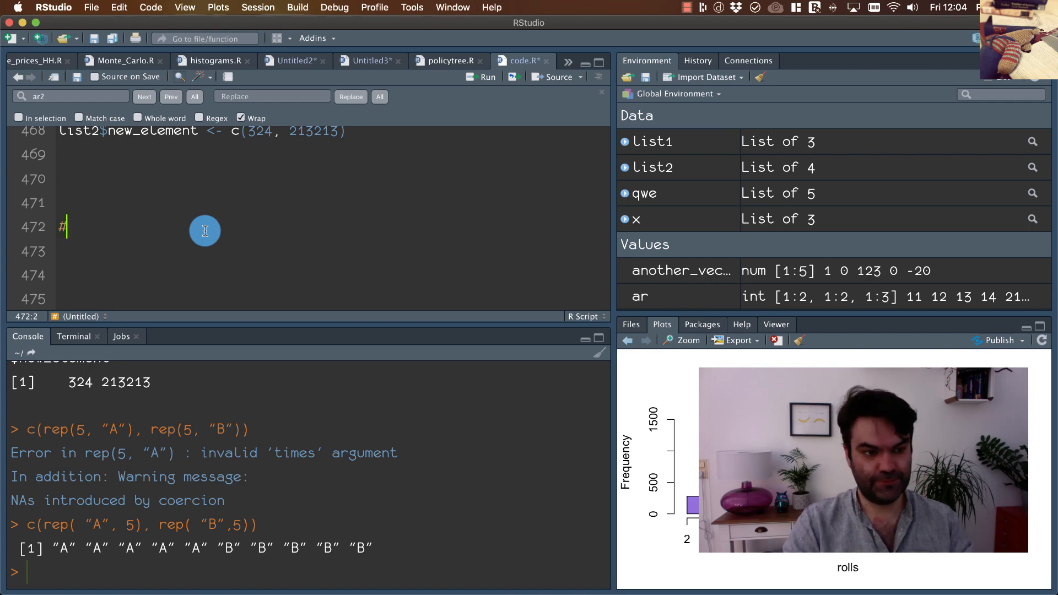
pyautogui.write('#### DATA FR')
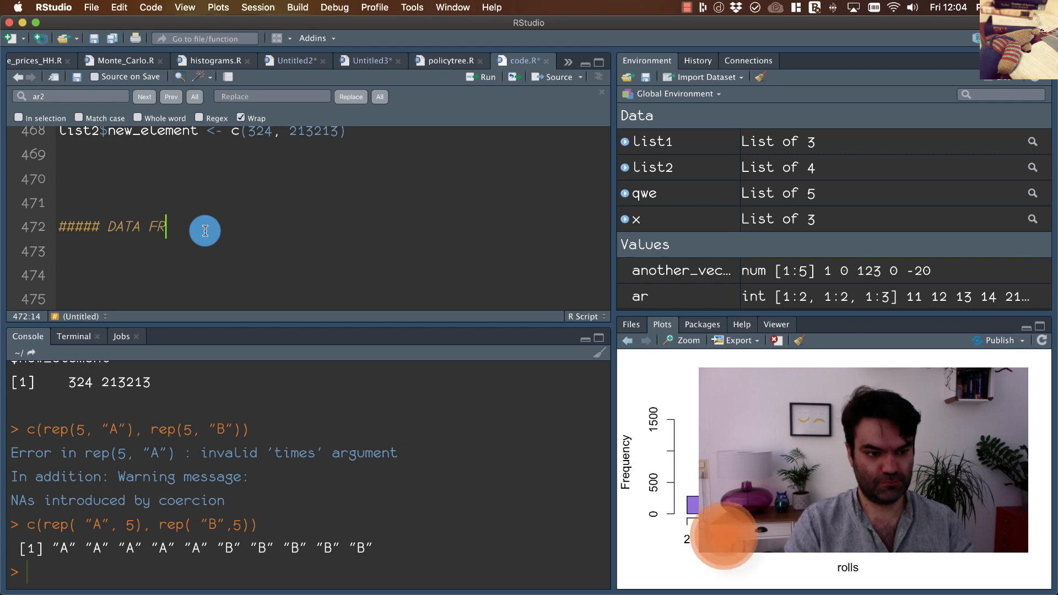
pyautogui.write('AMES')
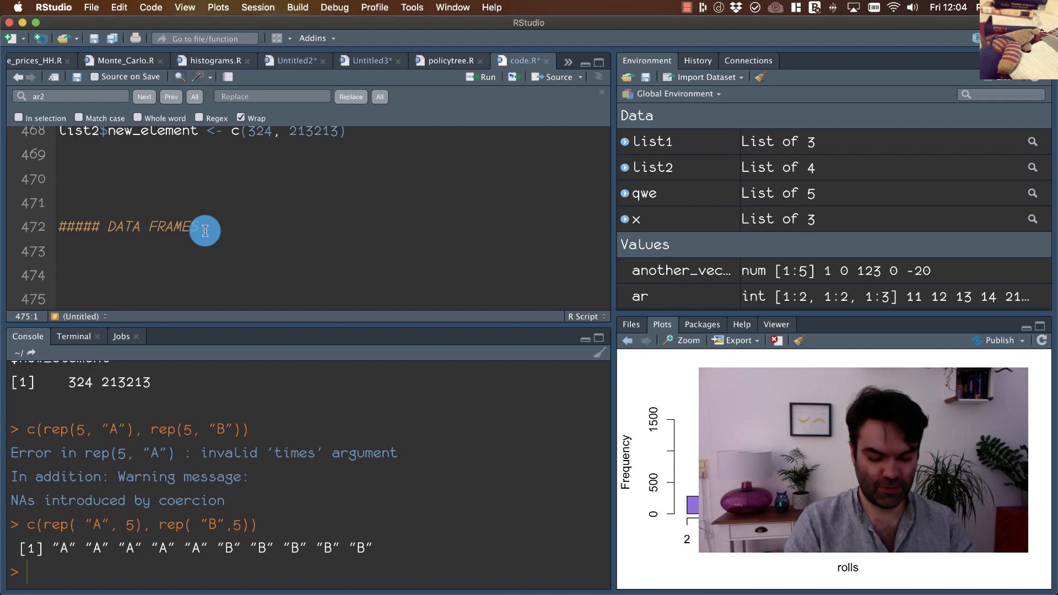
# - Begin the line df <- data.frame(x=1:10, y= ) with y left empty
pyautogui.write('df <-')
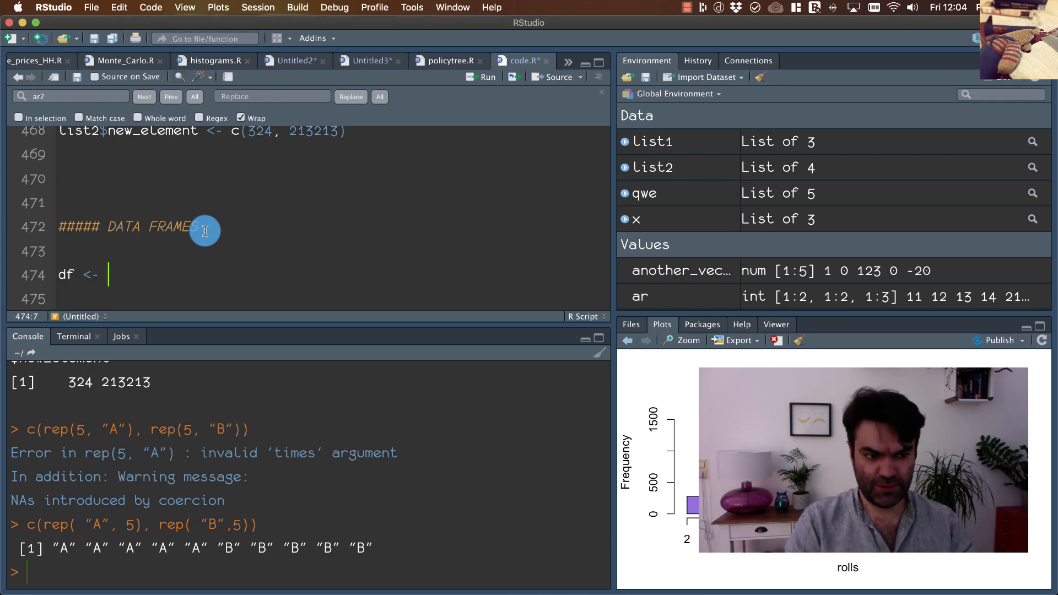
pyautogui.write('data.frame()')
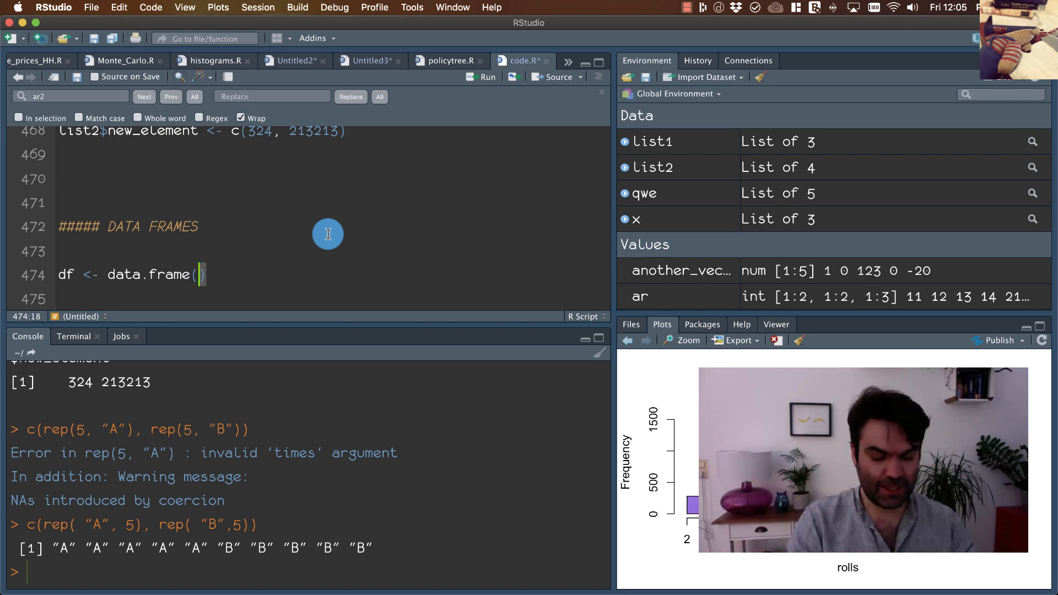
pyautogui.write('x=1:10')
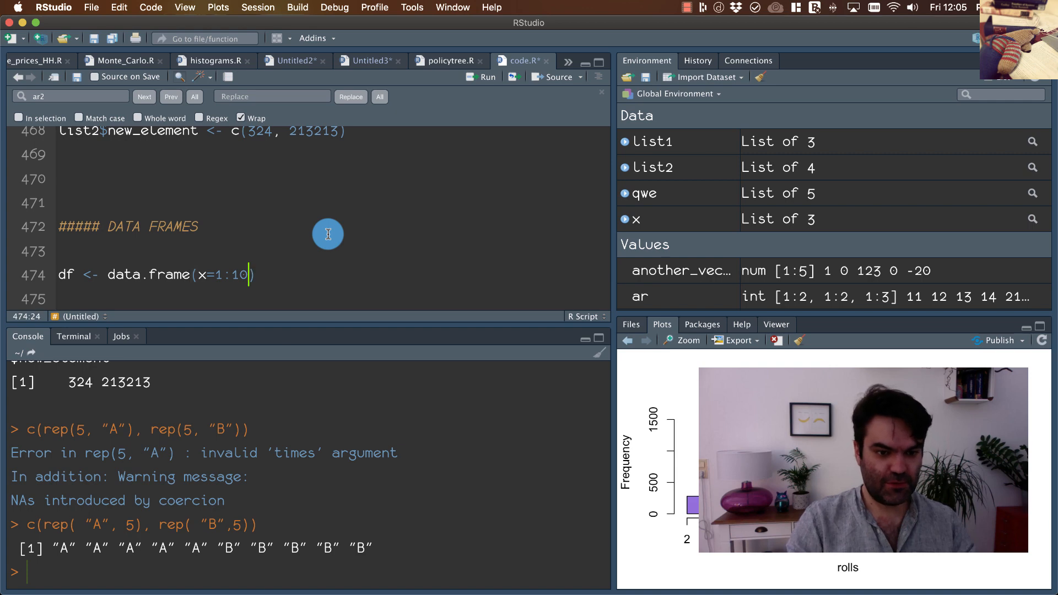
pyautogui.write(',')
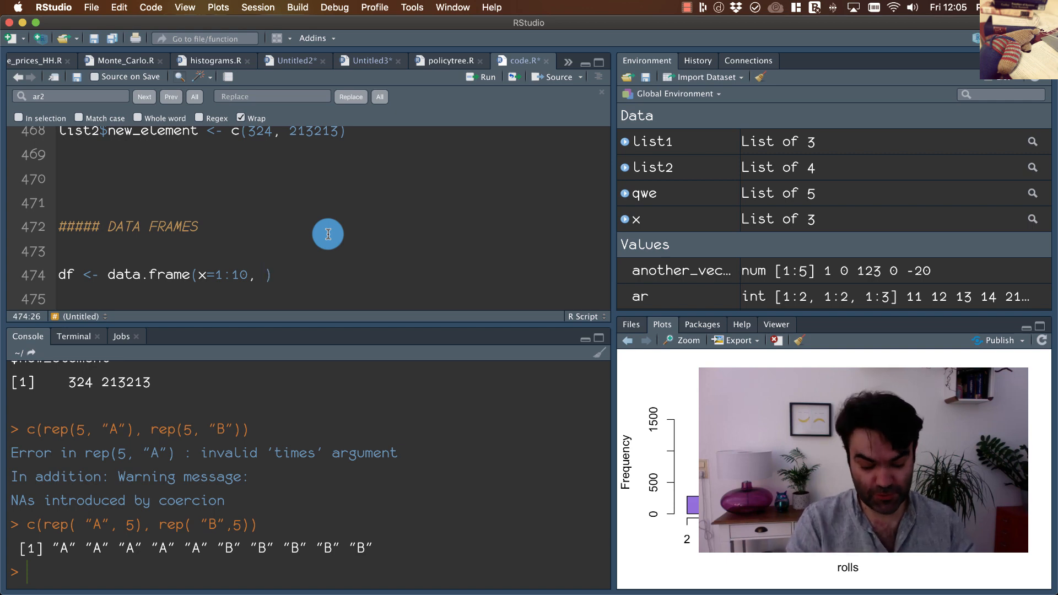
pyautogui.write('y=')
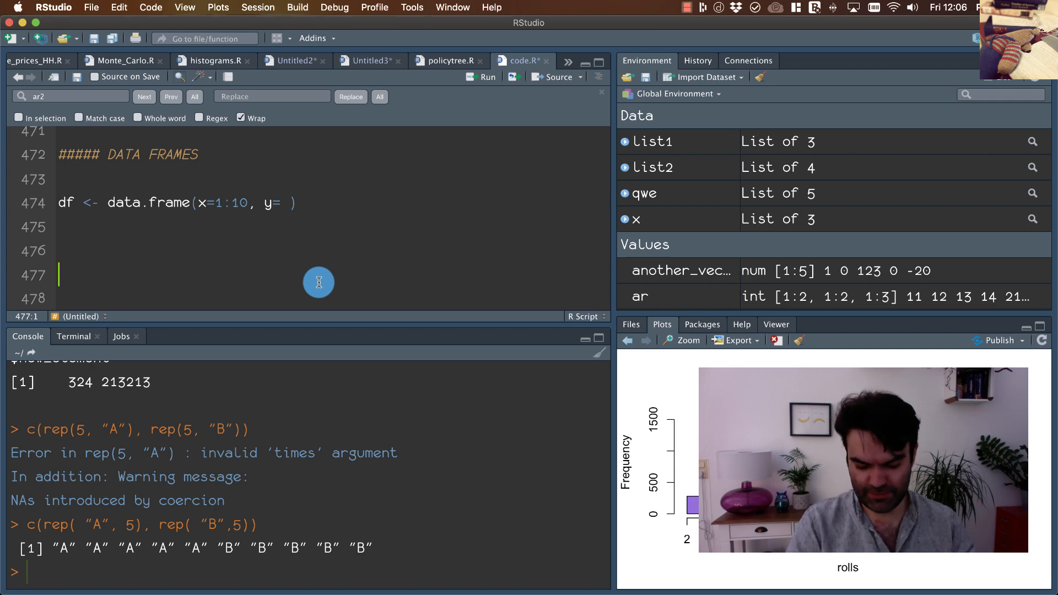
# - Test rep("A", 5) and set y=c(rep("A", 5), rep("B", 5)) in data.frame
pyautogui.write('rep(')
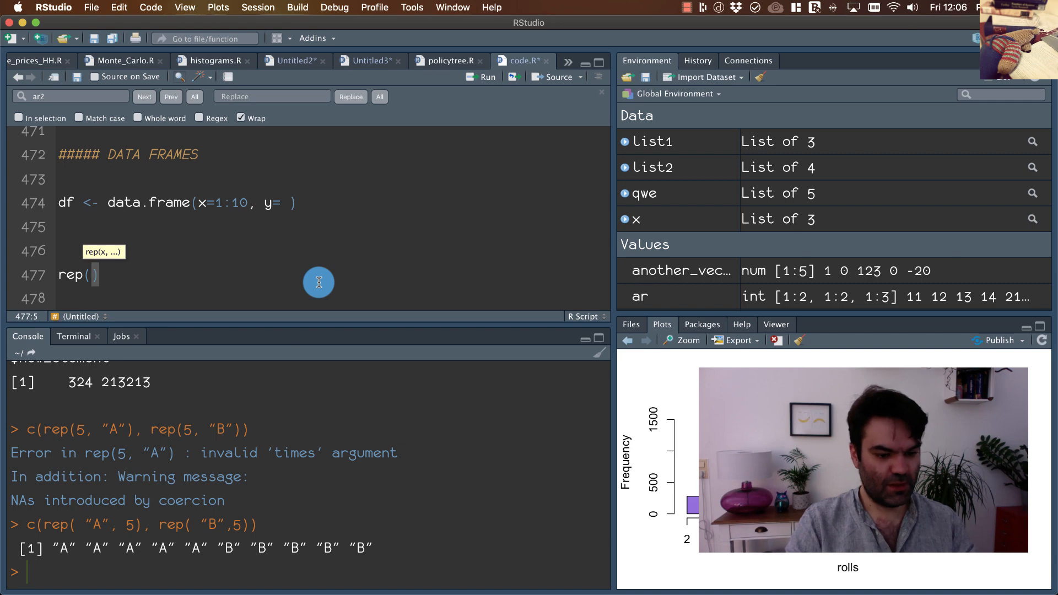
pyautogui.write('"a"')
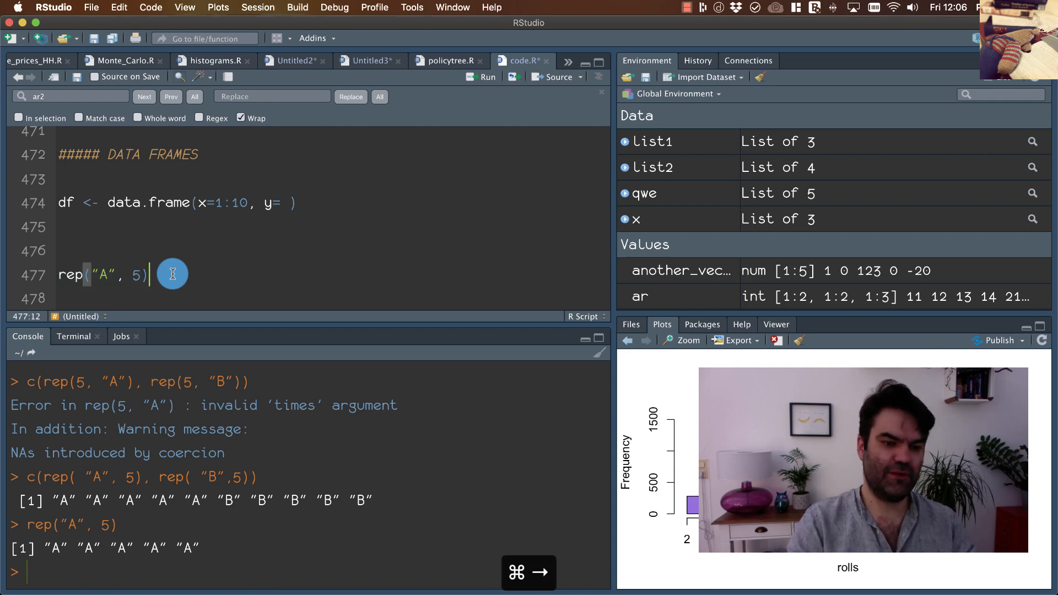
pyautogui.write(', rep("A", 5)')
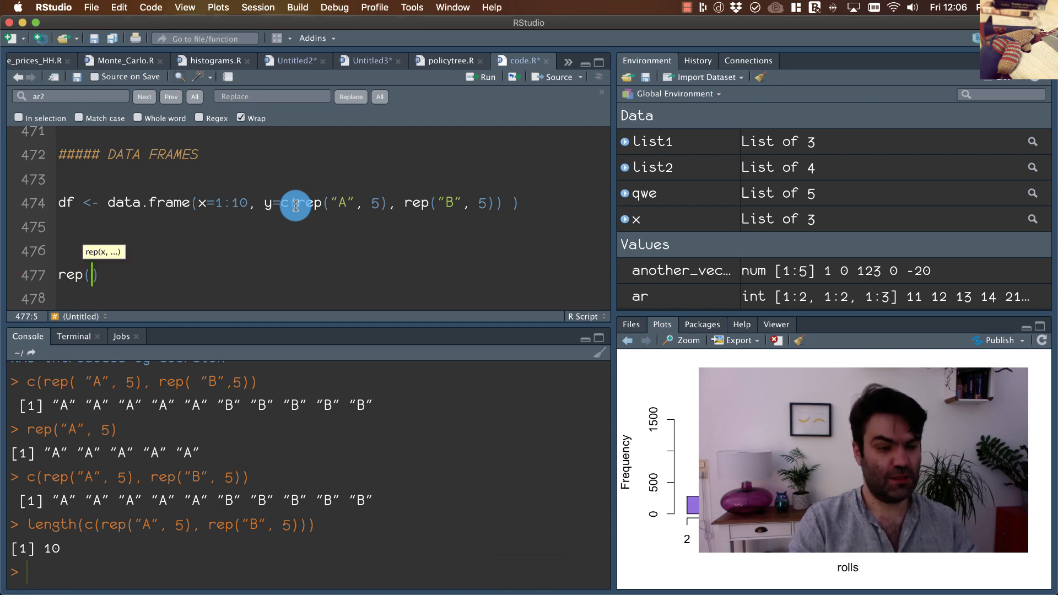
# - Confirm rep(c(TRUE, FALSE), 5) has length 10, then add a trailing comma in data.frame()
pyautogui.write('c(')
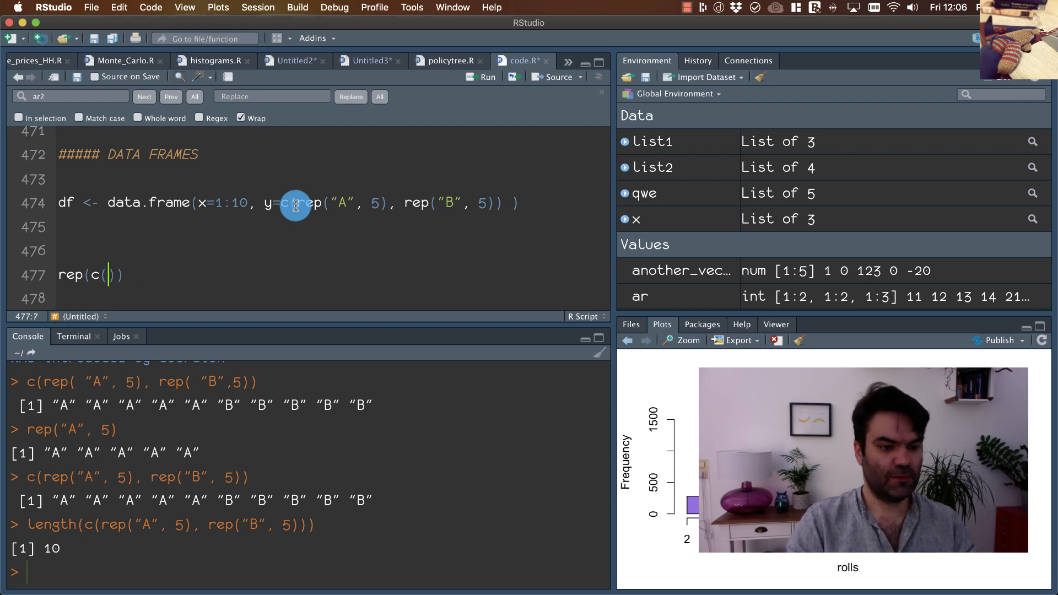
pyautogui.write('TRUE')
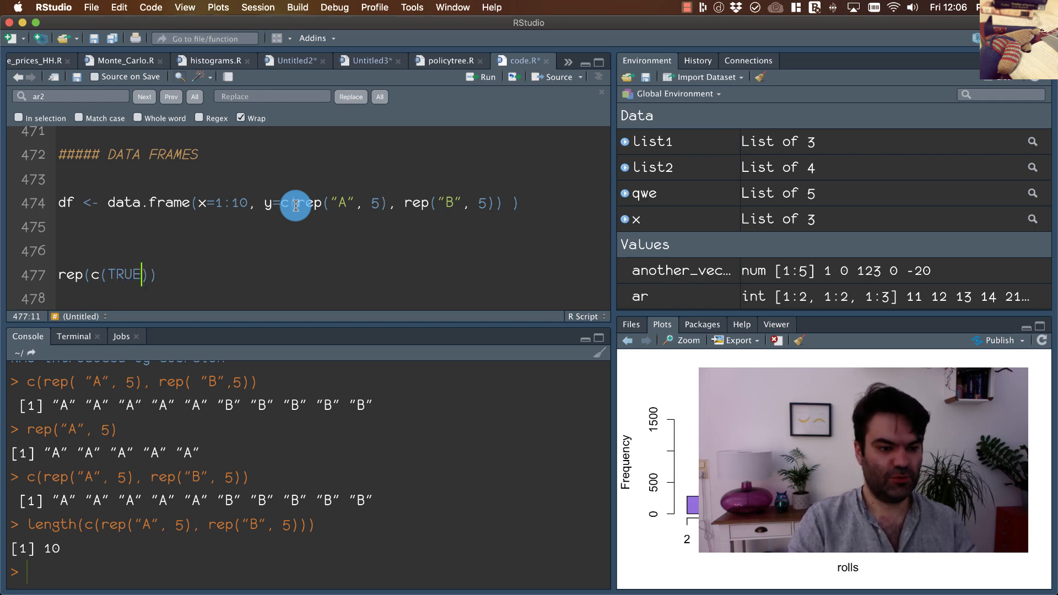
pyautogui.write(', FALSE,')
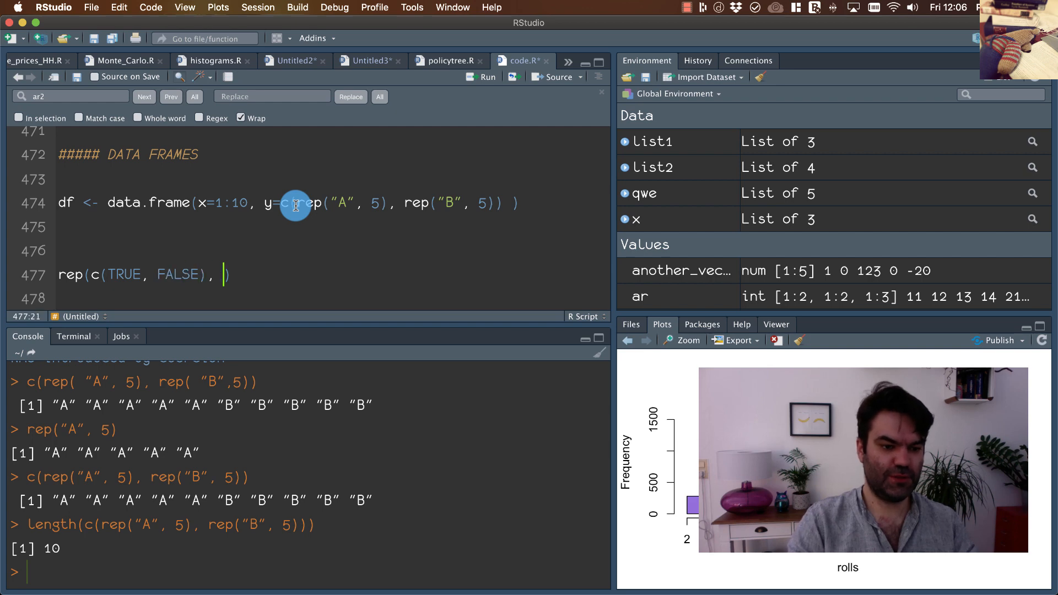
pyautogui.write('5')
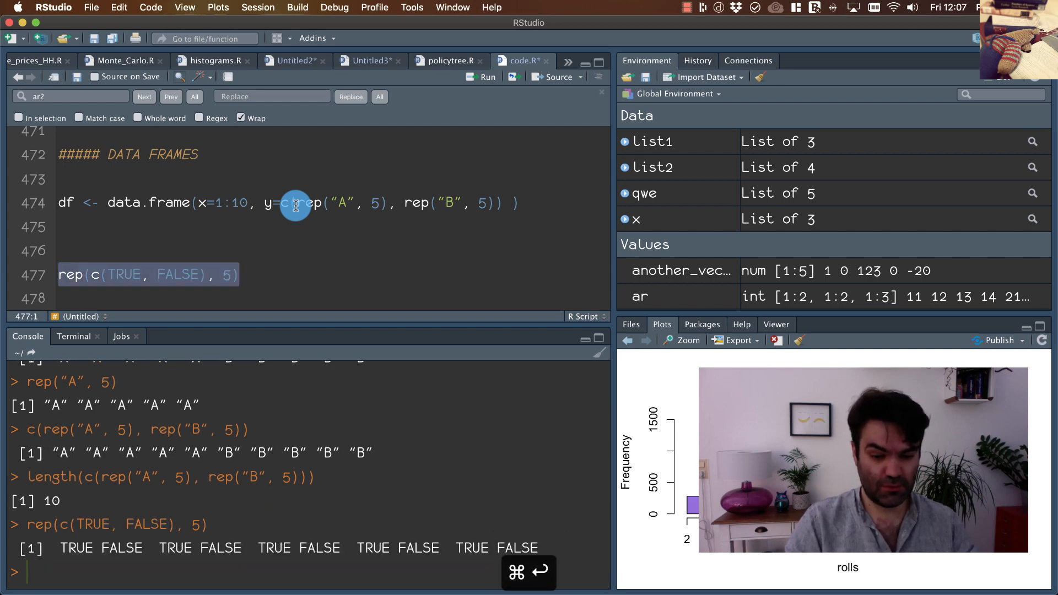
pyautogui.write('Length(')
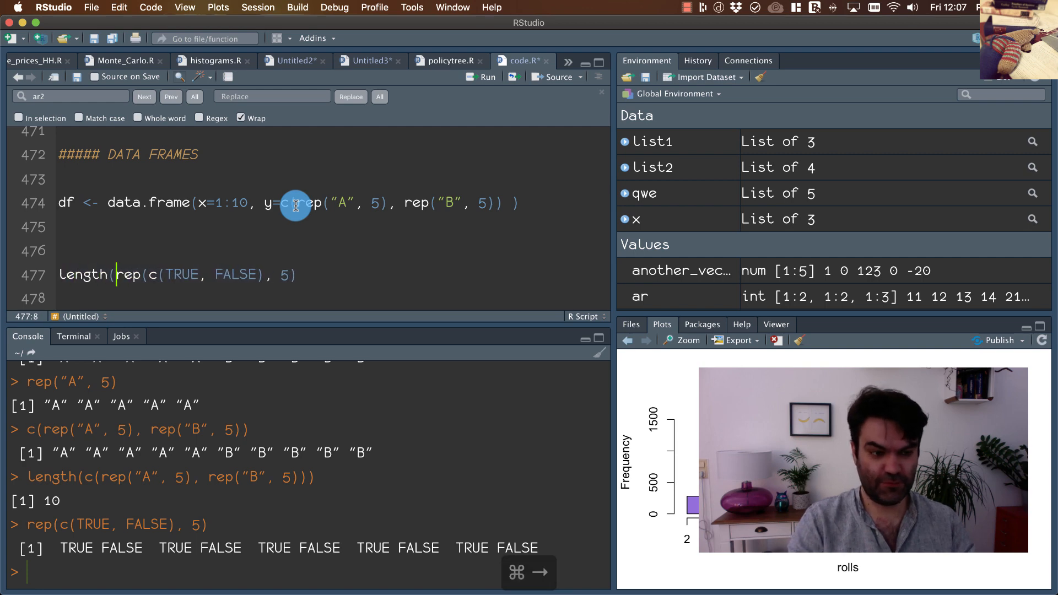
pyautogui.press('cmd+enter')
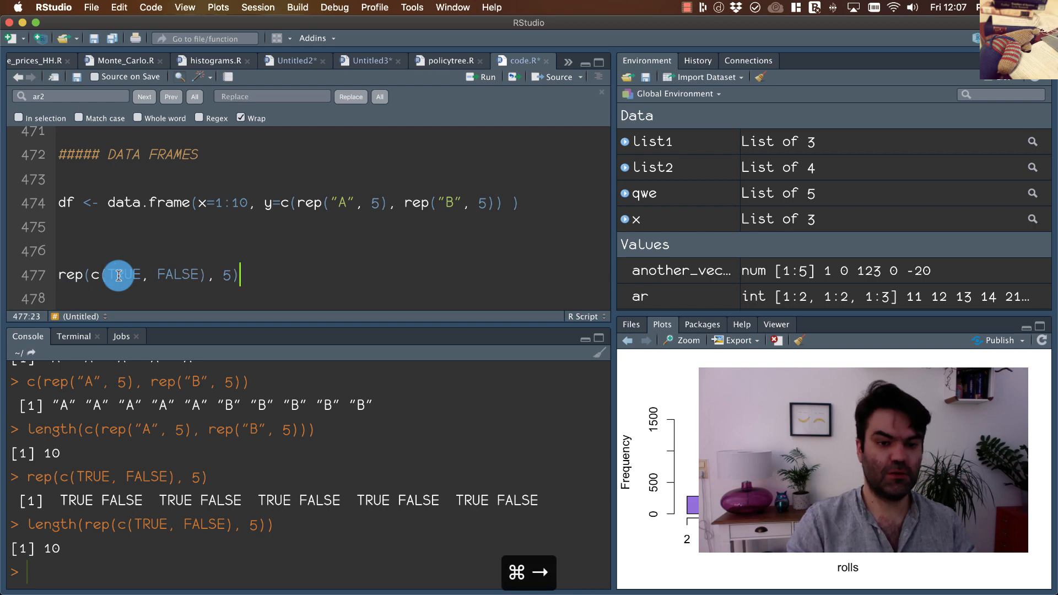
pyautogui.write(')')
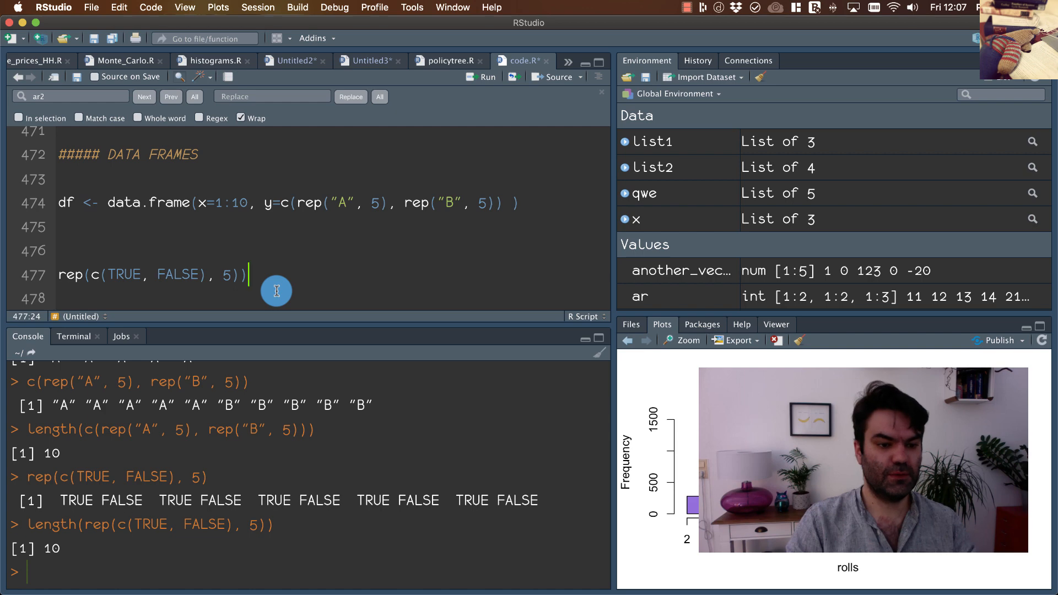
pyautogui.press('shift+cmd+left')
pyautogui.write(',')
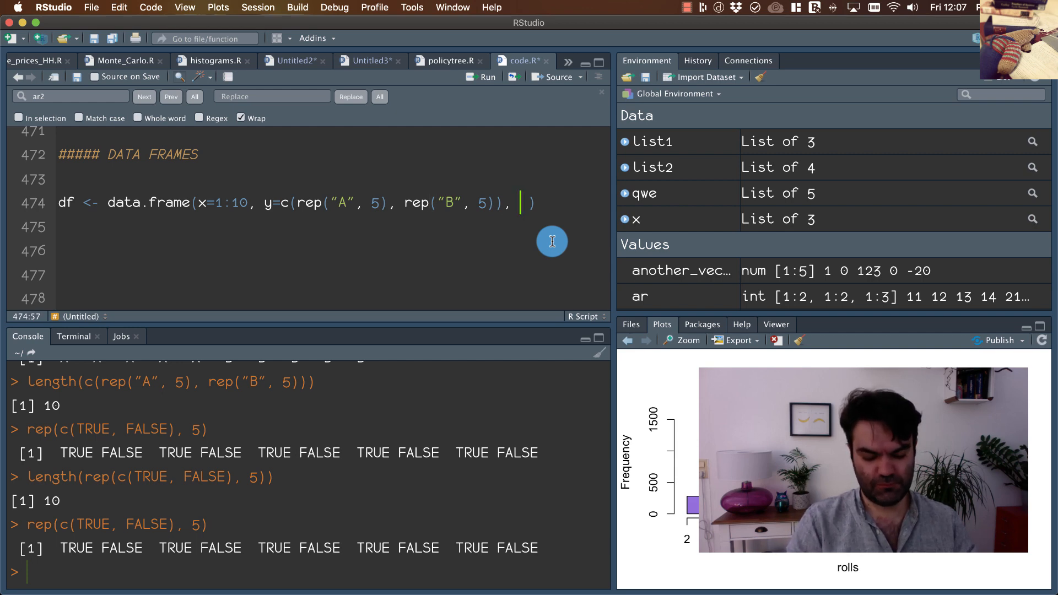
# - Add var3=rep(c(TRUE, FALSE), 5) to df, then print df and df$x
pyautogui.write('var3')
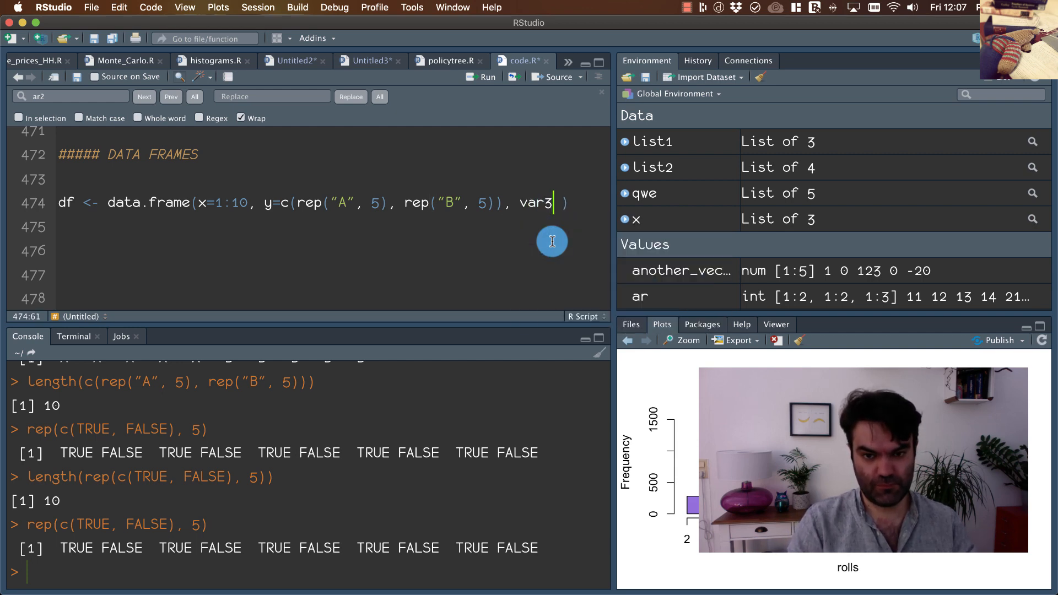
pyautogui.write('=rep(c(TRUE, FALSE), 5) )')
pyautogui.write('df')
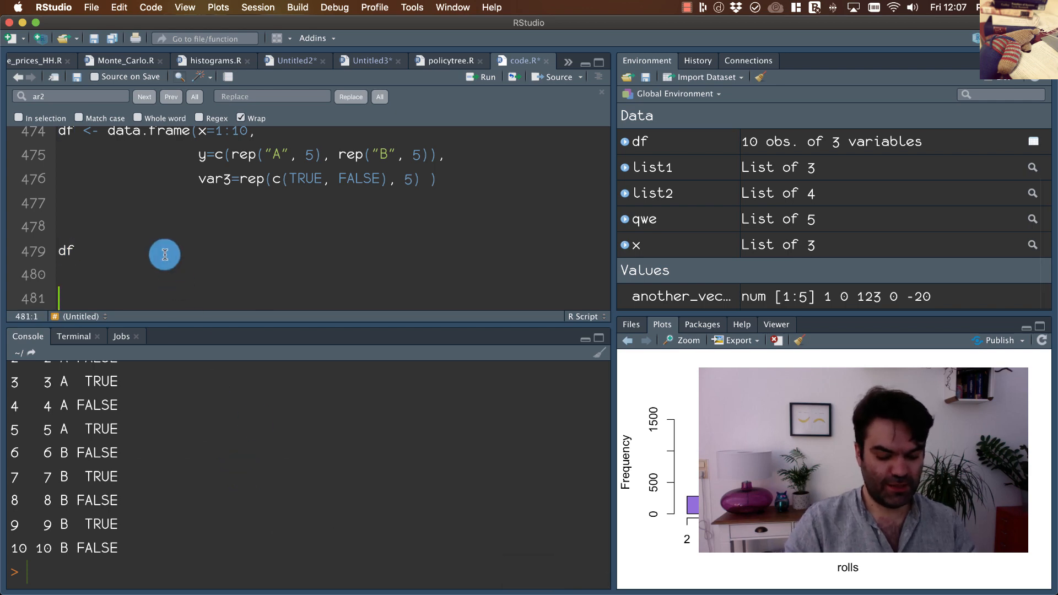
pyautogui.write('$x')
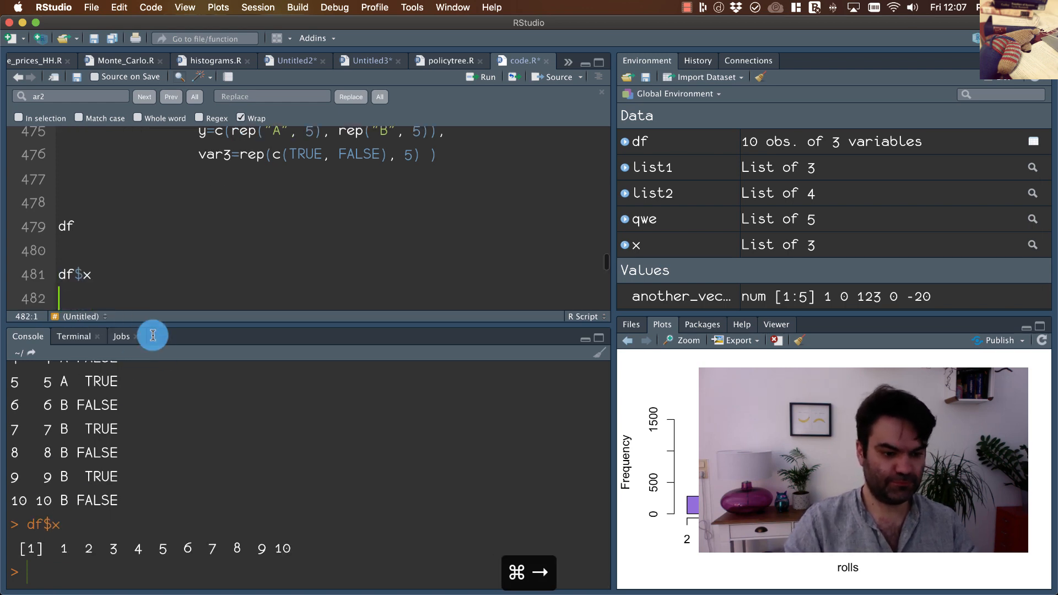
# - Print df$y as an A/B factor and paste a data.frame copy on line 484
pyautogui.write('df$y')
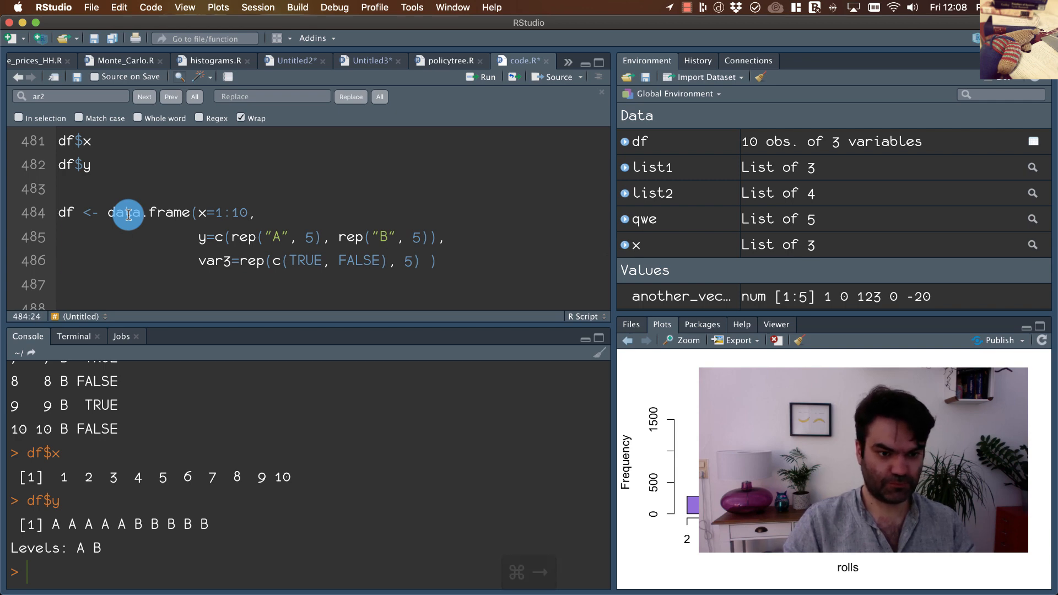
# - Run a df2 copy with x=1:11, triggering the 'differing number of rows: 11, 10' error
pyautogui.press('Backspace')
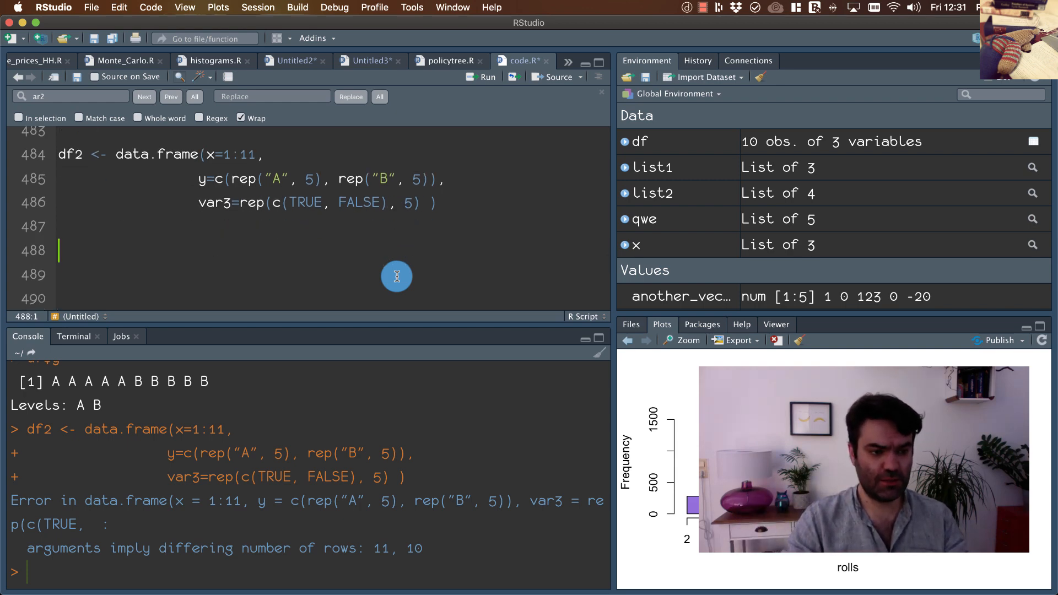
# - Add a ###### separator on line 488 below the df2 code
pyautogui.write('######')
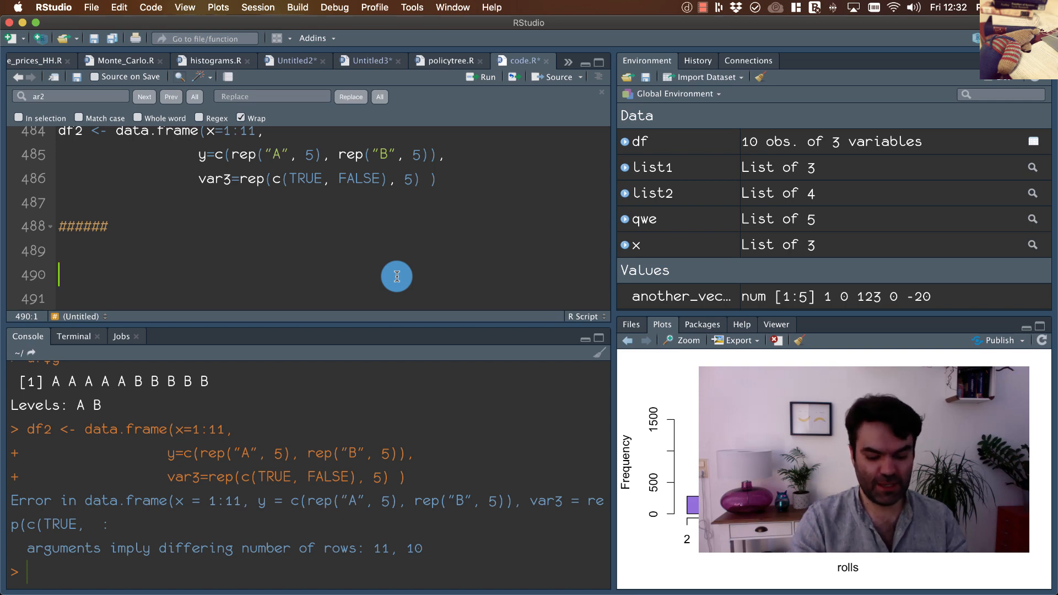
# - Write read.csv(file="") below the ###### separator
pyautogui.write('read.')
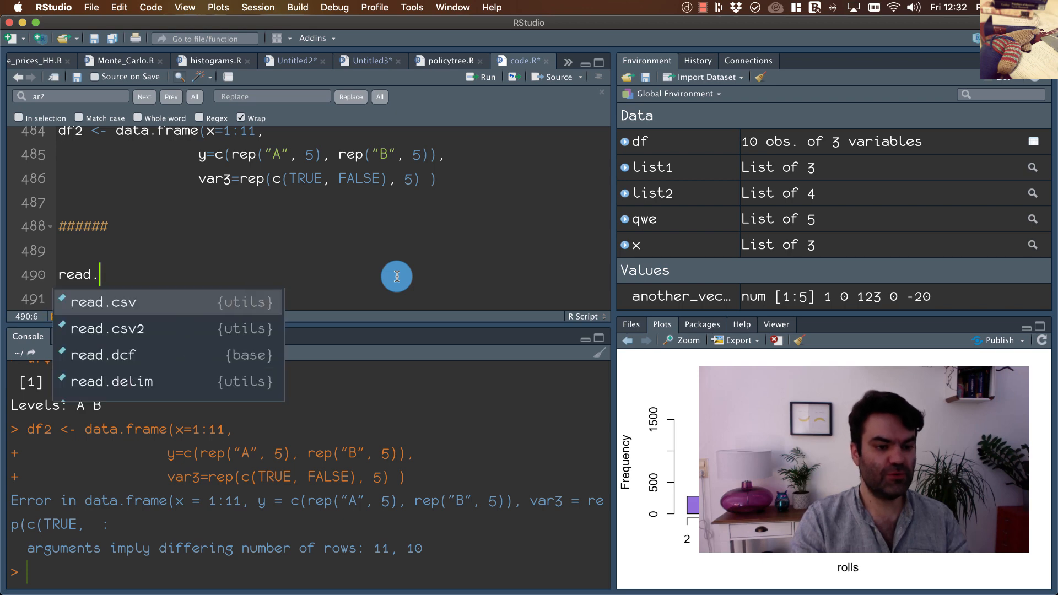
pyautogui.write('csv(')
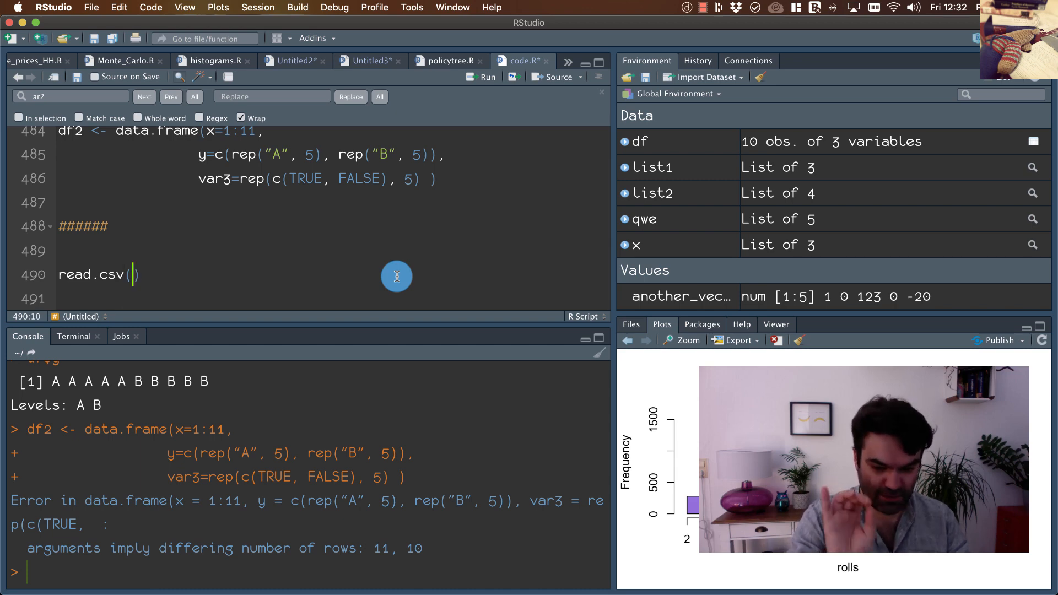
pyautogui.write('file')
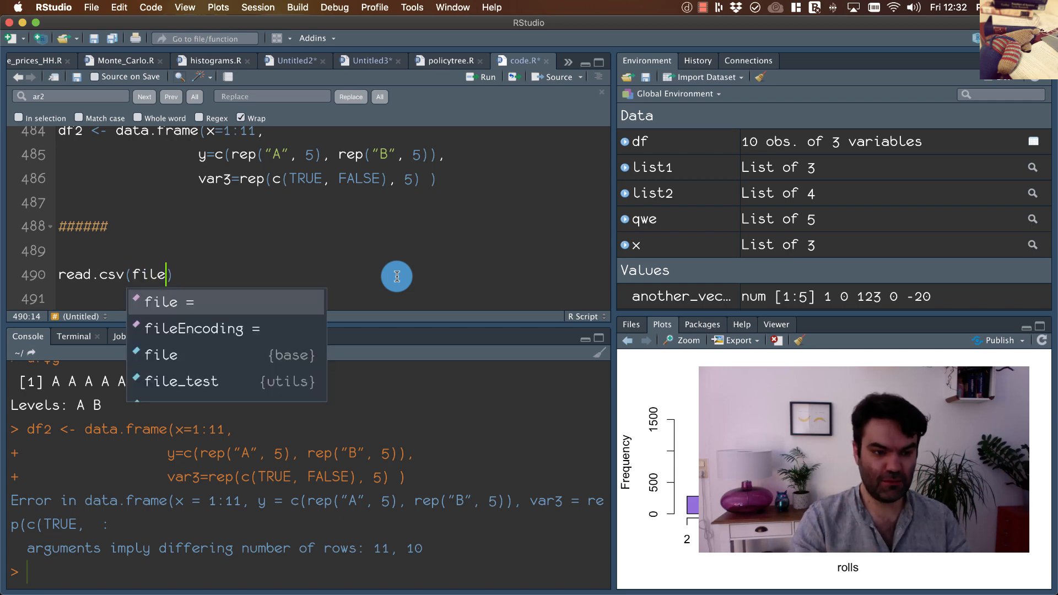
pyautogui.click(162, 301)
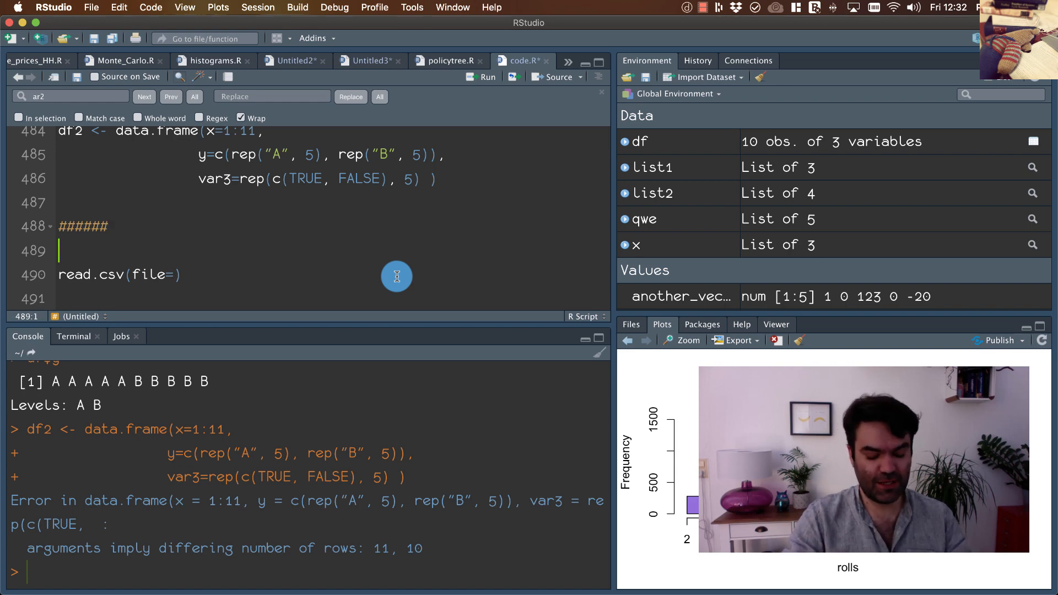
pyautogui.write('set')
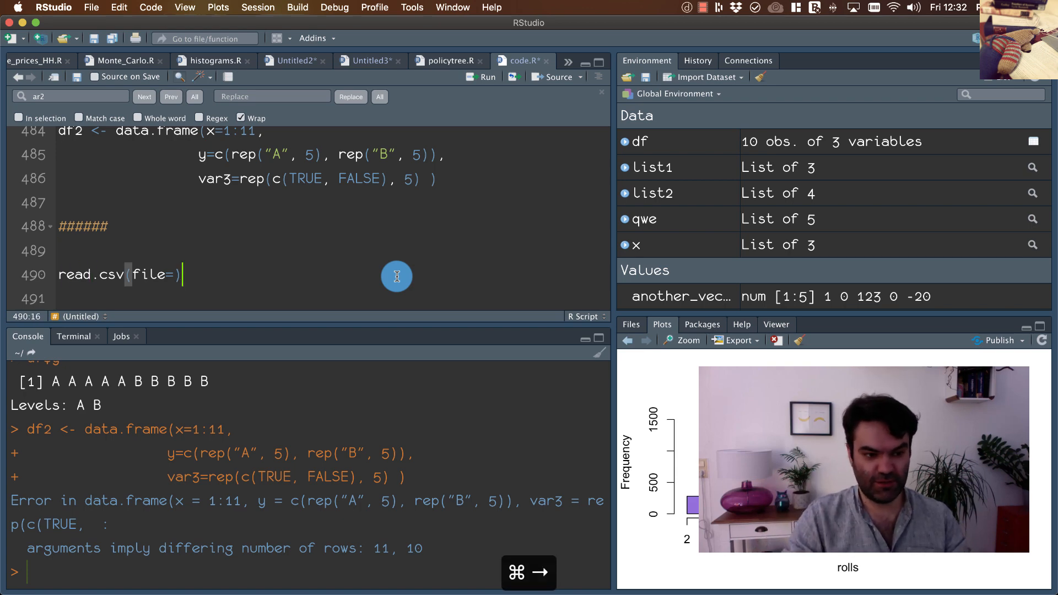
pyautogui.write('""')
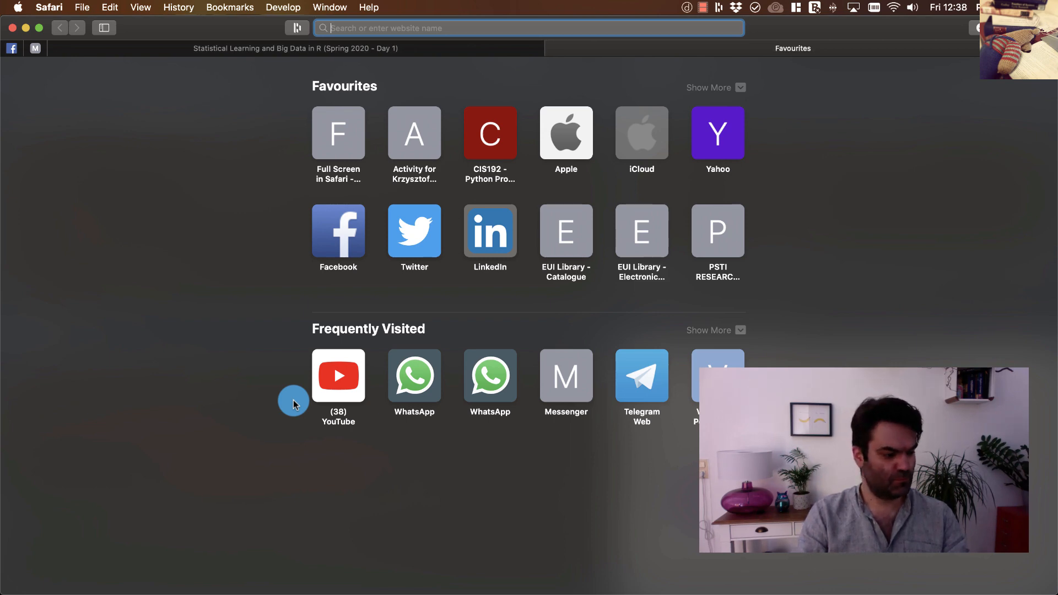
# - Go to the bit.ly short link for the card deck data in a new Safari tab
pyautogui.write('bit.ly')
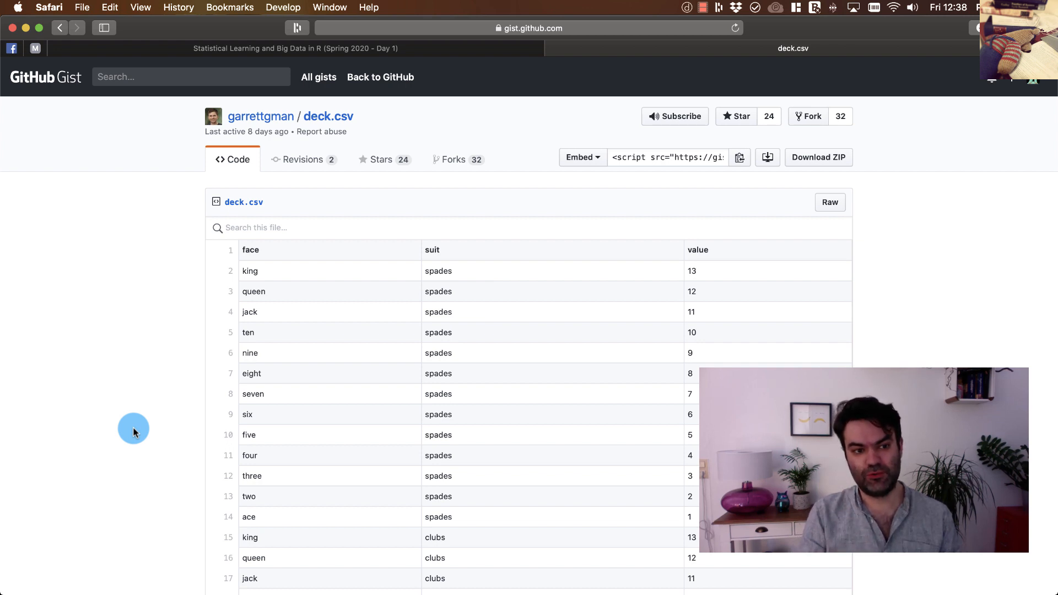
pyautogui.moveTo(64, 113)
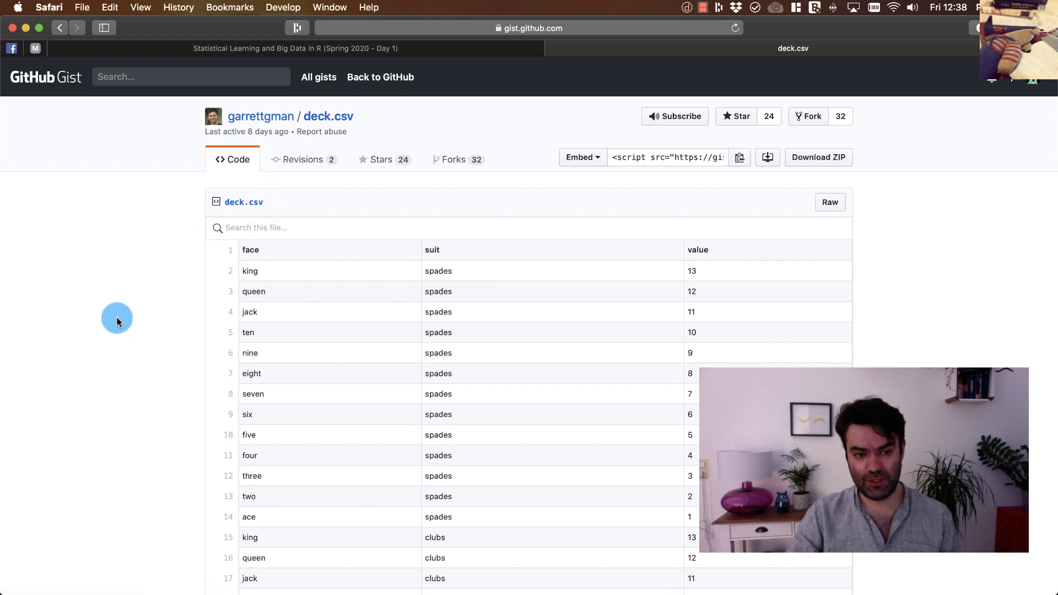
pyautogui.moveTo(105, 341)
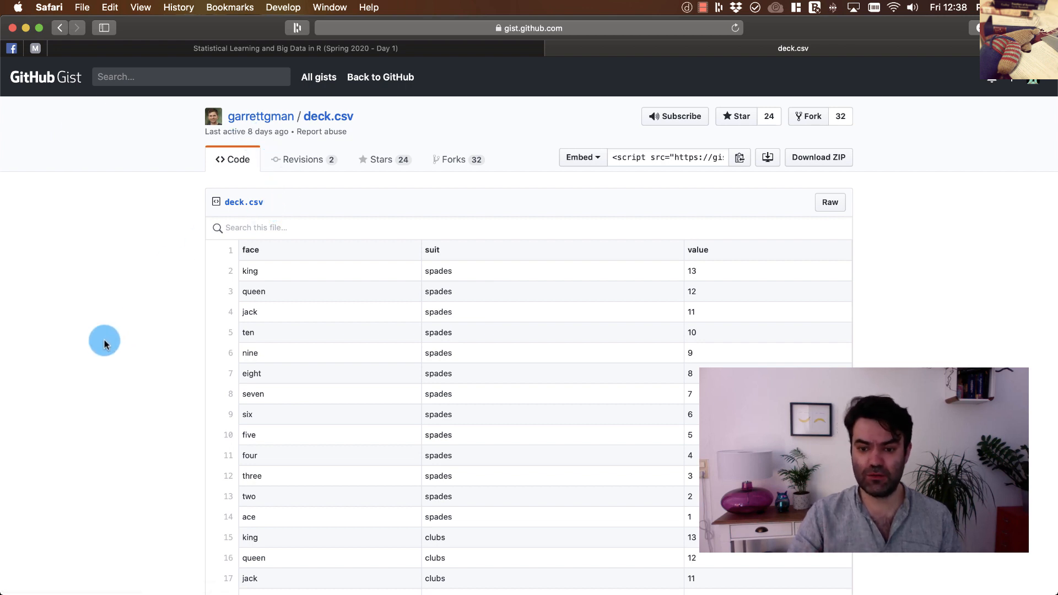
# - Scroll the deck.csv table preview from spades into clubs
pyautogui.scroll(-3)
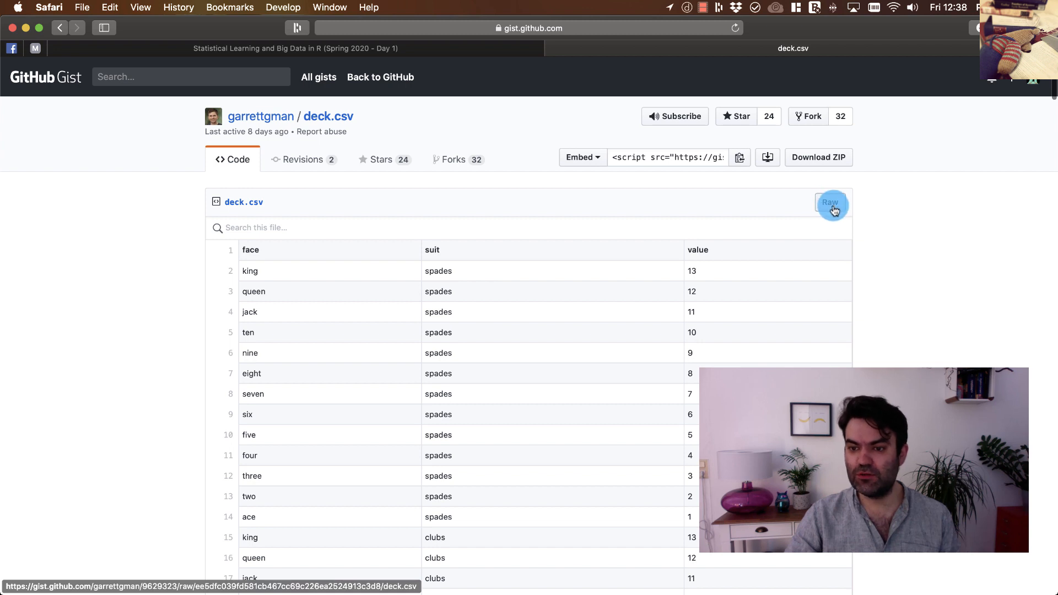
# - Open the raw deck.csv text and highlight its face, suit and value headers
pyautogui.click(831, 204)
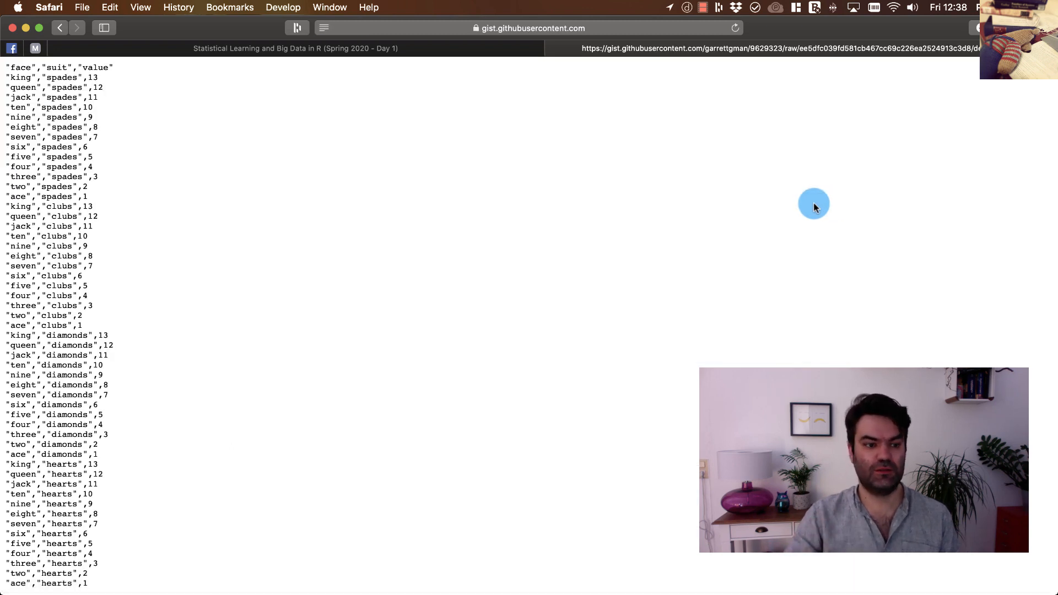
pyautogui.doubleClick(78, 101)
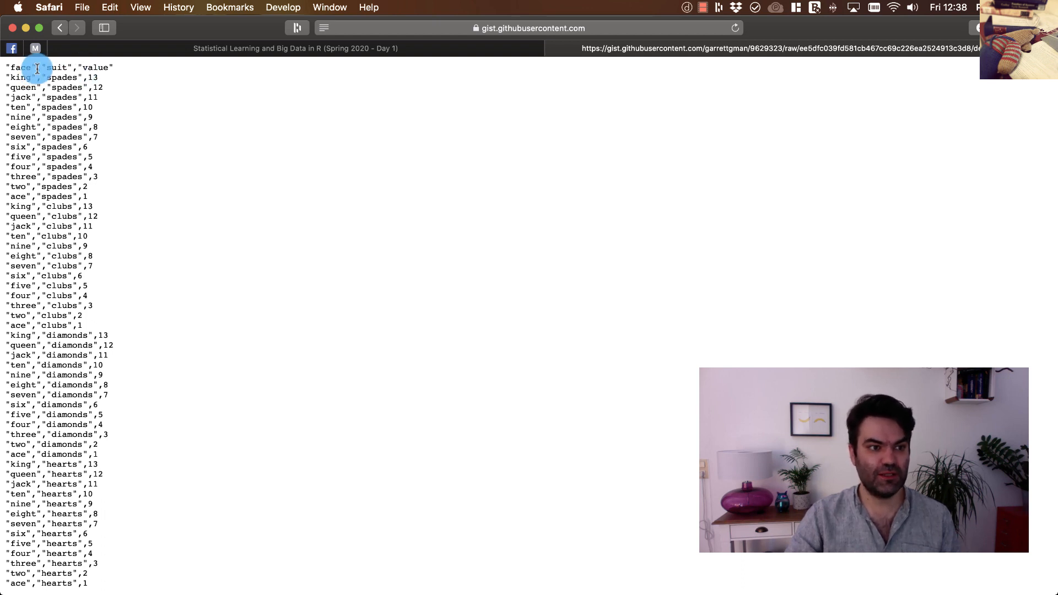
pyautogui.doubleClick(58, 67)
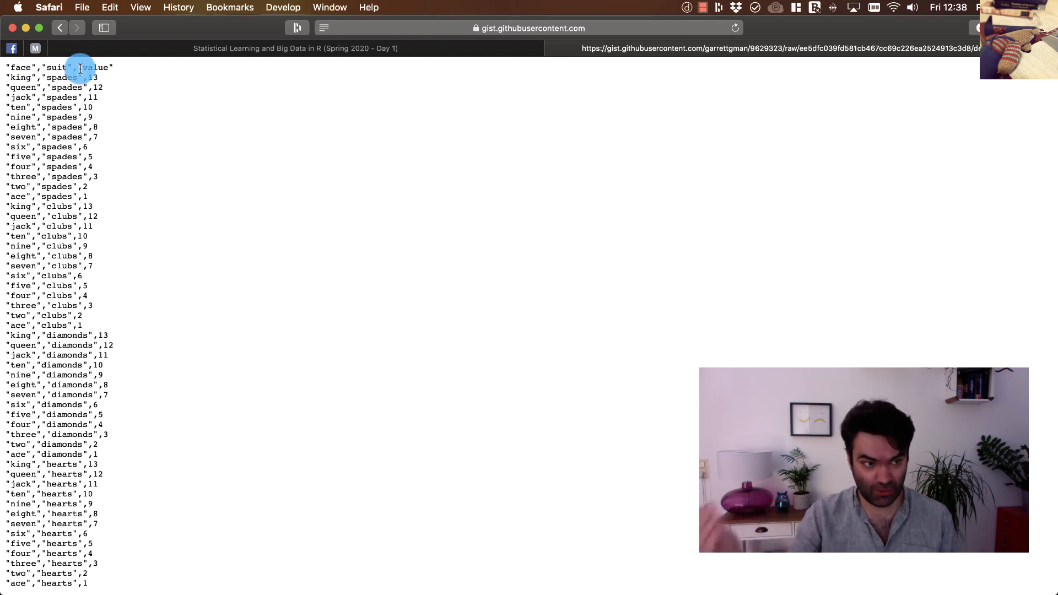
pyautogui.doubleClick(64, 77)
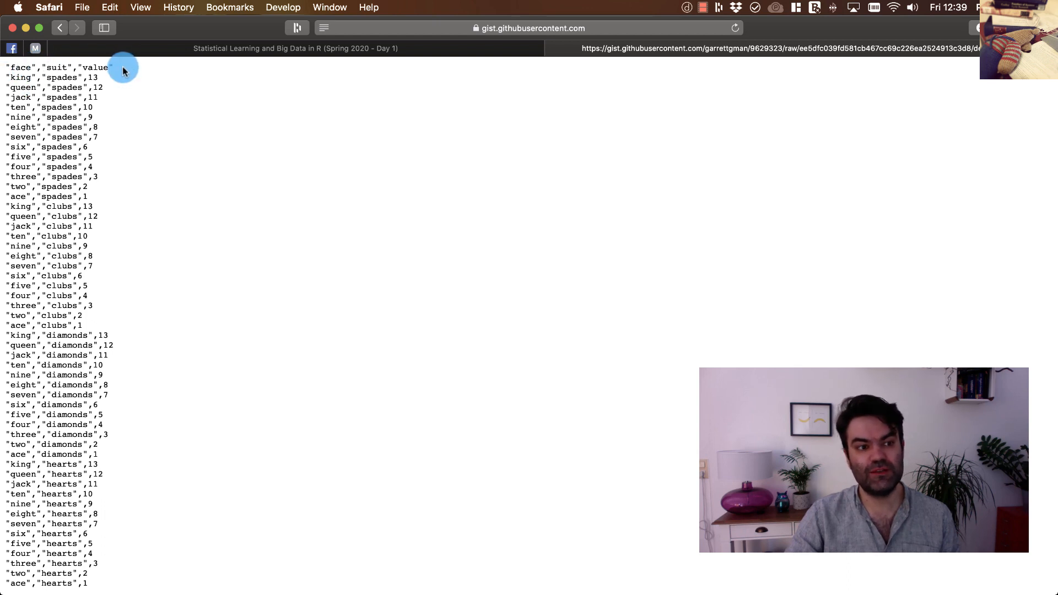
pyautogui.doubleClick(58, 67)
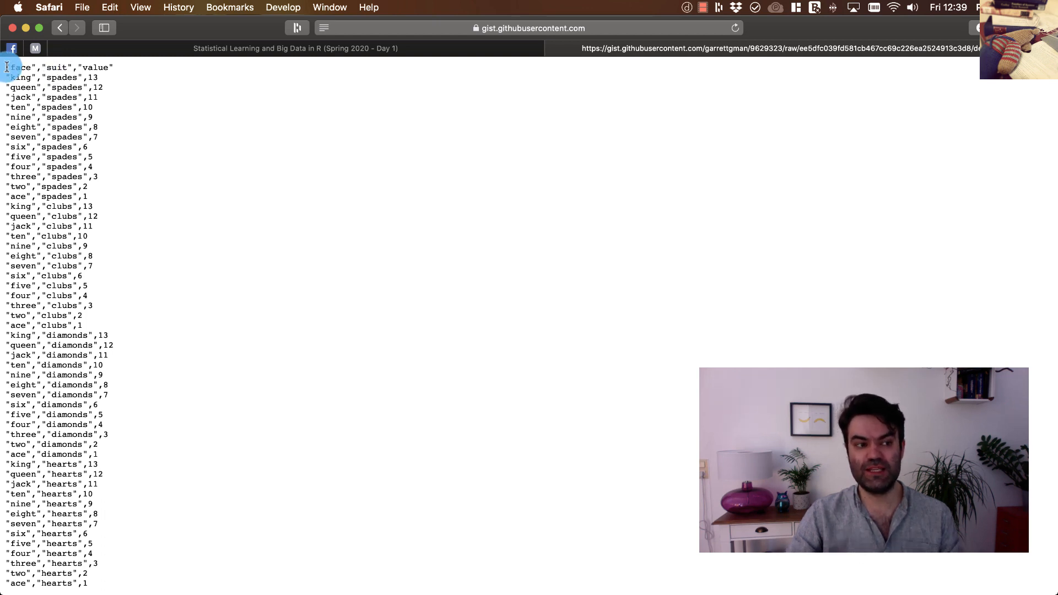
pyautogui.doubleClick(57, 67)
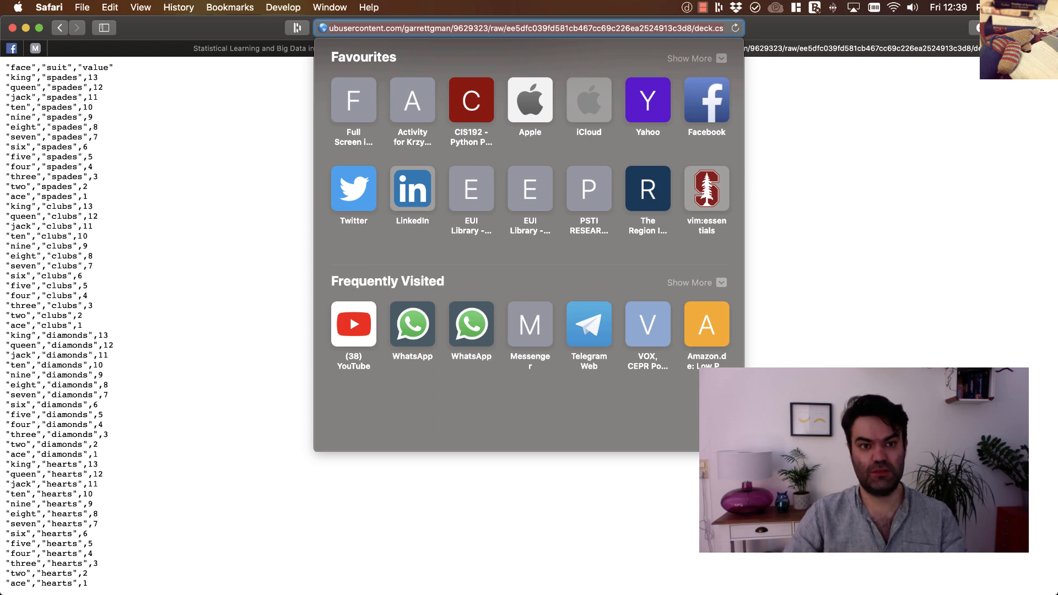
# - Copy the raw deck.csv URL from the address bar and return to RStudio
pyautogui.click(310, 475)
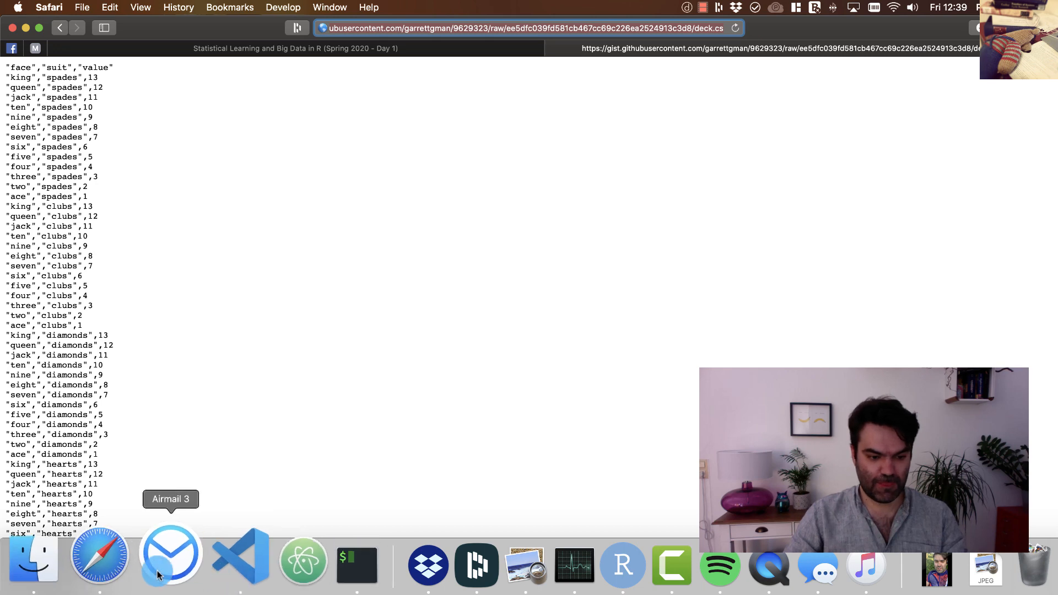
pyautogui.click(581, 554)
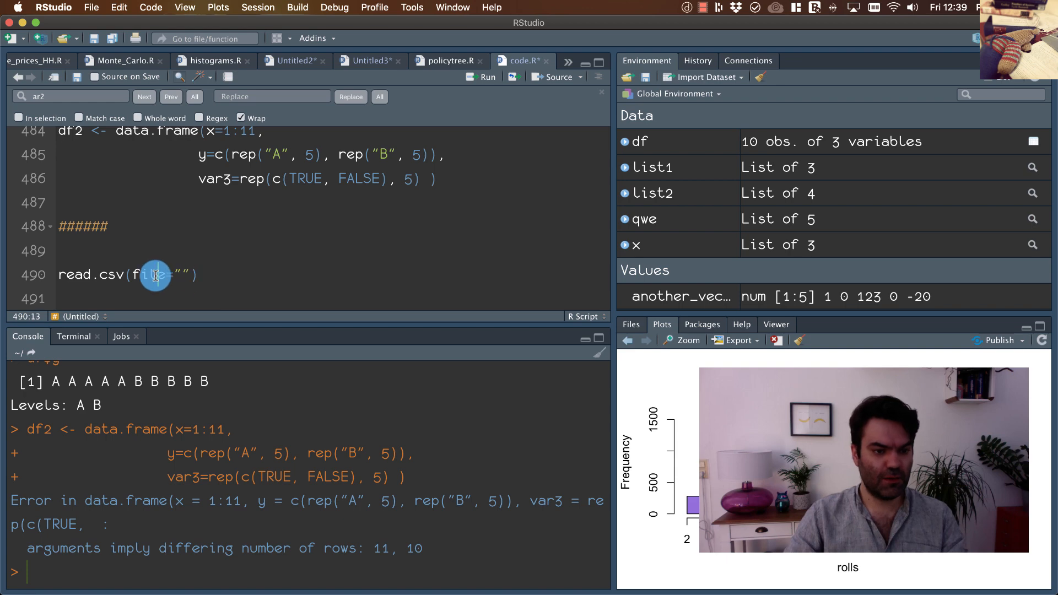
# - Paste the raw URL into read.csv's file argument and add sep="," and dec="."
pyautogui.press('cmd+Left')
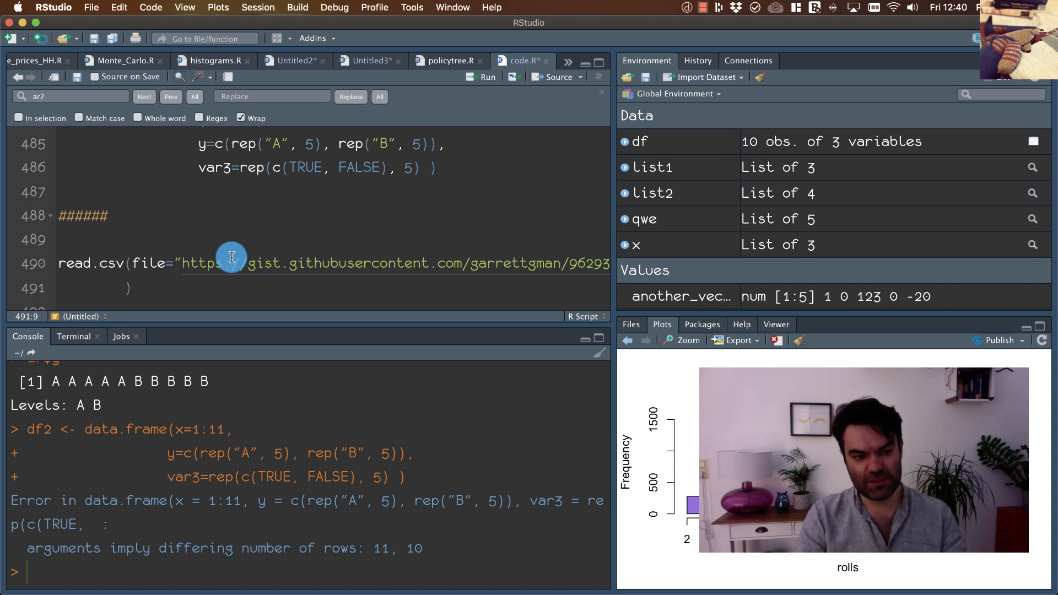
pyautogui.write('sep')
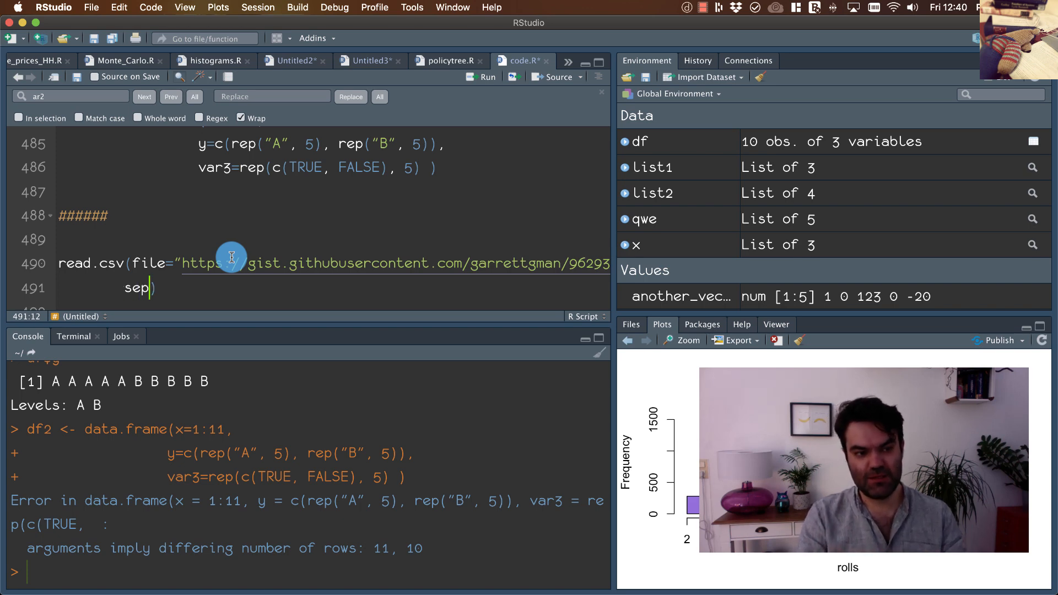
pyautogui.write('=')
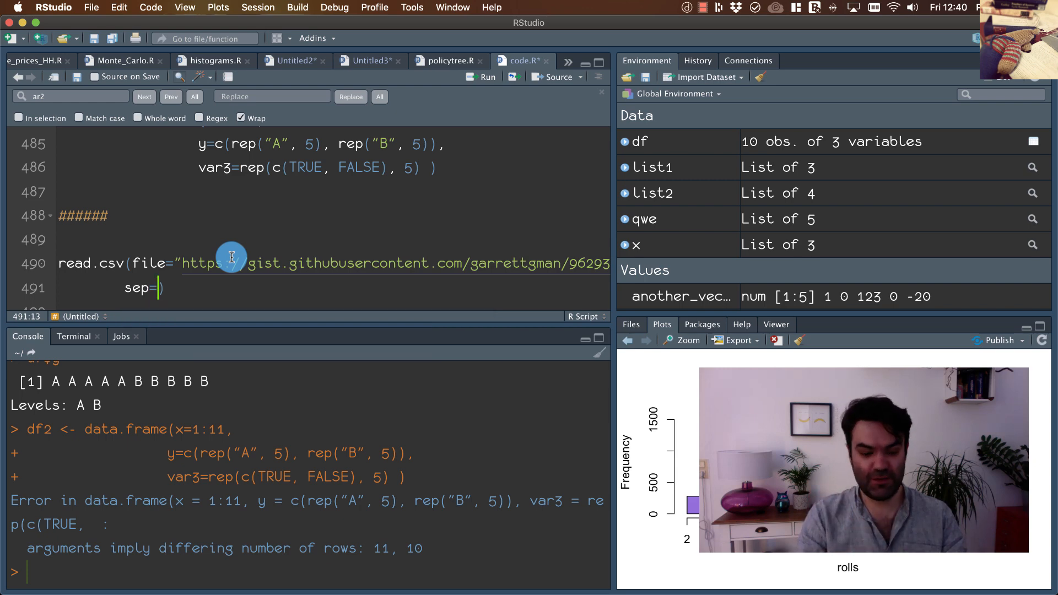
pyautogui.write('""')
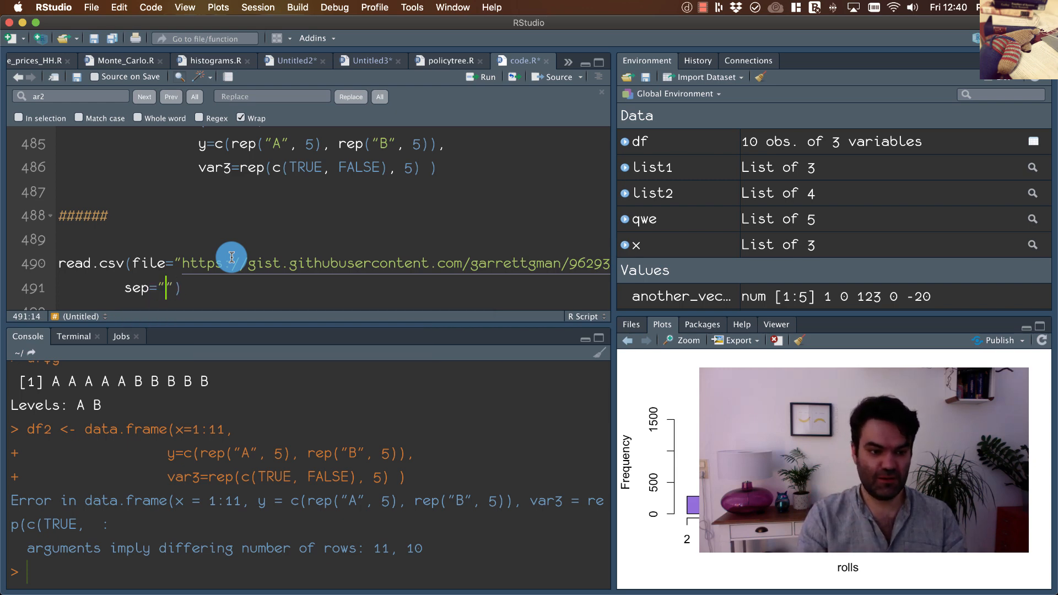
pyautogui.write(',')
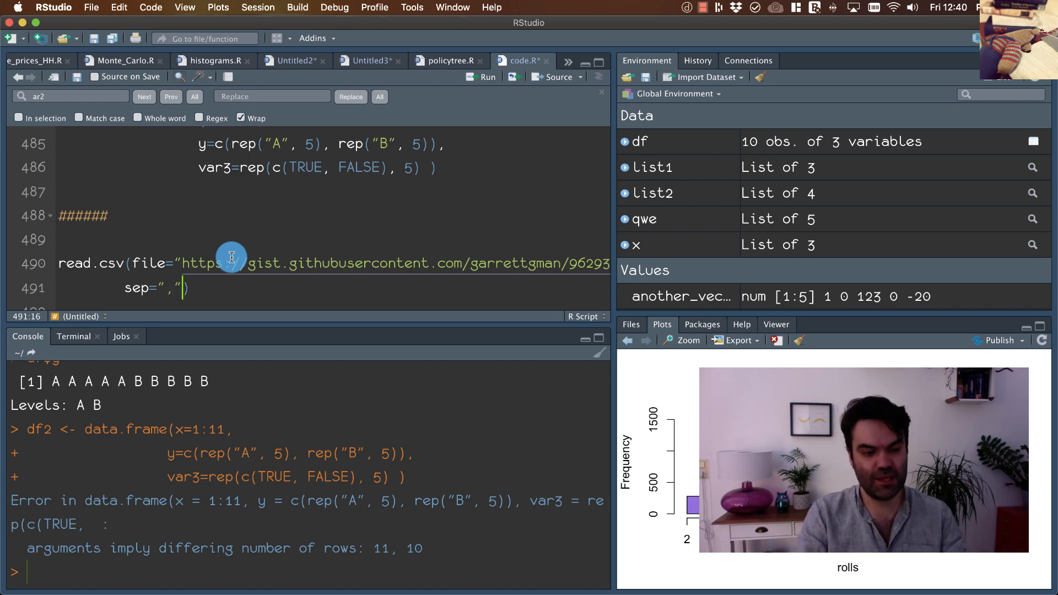
pyautogui.write('d')
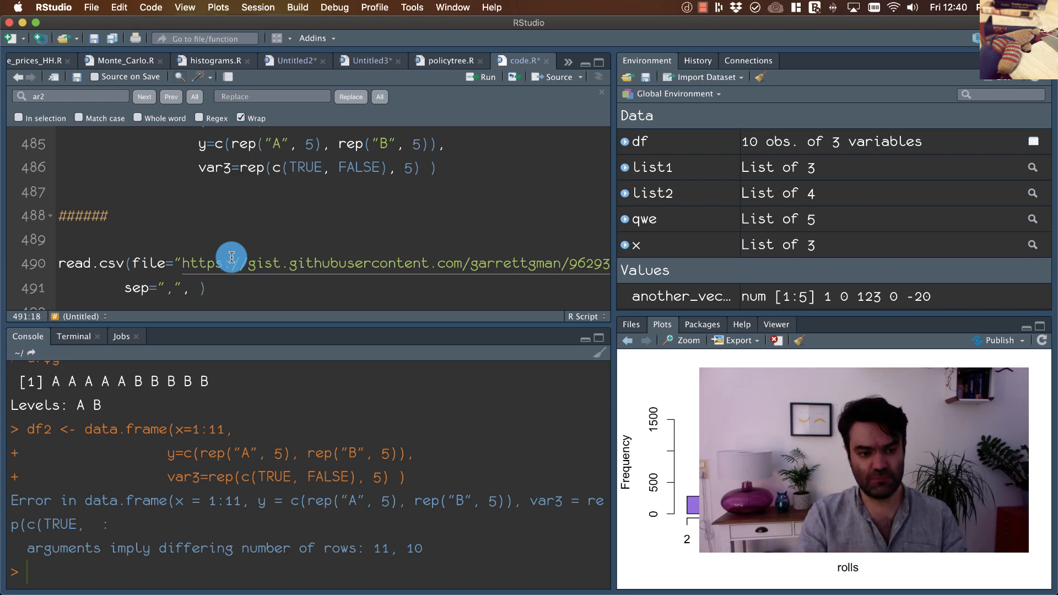
pyautogui.write('dec="')
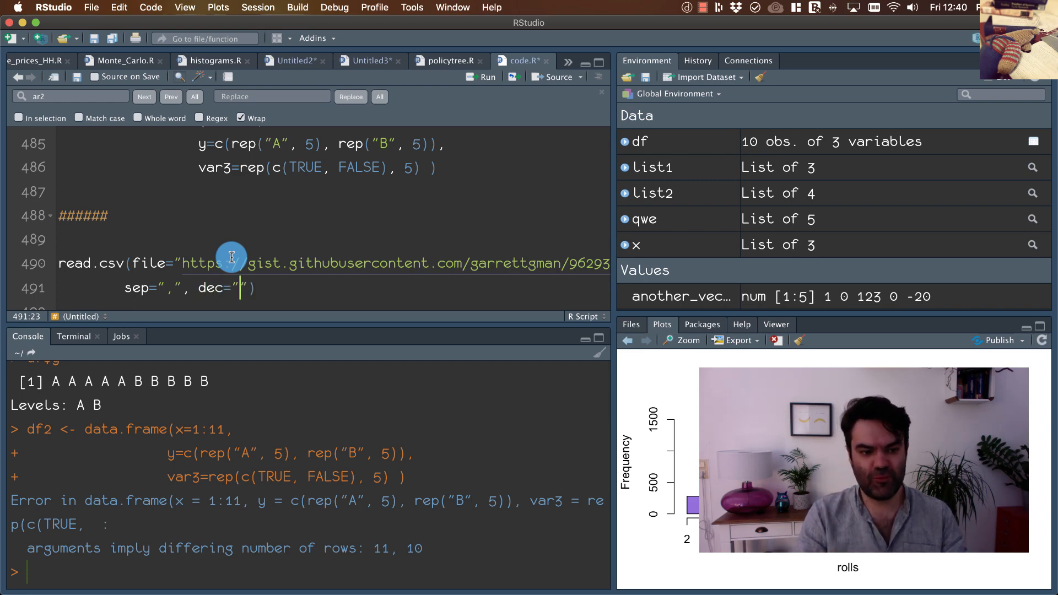
pyautogui.write('.')
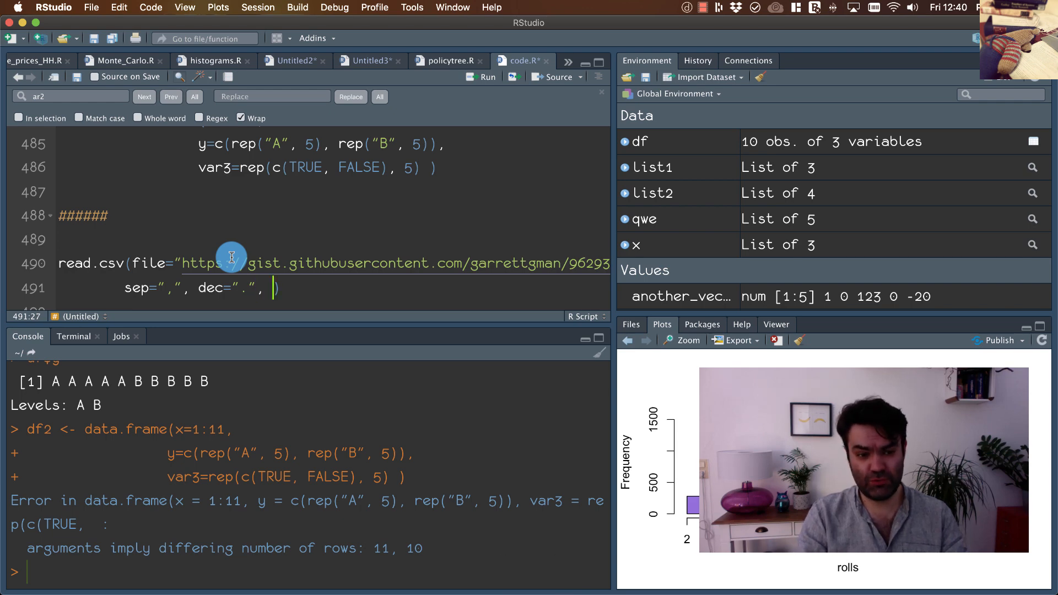
# - Add header = TRUE, assign the result to df, and run it for 52 observations
pyautogui.write('header =')
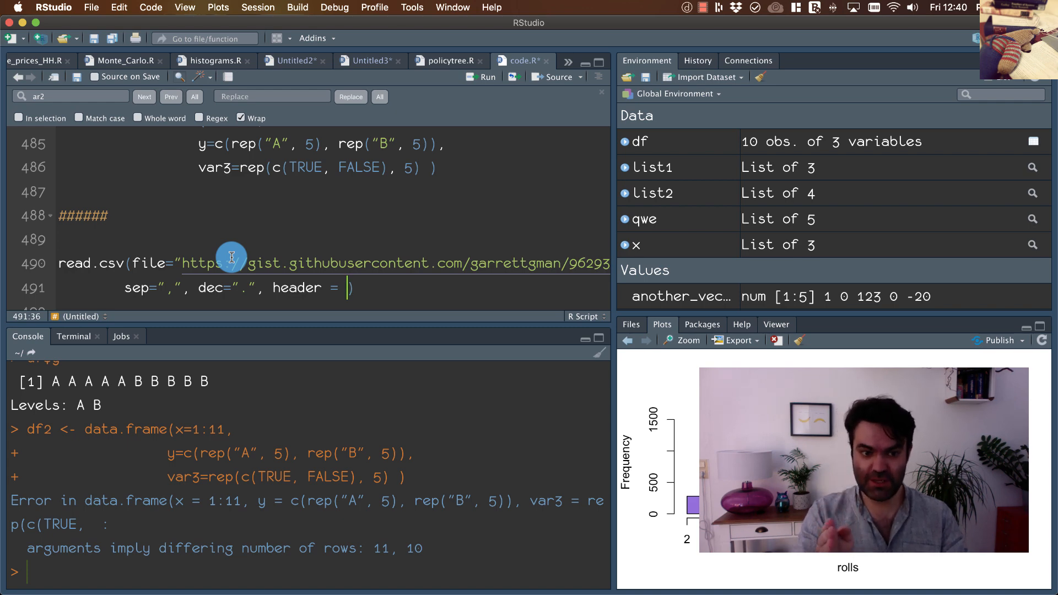
pyautogui.write('TRUE')
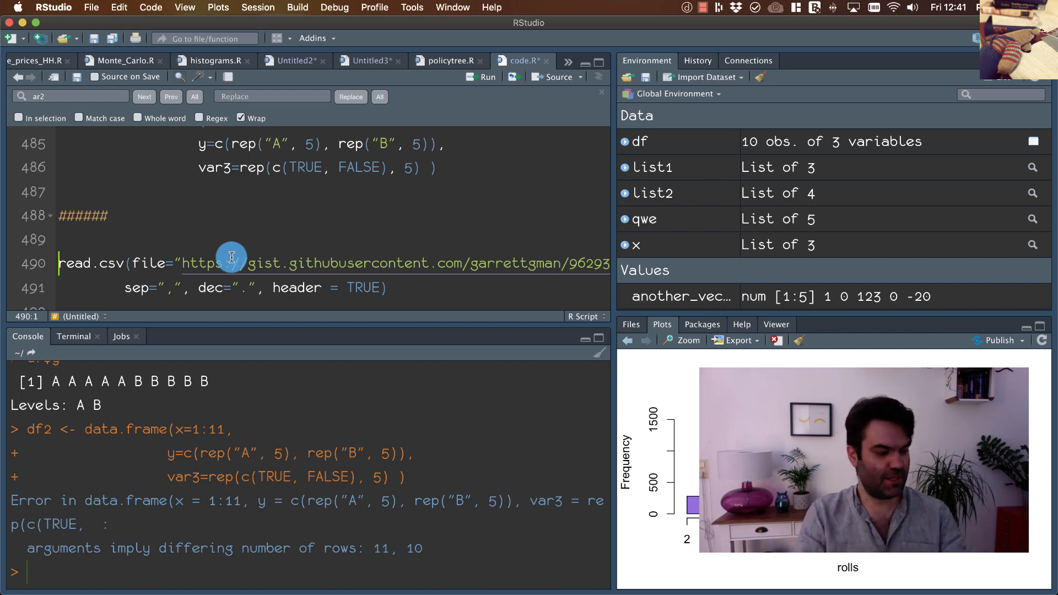
pyautogui.write('df<-')
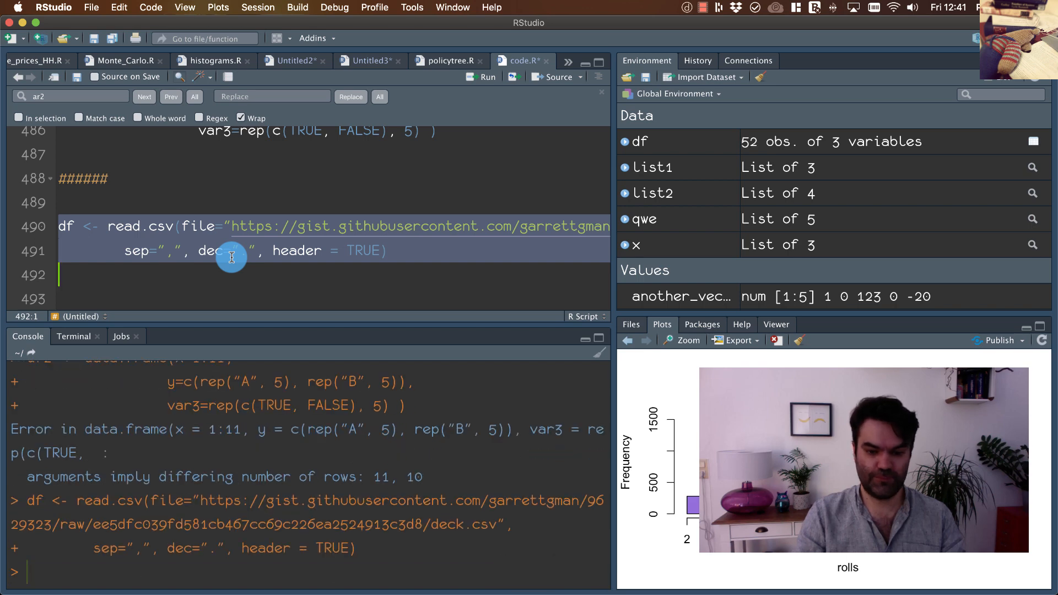
# - Print df in the console and confirm is.data.frame(df) returns TRUE
pyautogui.write('df')
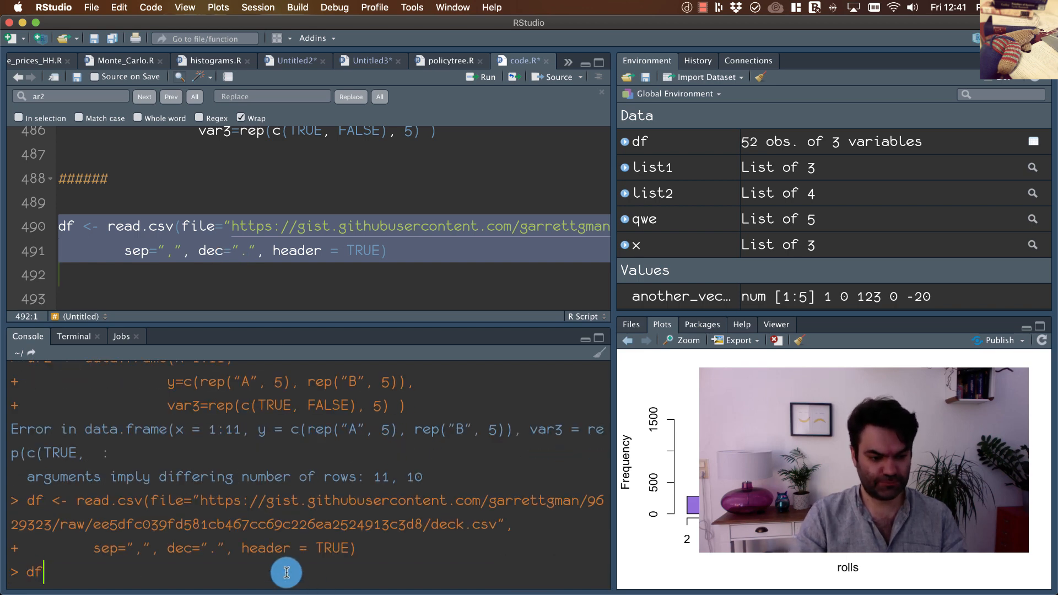
pyautogui.press('enter')
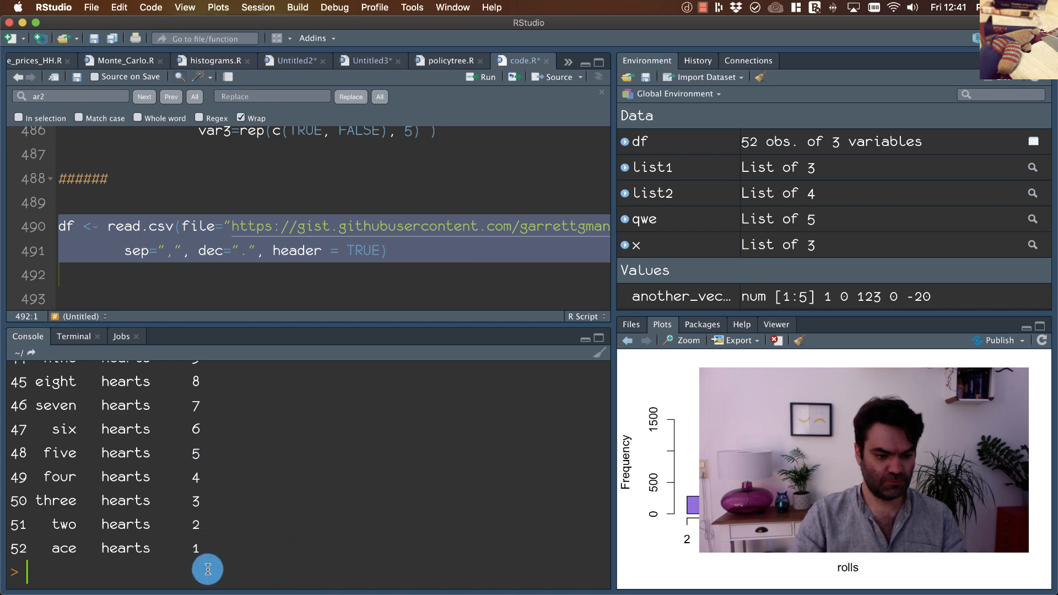
pyautogui.write('is.da')
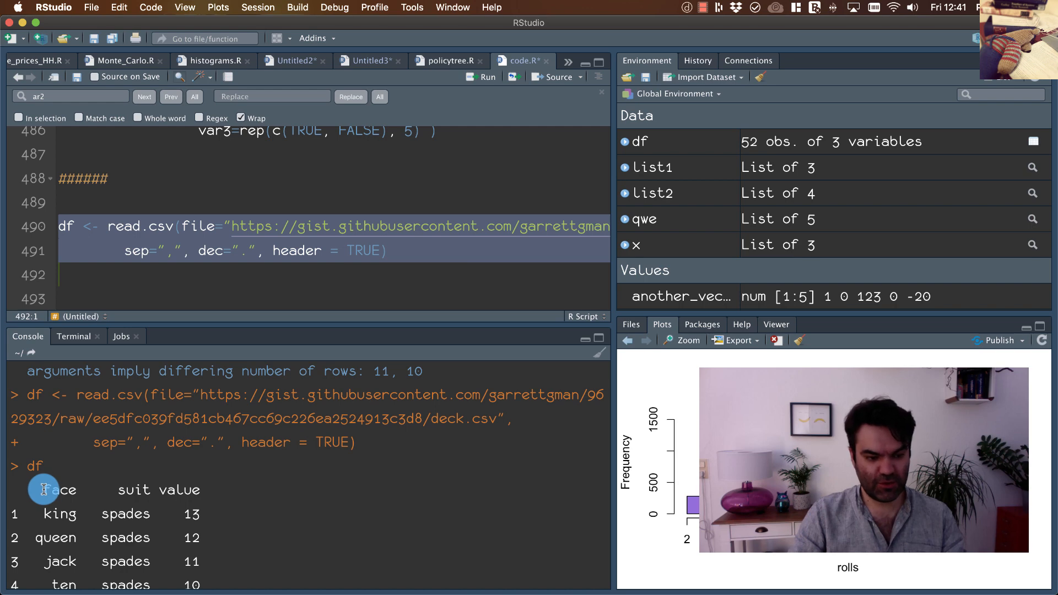
pyautogui.moveTo(43, 489); pyautogui.dragTo(205, 490)
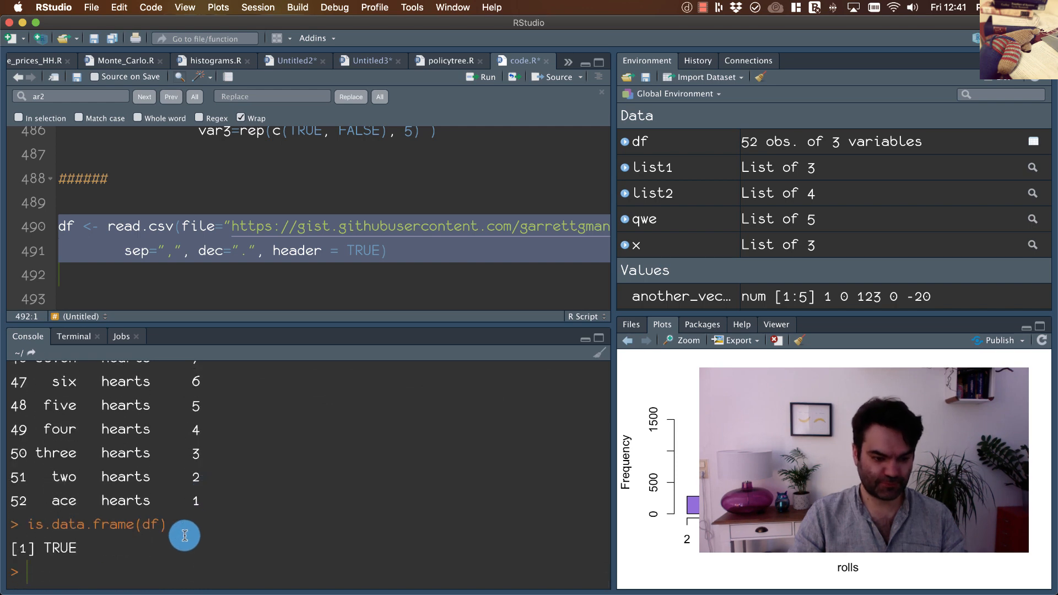
pyautogui.press('enter')
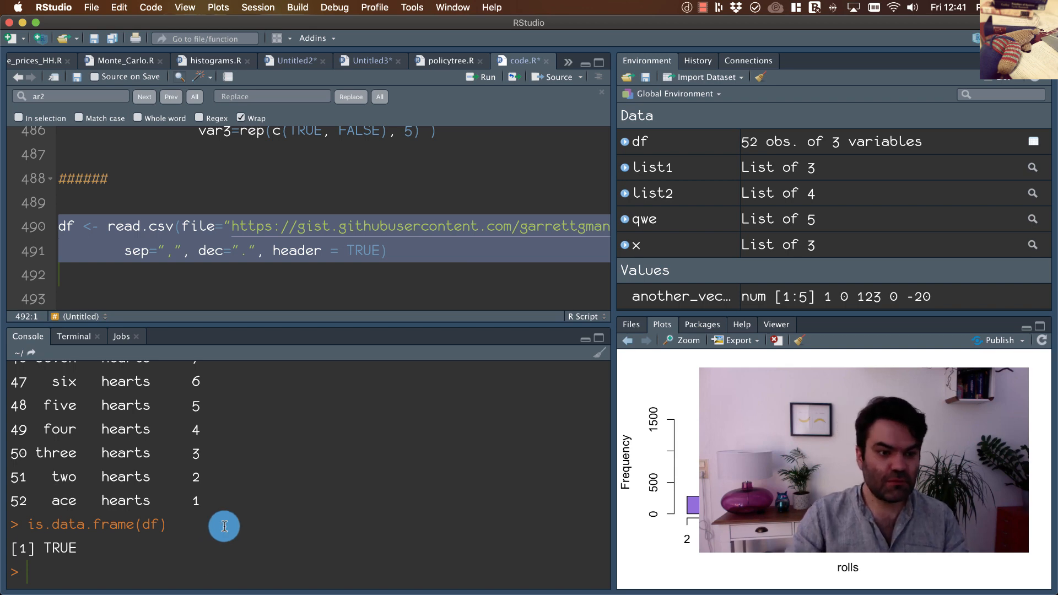
# - Preview head(df) and tail(df), and add a df line to the script
pyautogui.write('head')
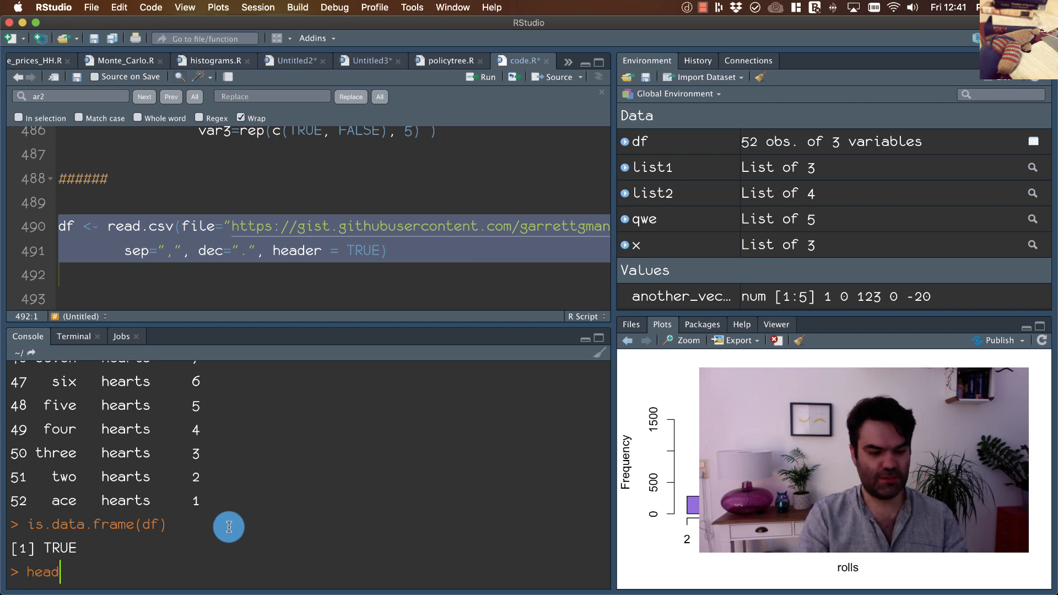
pyautogui.write('()')
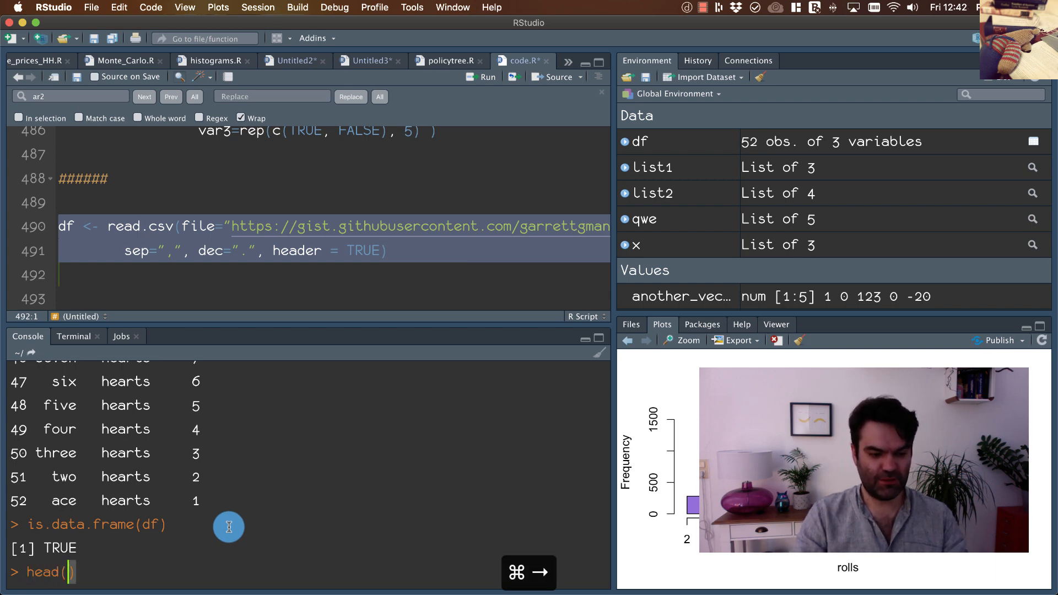
pyautogui.write('df')
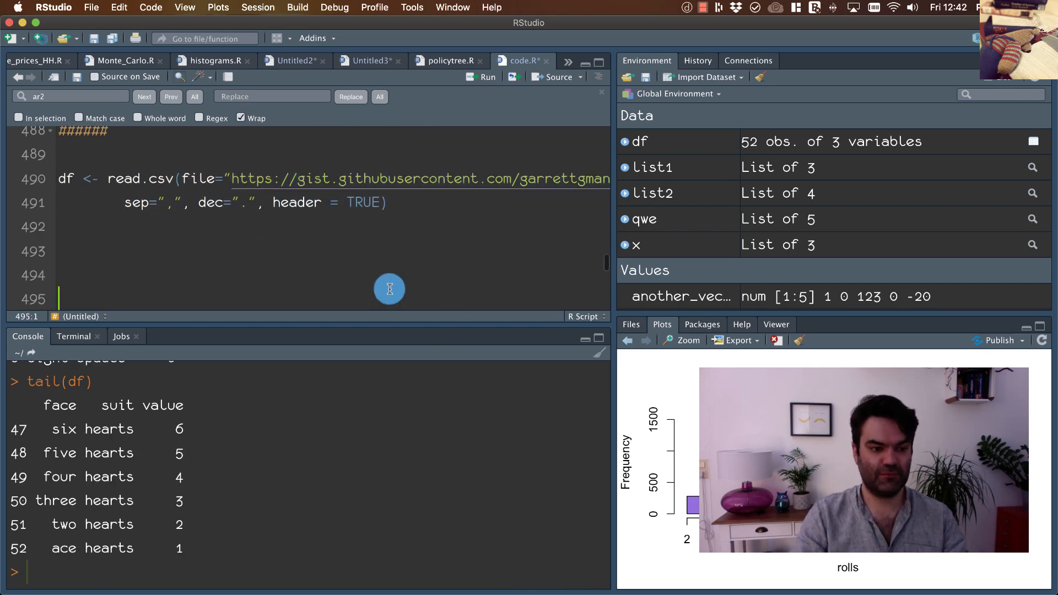
pyautogui.write('df')
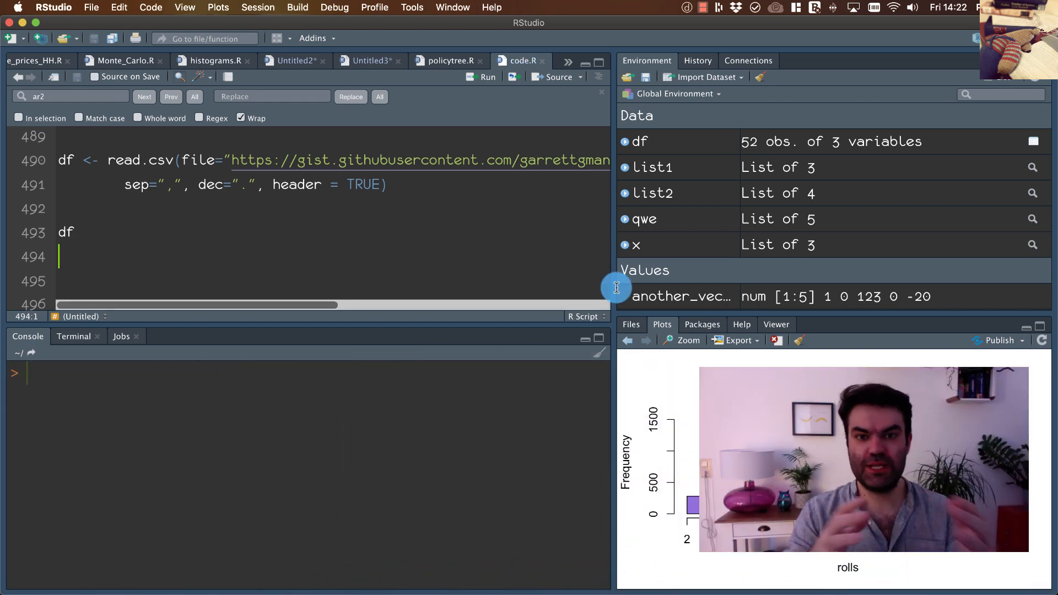
pyautogui.moveTo(255, 238)
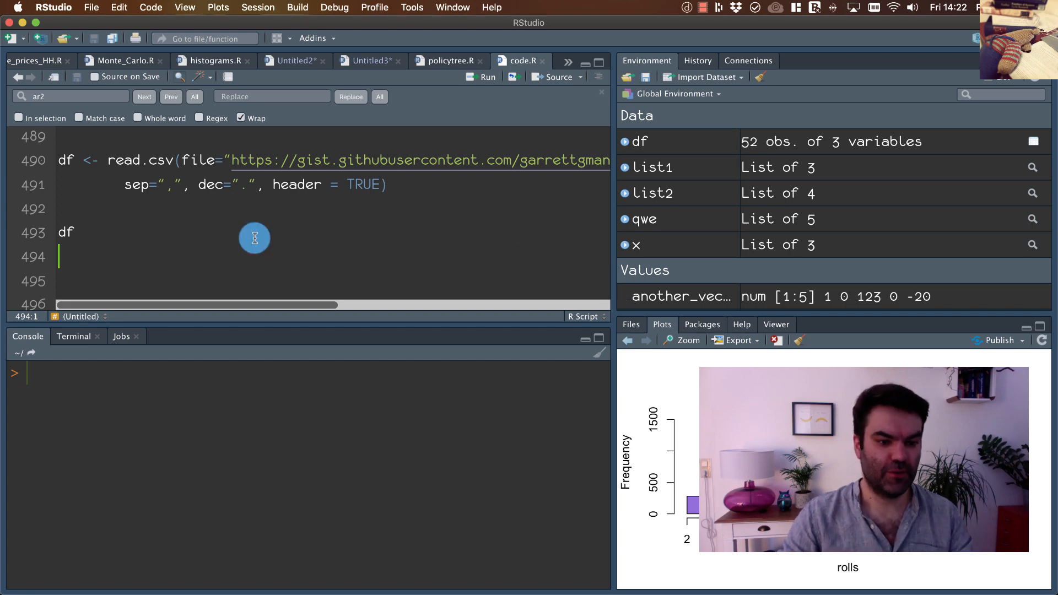
# - Run a new df script line, scroll through all 52 printed rows, and restore the panes
pyautogui.write('df')
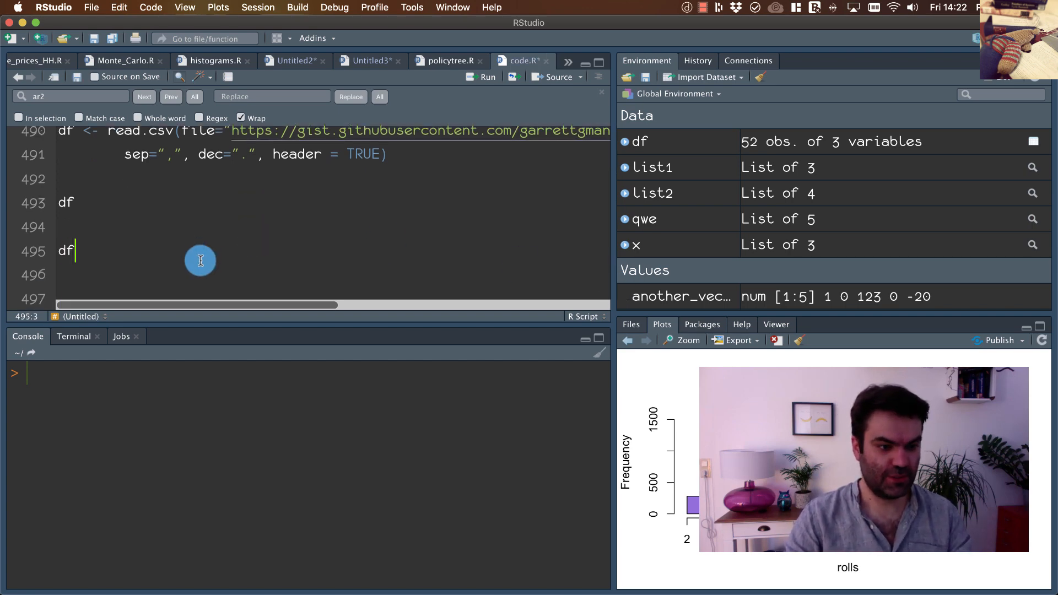
pyautogui.press('cmd+enter')
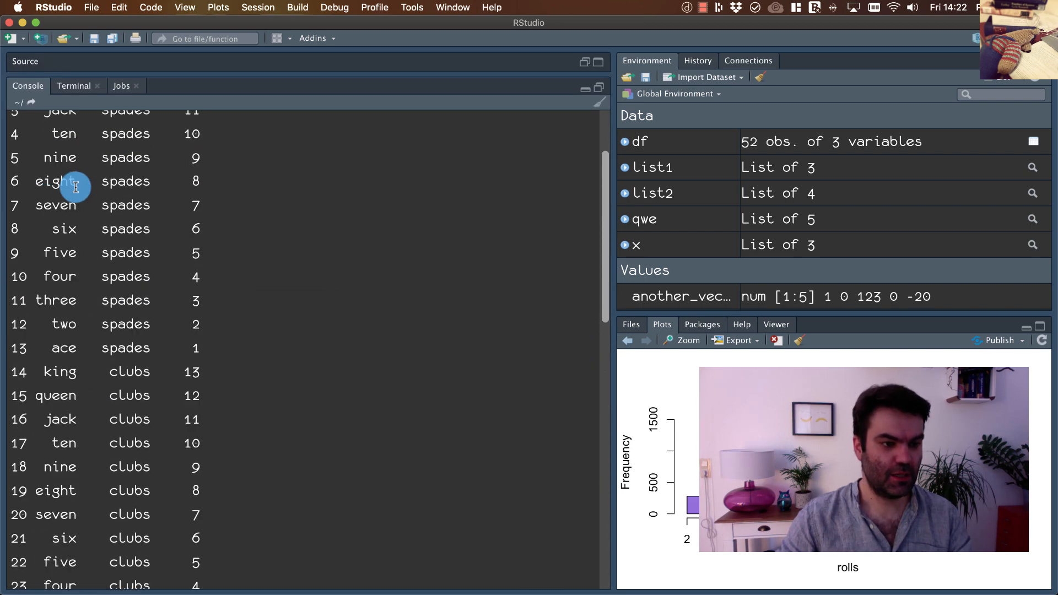
pyautogui.scroll(-3)
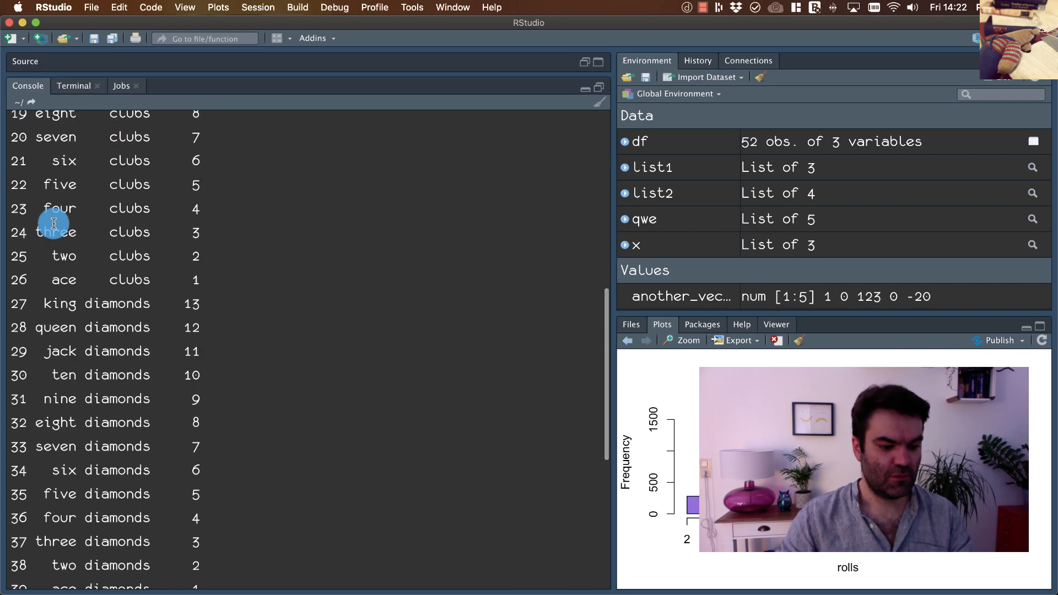
pyautogui.scroll(-3)
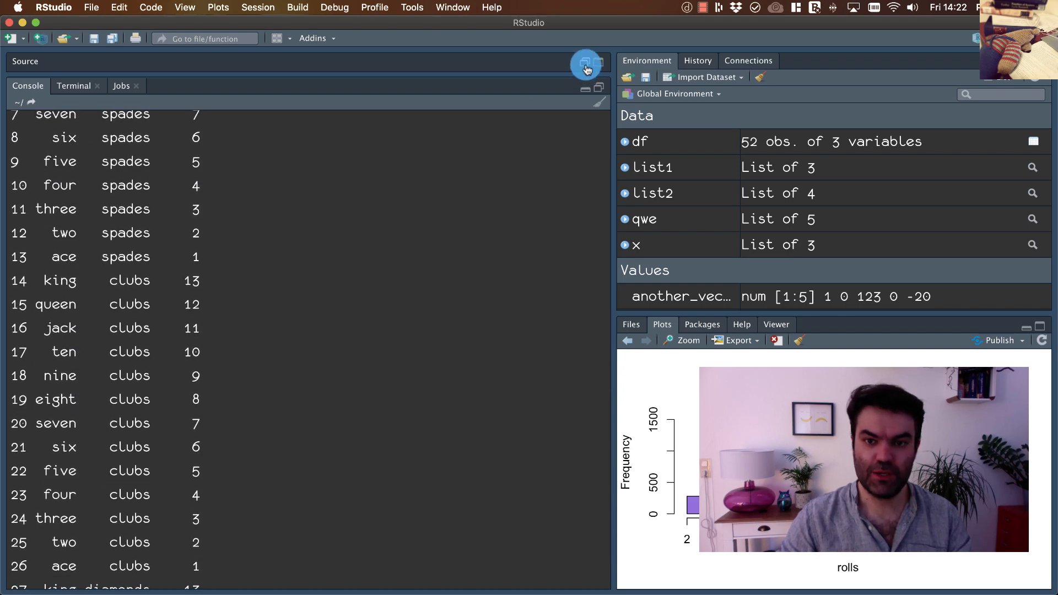
pyautogui.click(586, 69)
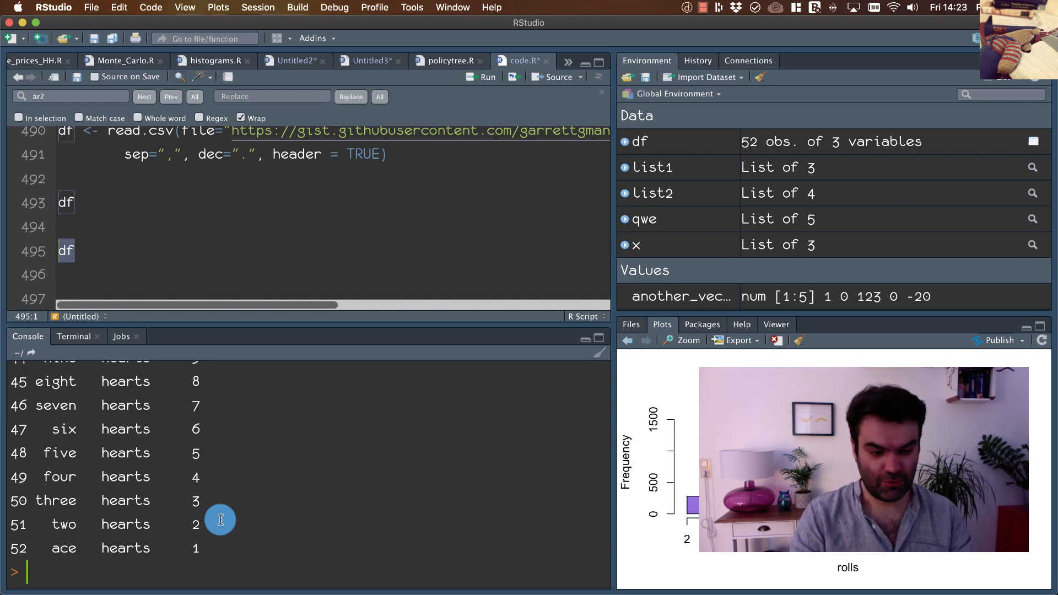
pyautogui.write('dim(df')
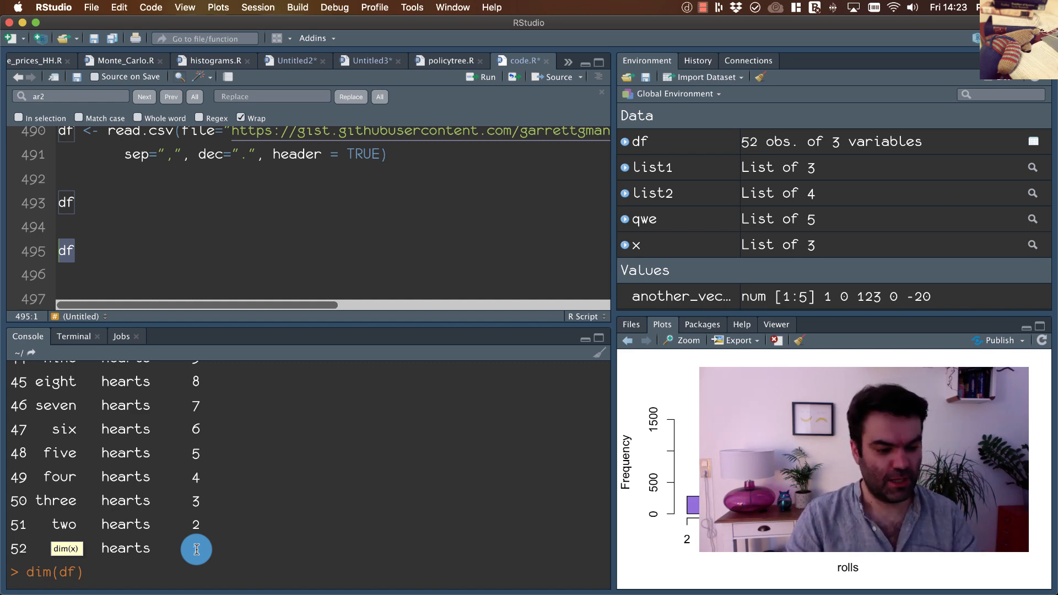
# - Run dim(df) to get 52 3, then rerun the df script line
pyautogui.press('Return')
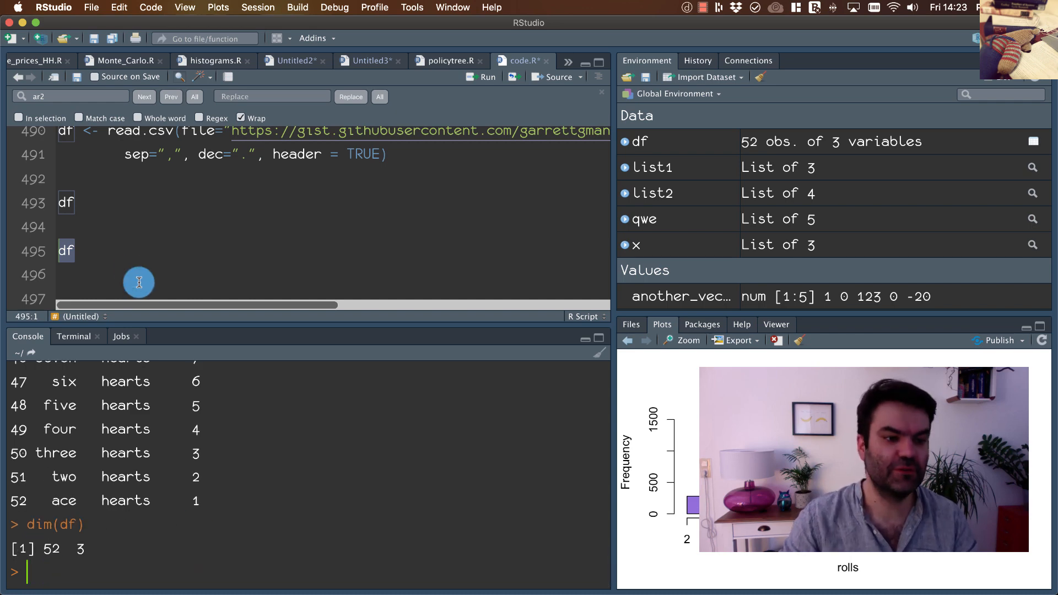
pyautogui.click(72, 251)
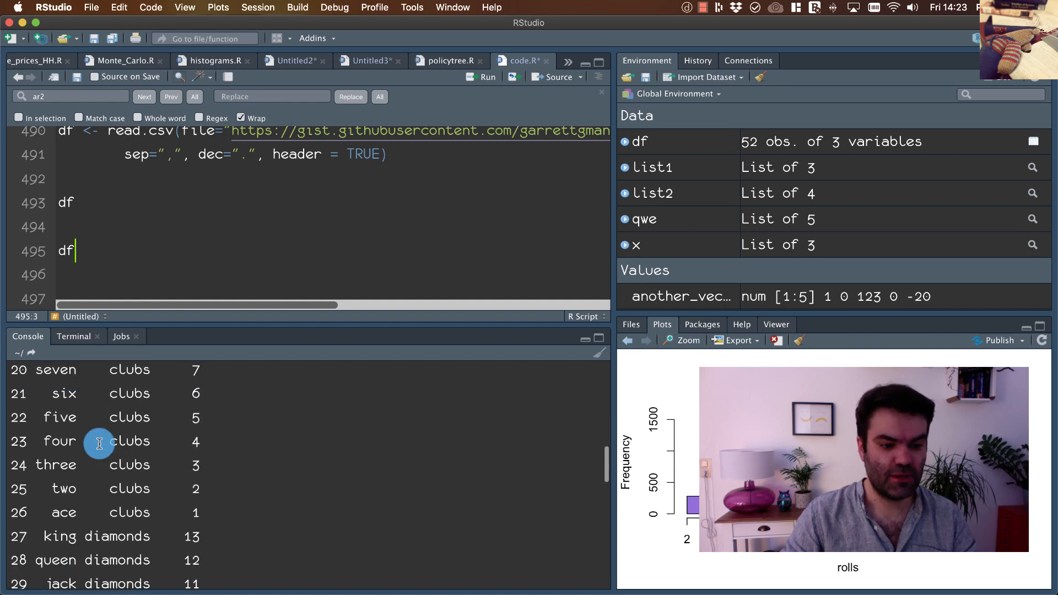
pyautogui.press('enter')
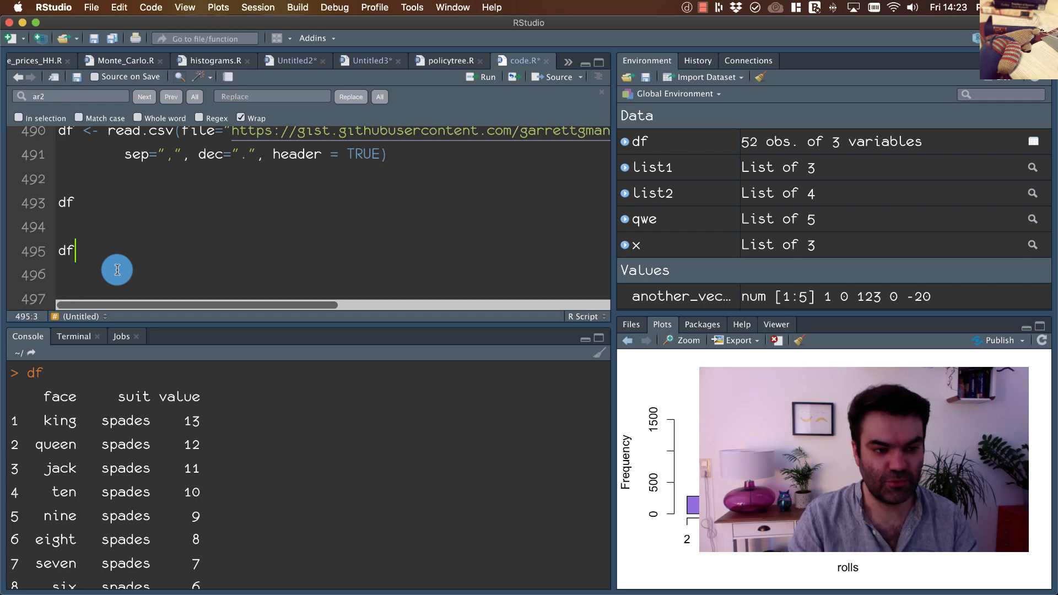
pyautogui.write('[]')
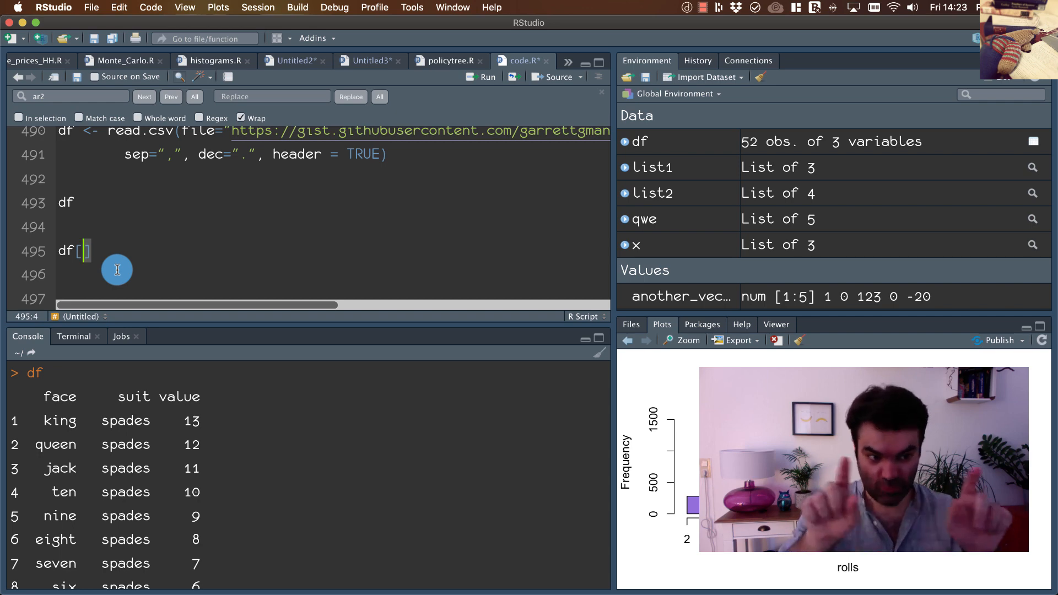
# - Run df[1,1] to get king and show the first six rows with head(df)
pyautogui.write('1')
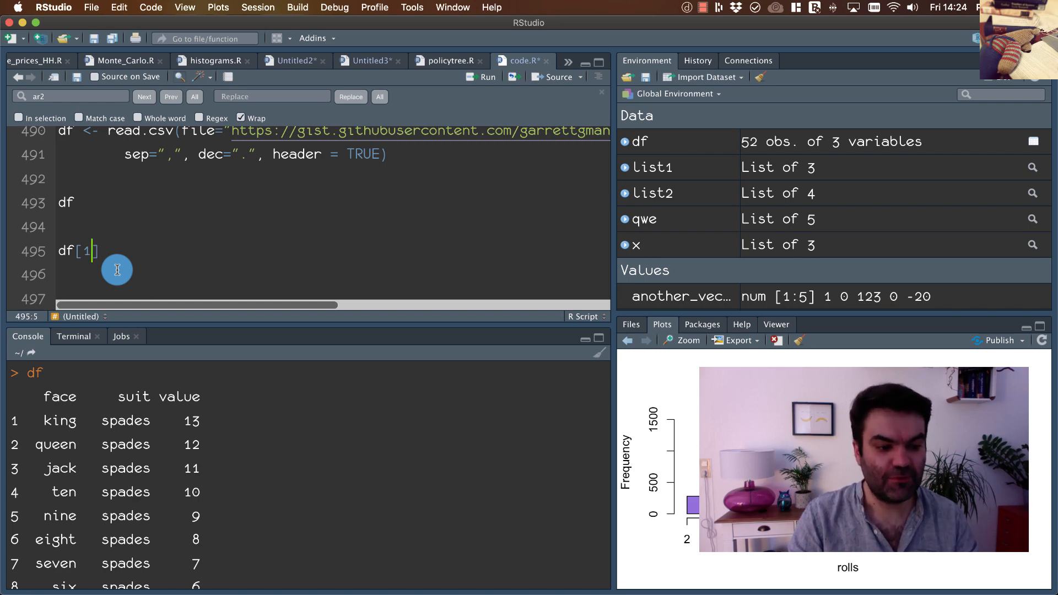
pyautogui.write(',1')
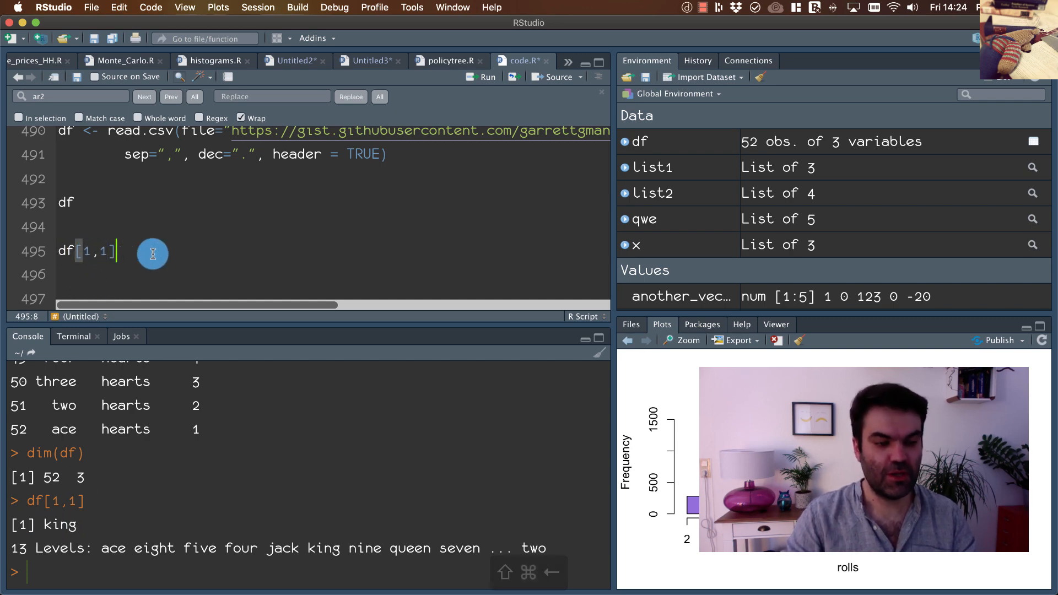
pyautogui.press('enter')
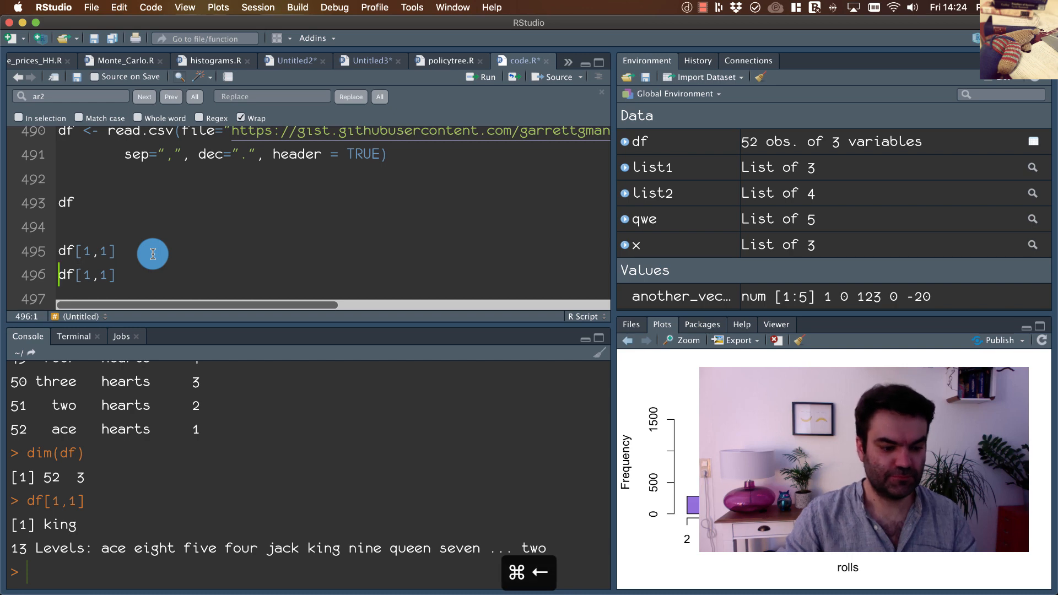
pyautogui.write('head(d')
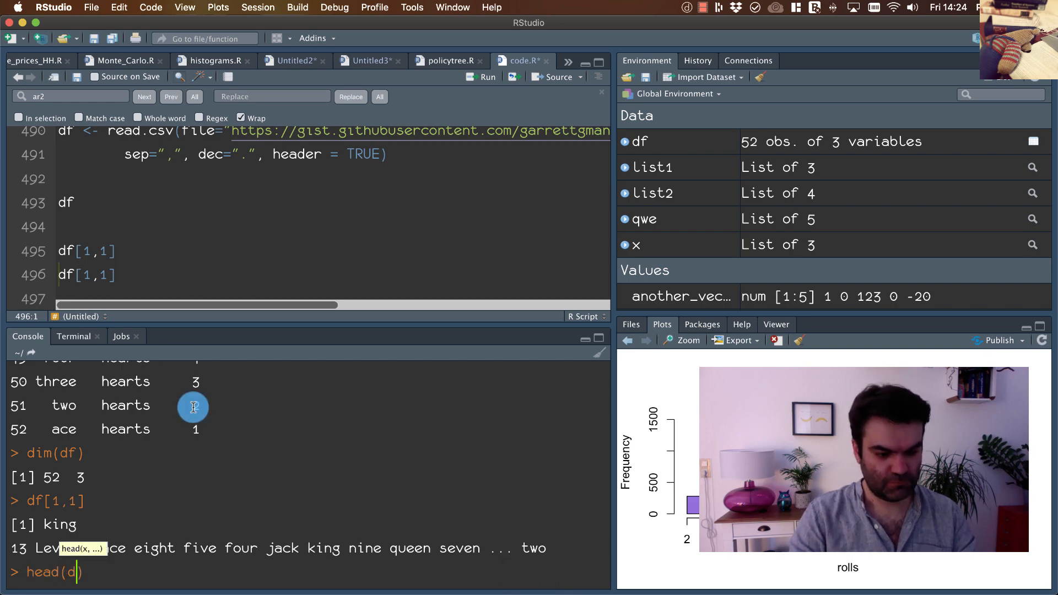
pyautogui.write('f')
pyautogui.press('Return')
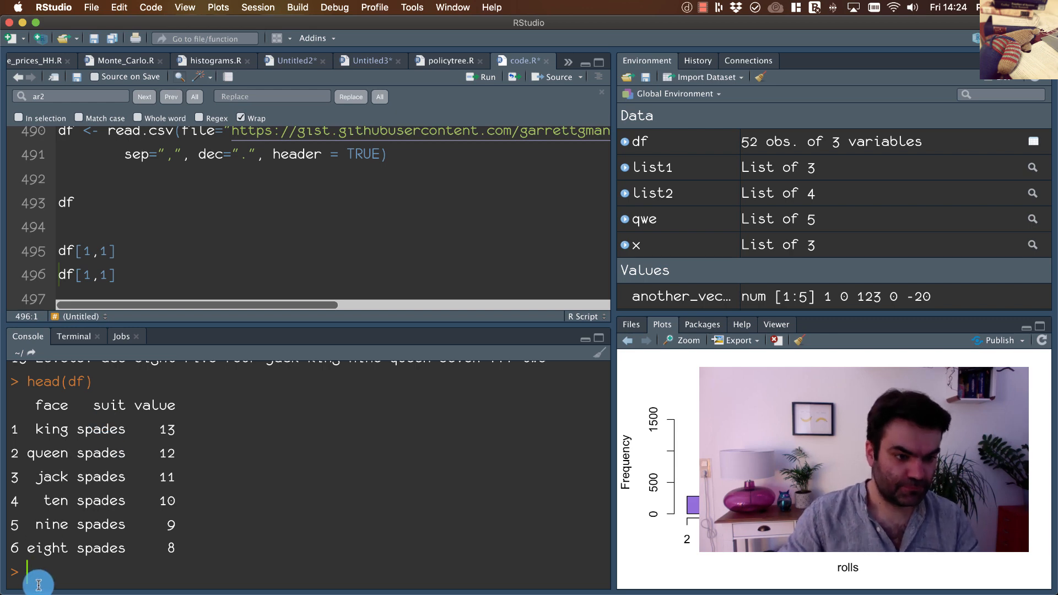
# - Run df[1,2] for spades, print head(df, 10), and add a df[10,2] line
pyautogui.click(114, 274)
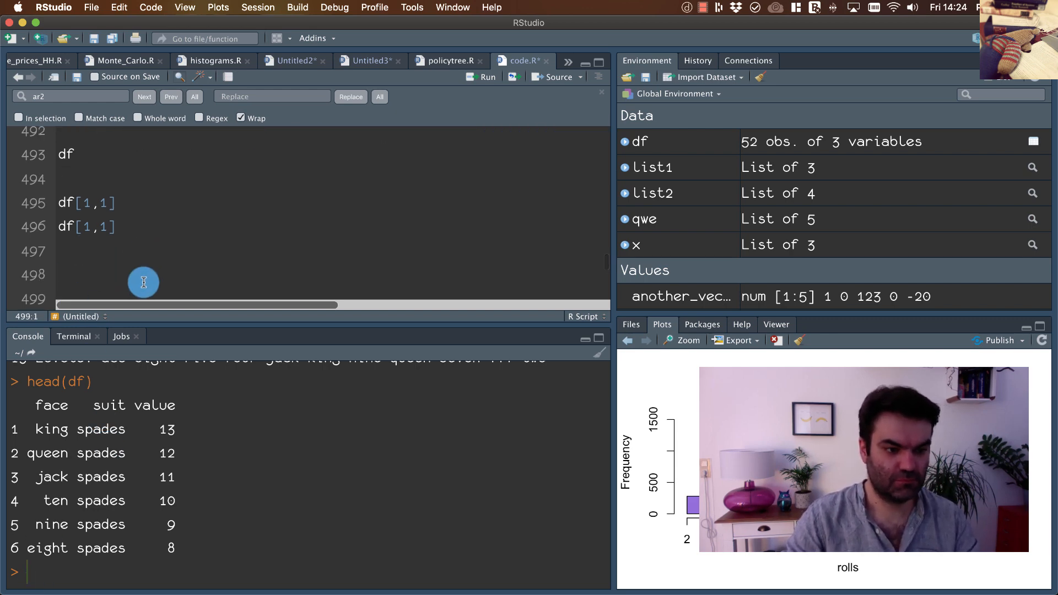
pyautogui.write('df[1]')
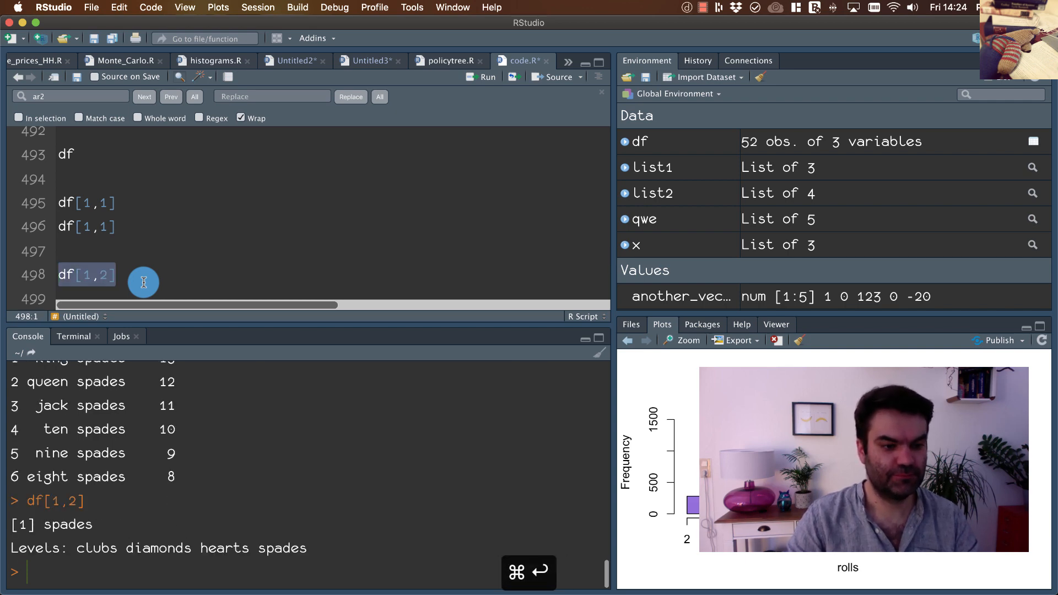
pyautogui.click(117, 275)
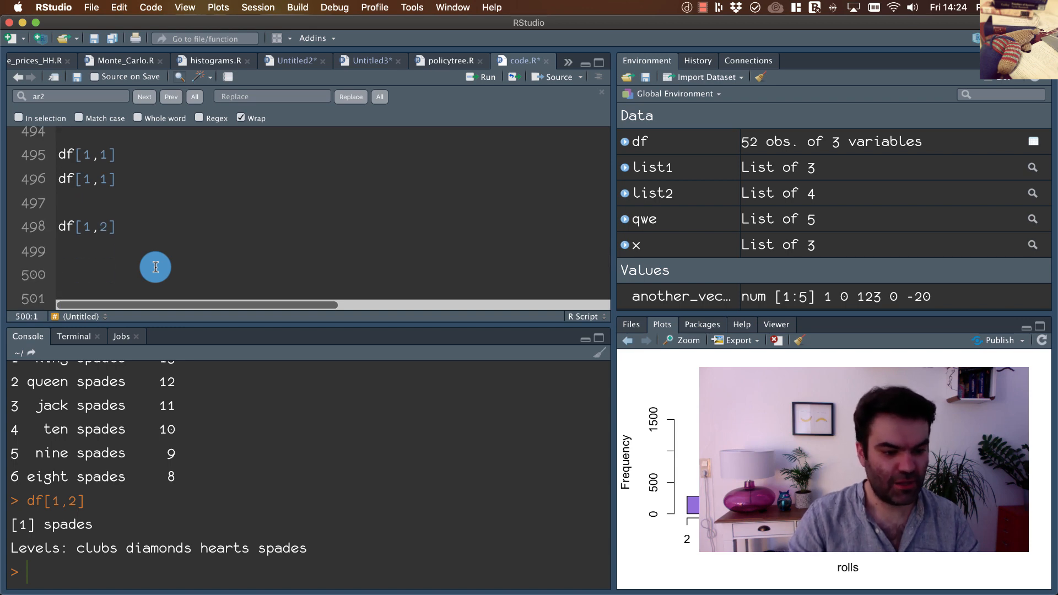
pyautogui.write('df')
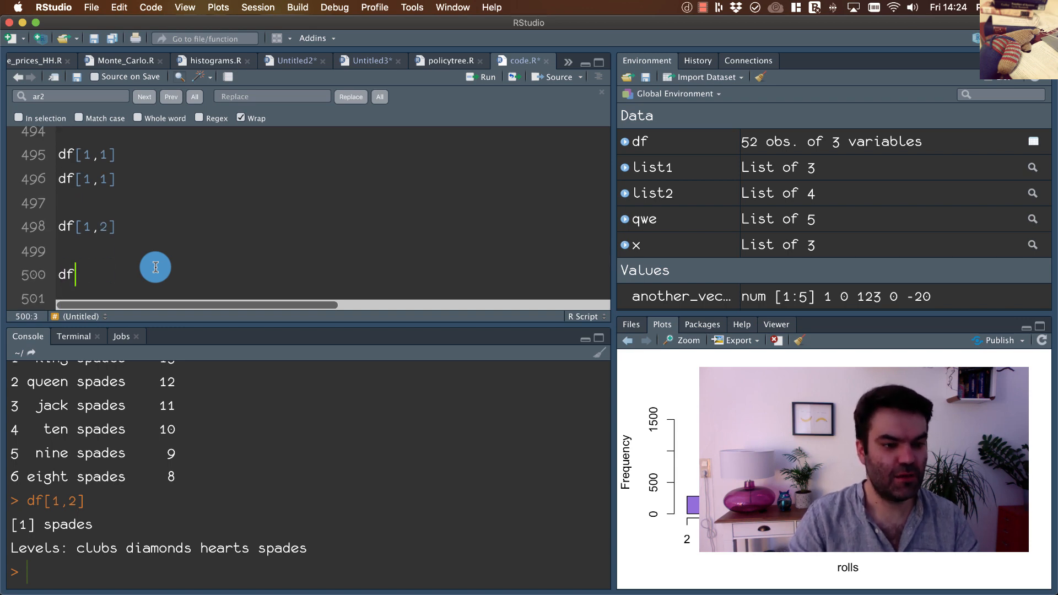
pyautogui.write('[]')
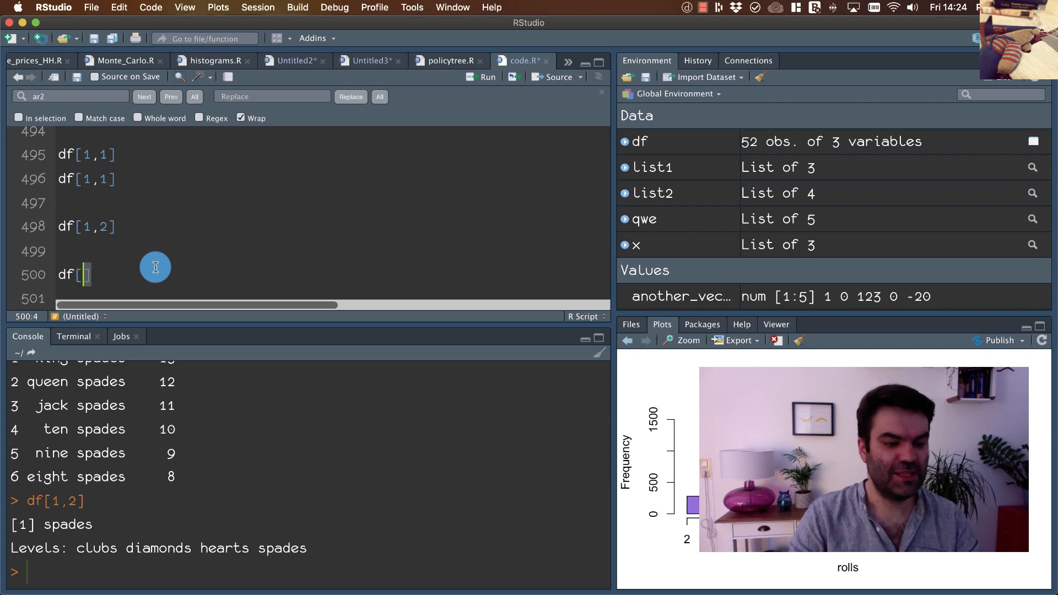
pyautogui.write('head')
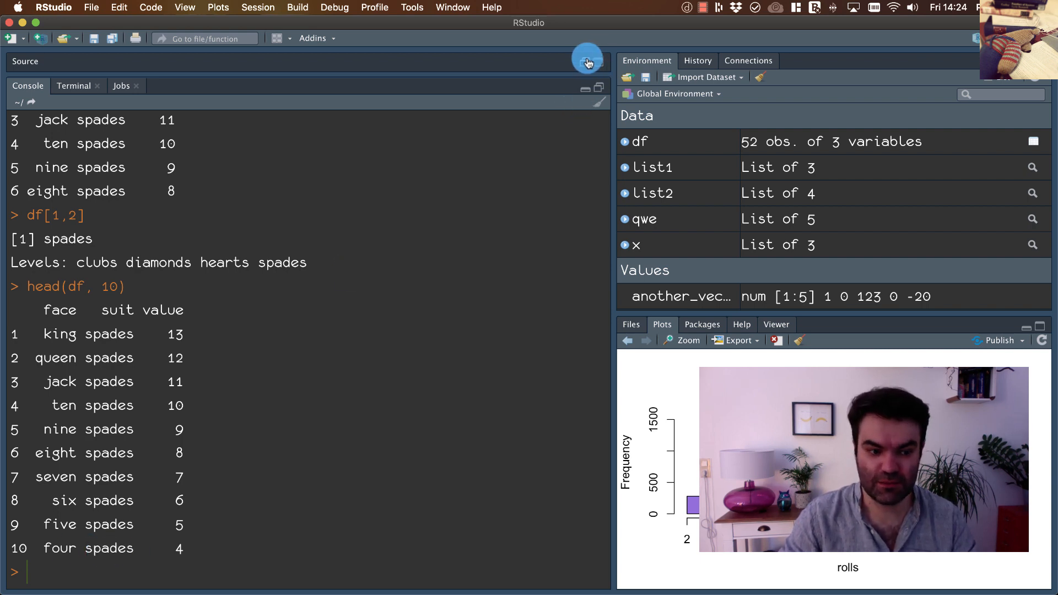
pyautogui.click(587, 60)
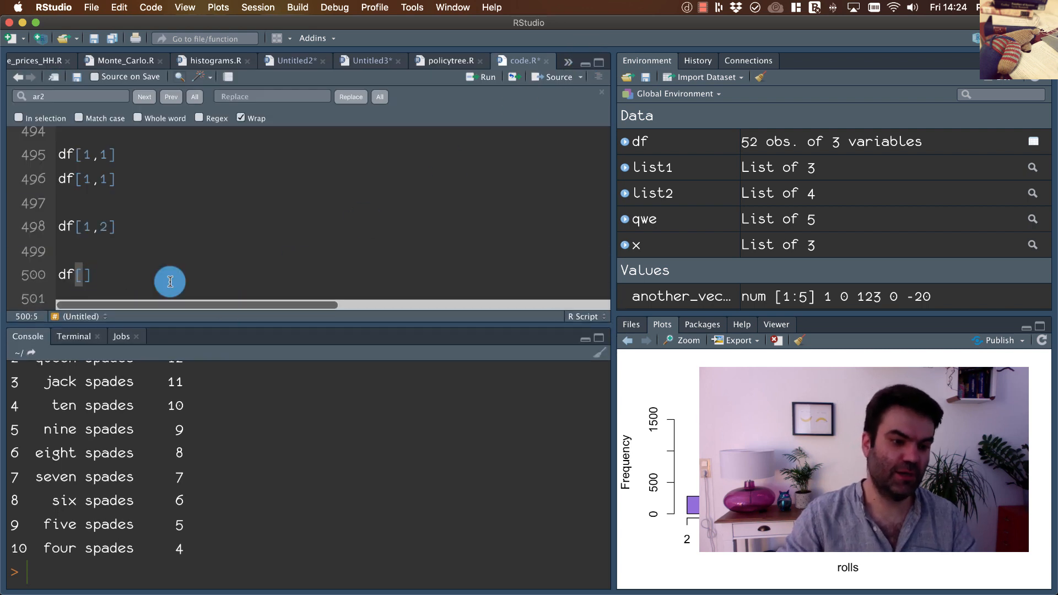
pyautogui.write('10,2')
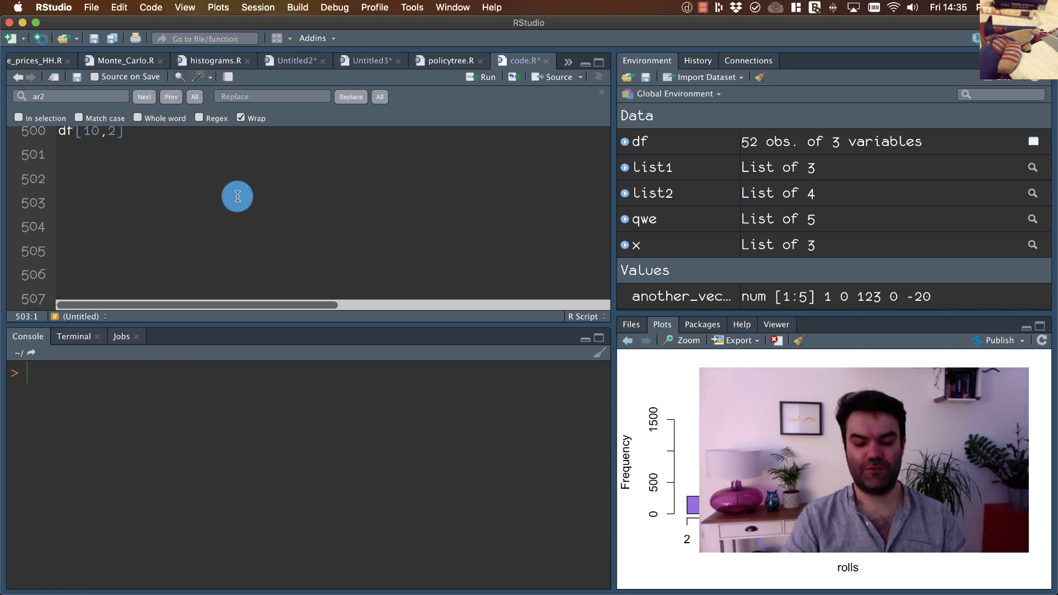
# - Run head[2, c(2,3)], get the closure error, and correct it to df[2, c(2,3)]
pyautogui.write('headf')
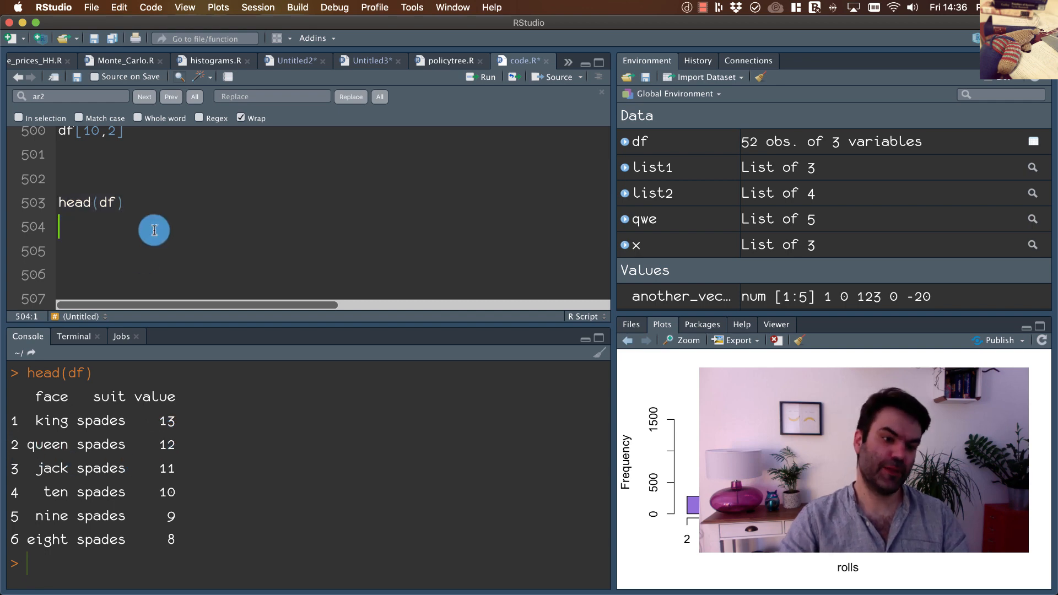
pyautogui.write('head[]')
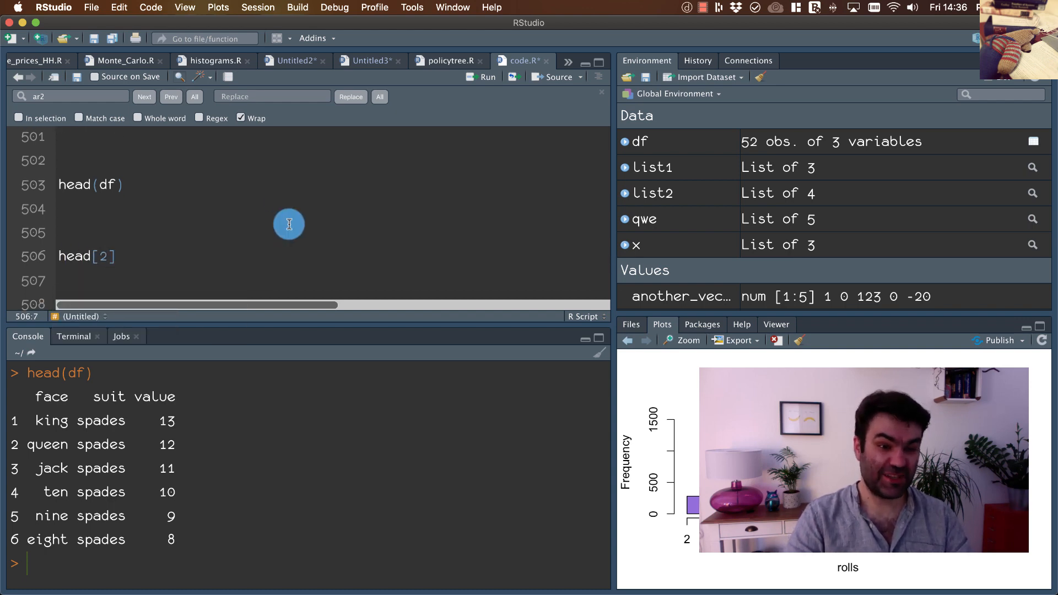
pyautogui.write(',')
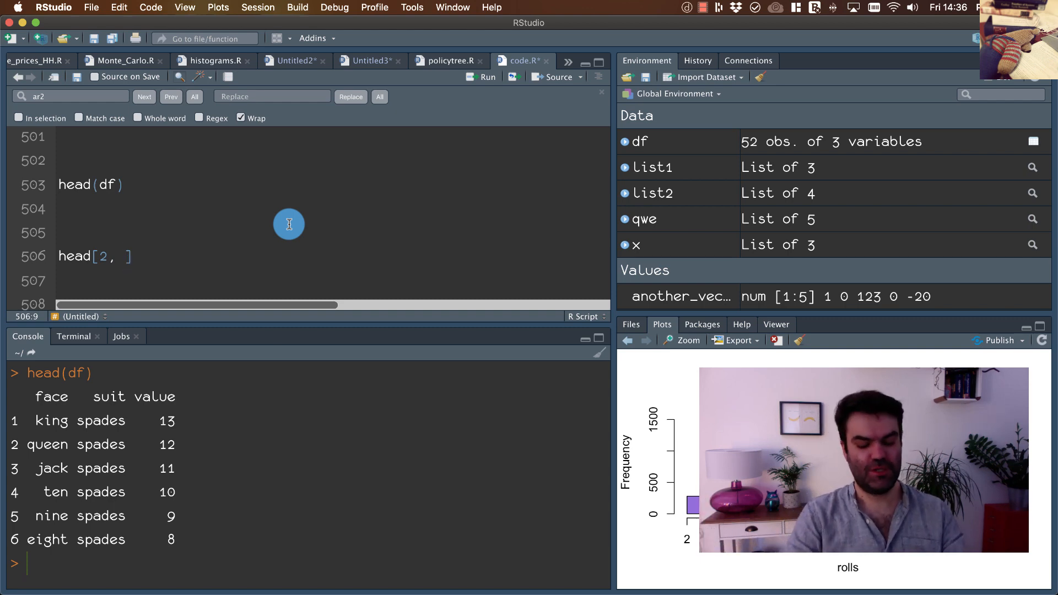
pyautogui.write('2,3)')
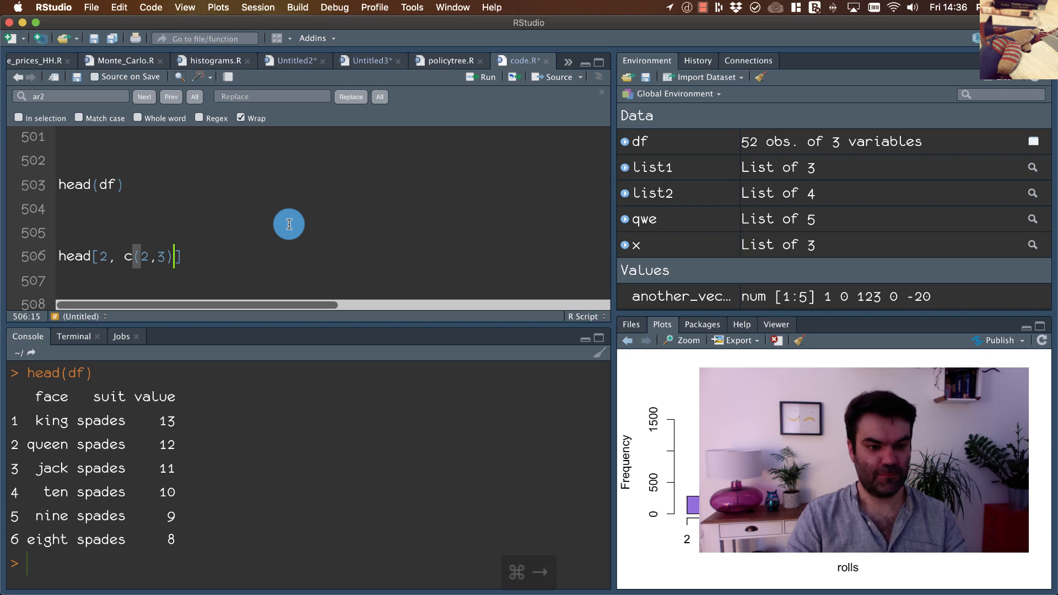
pyautogui.press('cmd+enter')
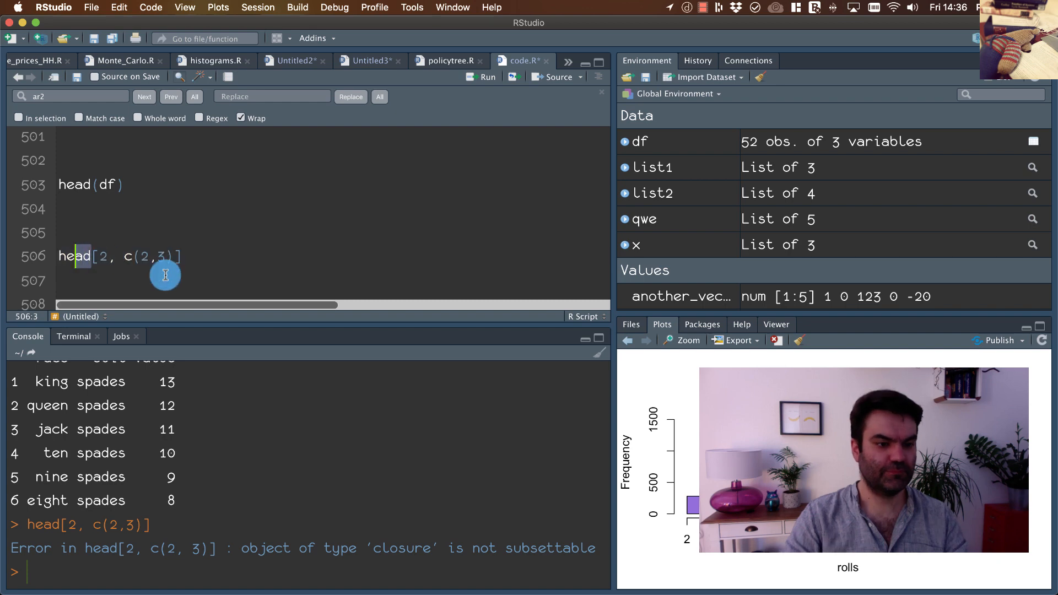
pyautogui.write('df')
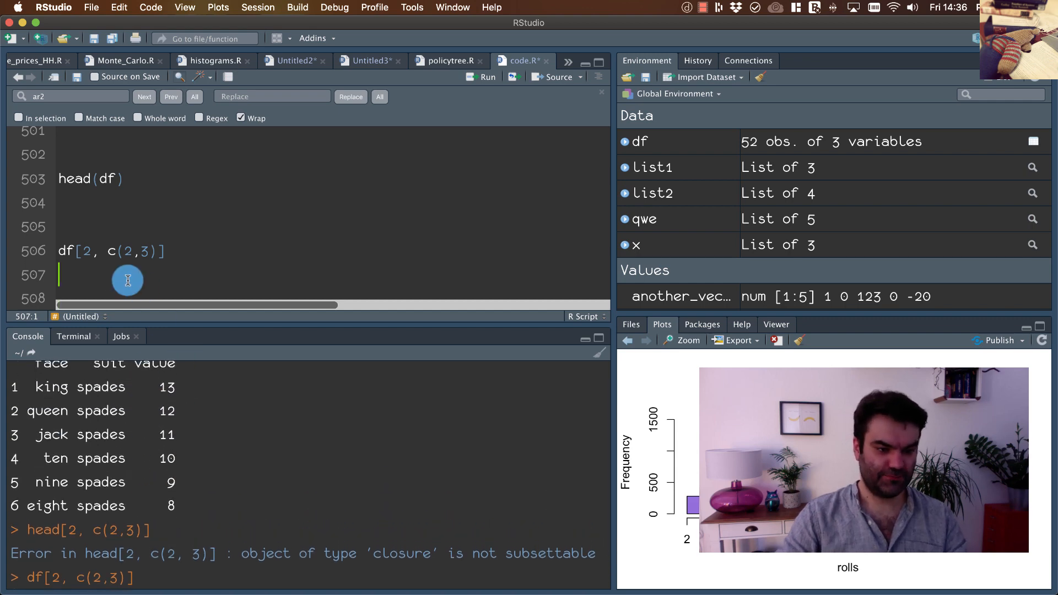
# - Add and run df[c(6,10), c(2,3)] and df[1:10, c(1,3)]
pyautogui.write('df')
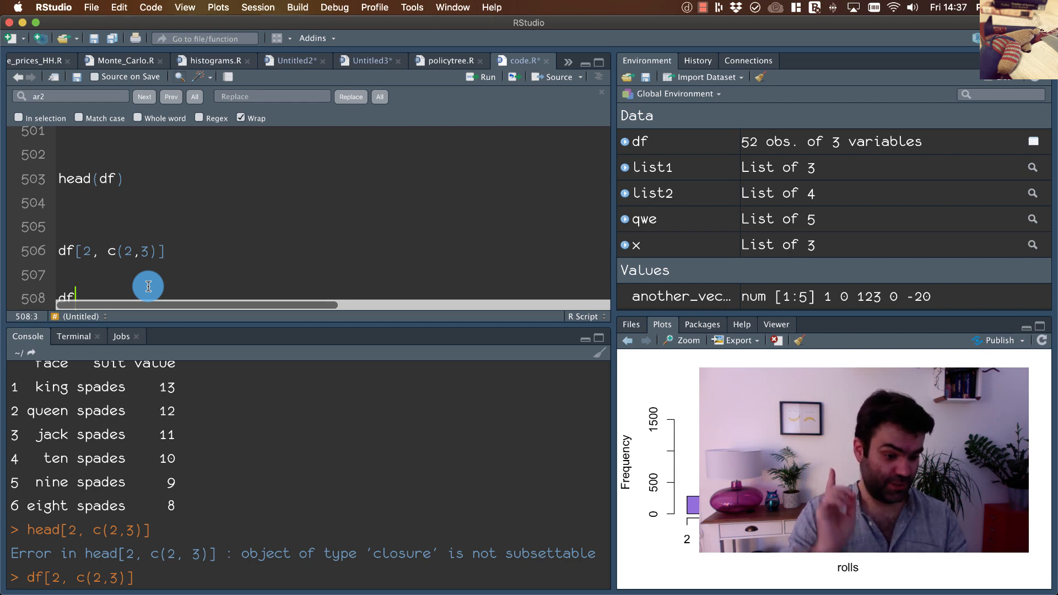
pyautogui.write('[c')
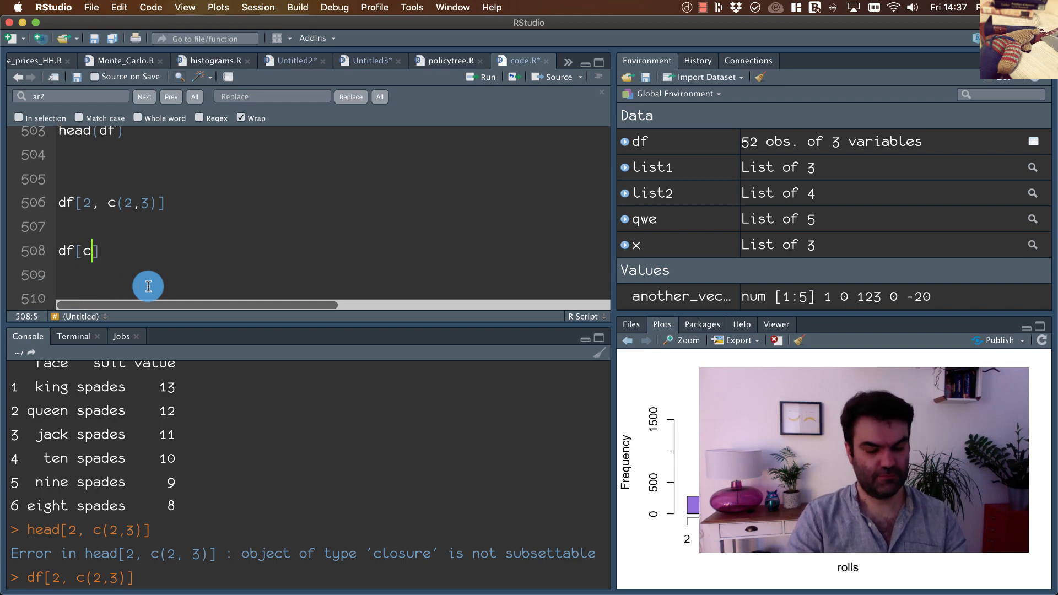
pyautogui.write('(6')
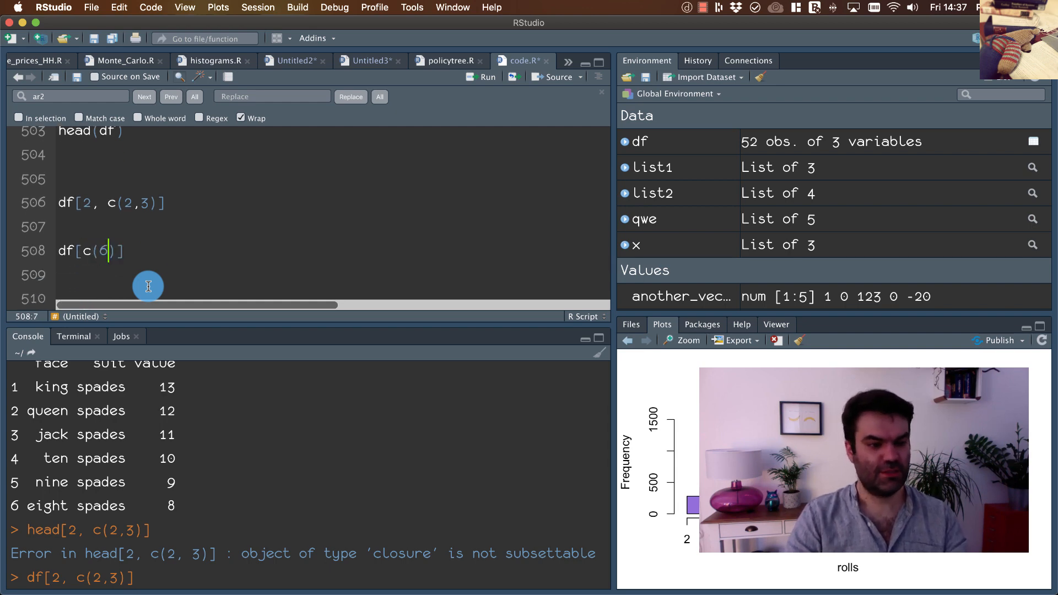
pyautogui.write(',10),')
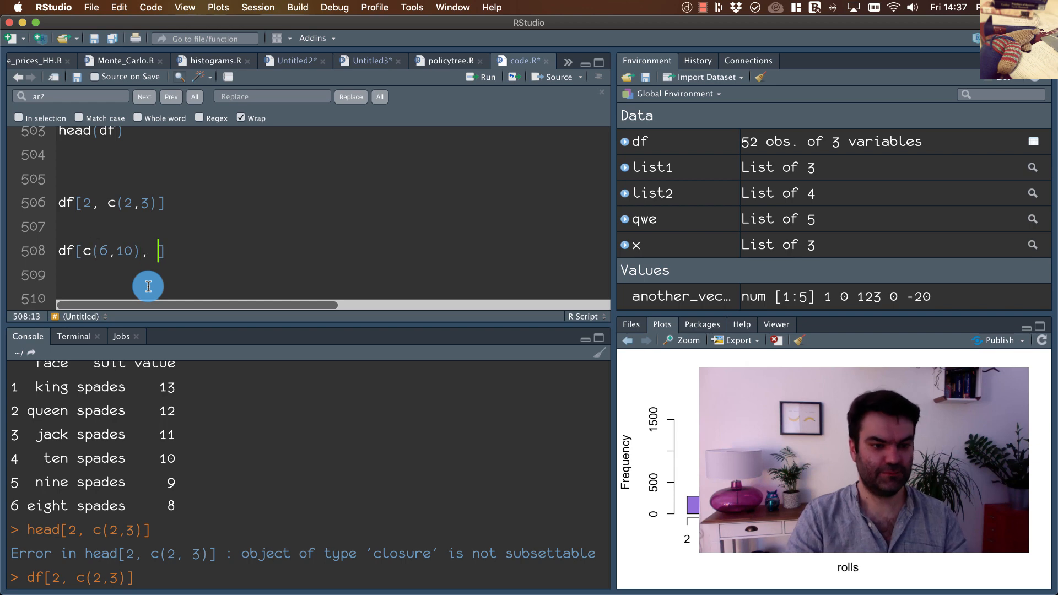
pyautogui.write('c')
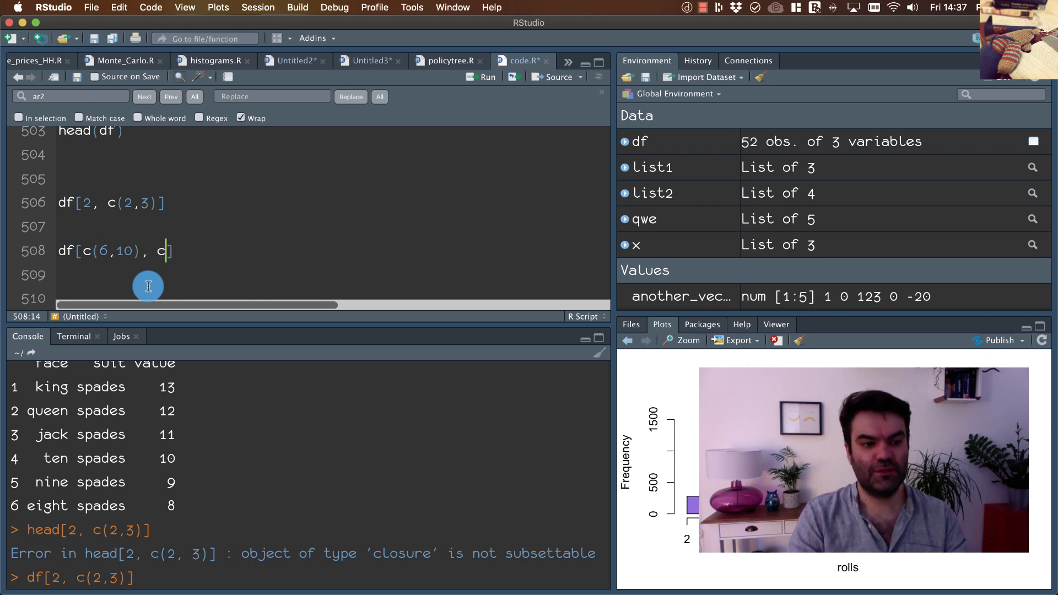
pyautogui.write('(2,3)]')
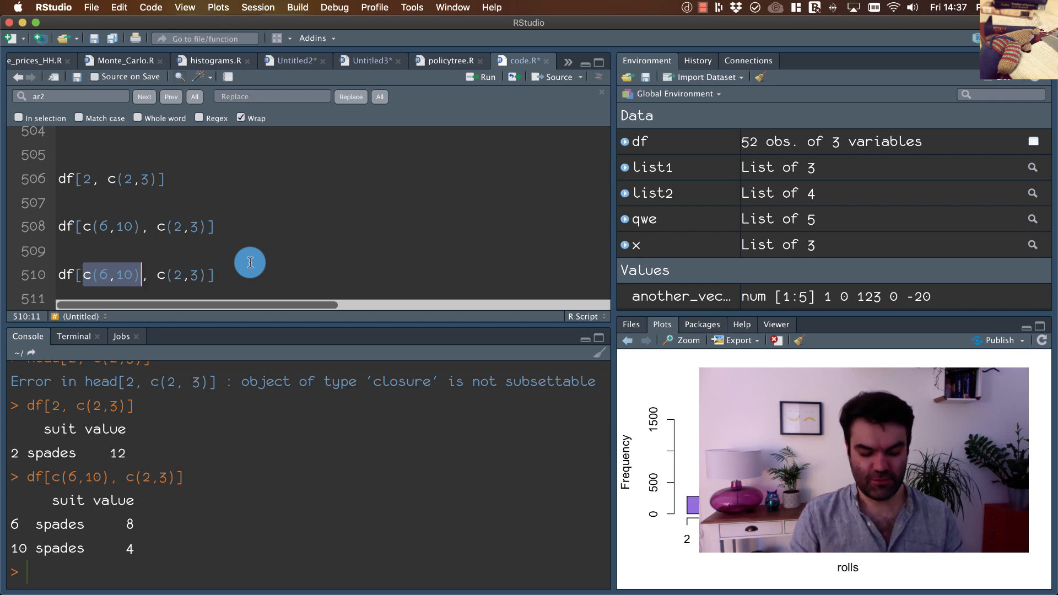
pyautogui.write('1:10')
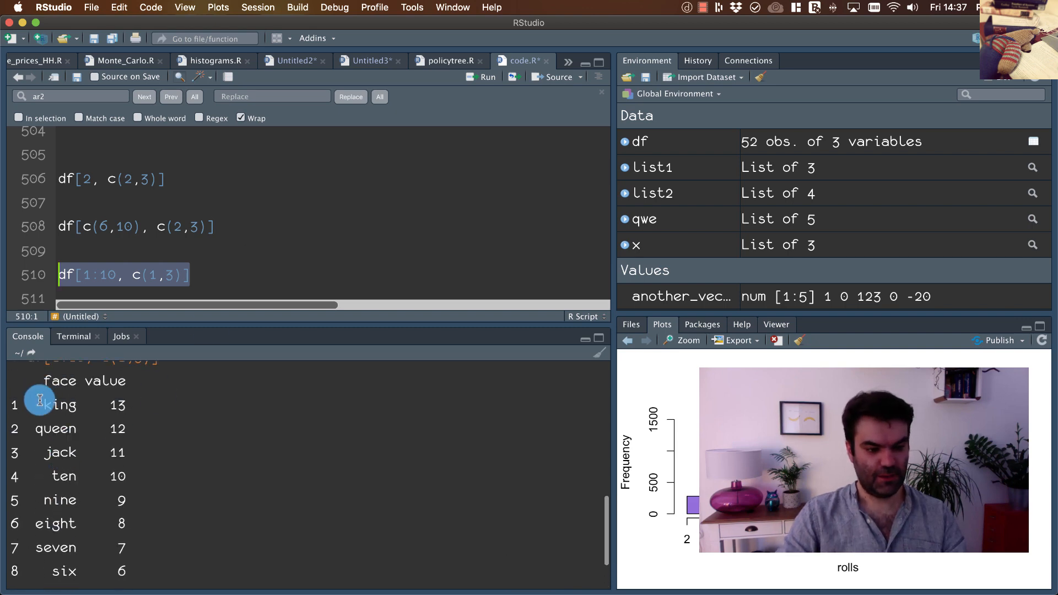
pyautogui.moveTo(36, 380)
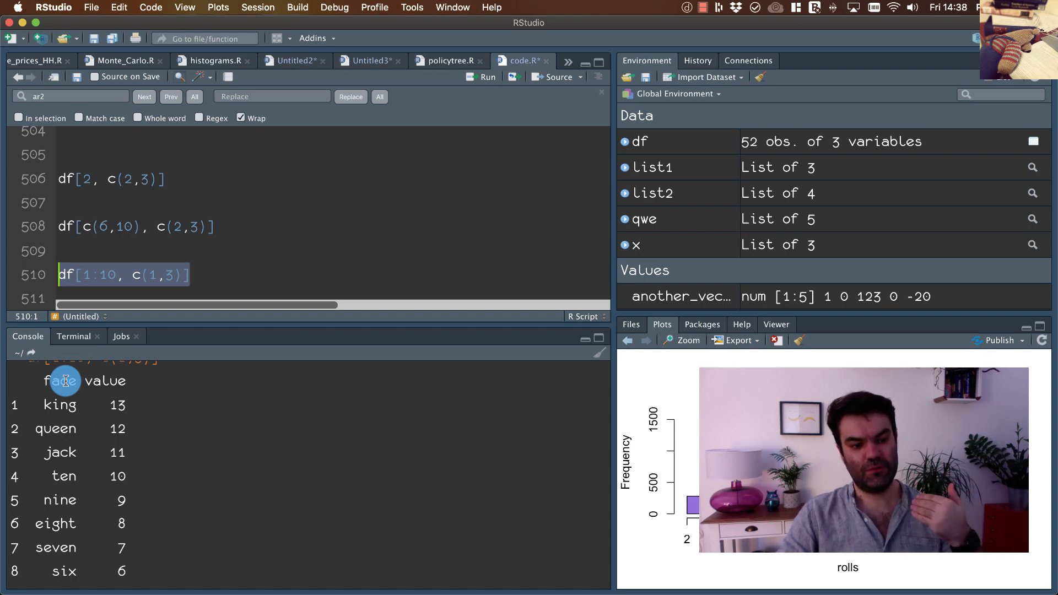
pyautogui.moveTo(97, 380)
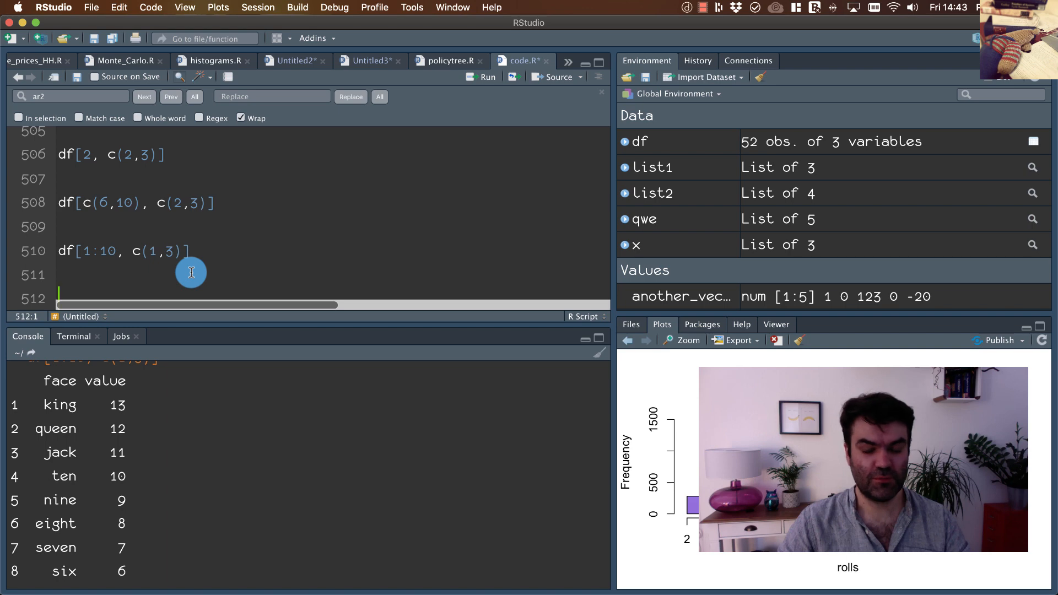
pyautogui.moveTo(263, 471)
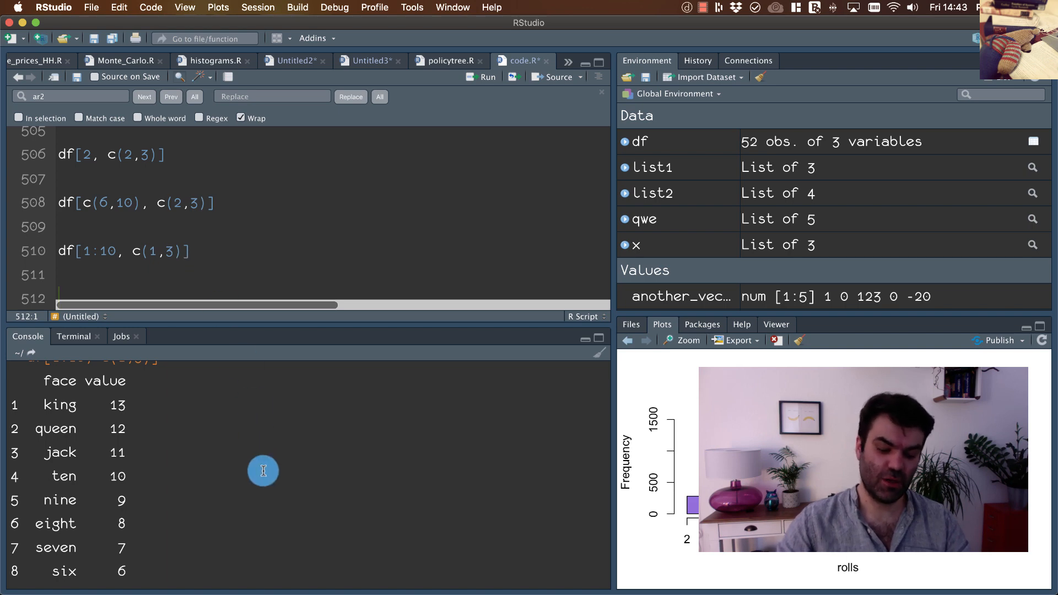
# - Add and run df[5,c(1,2,3)] and df[5, ] to show row 5
pyautogui.write('head(df')
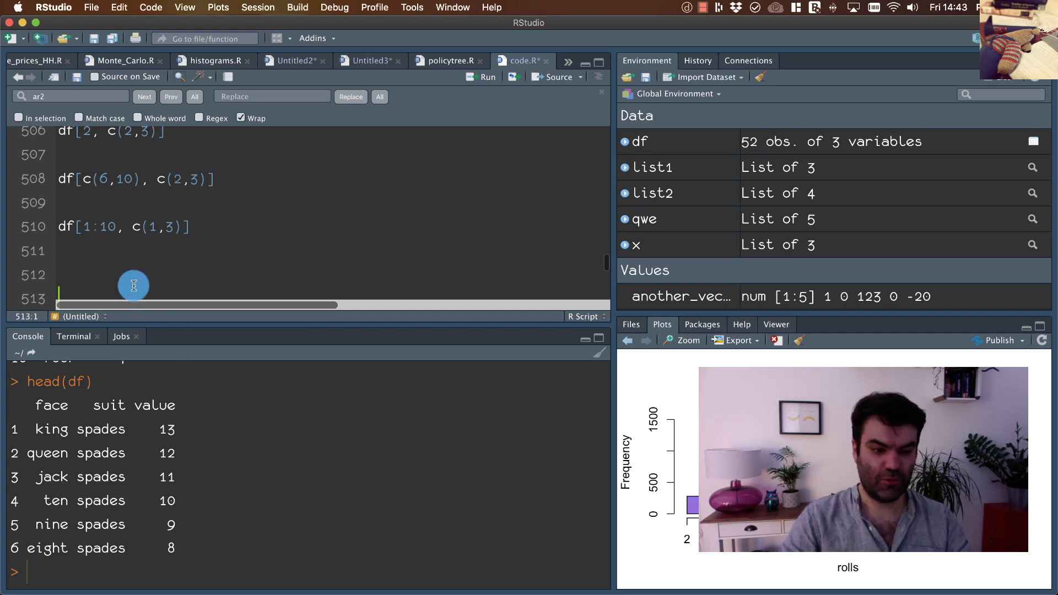
pyautogui.write('d')
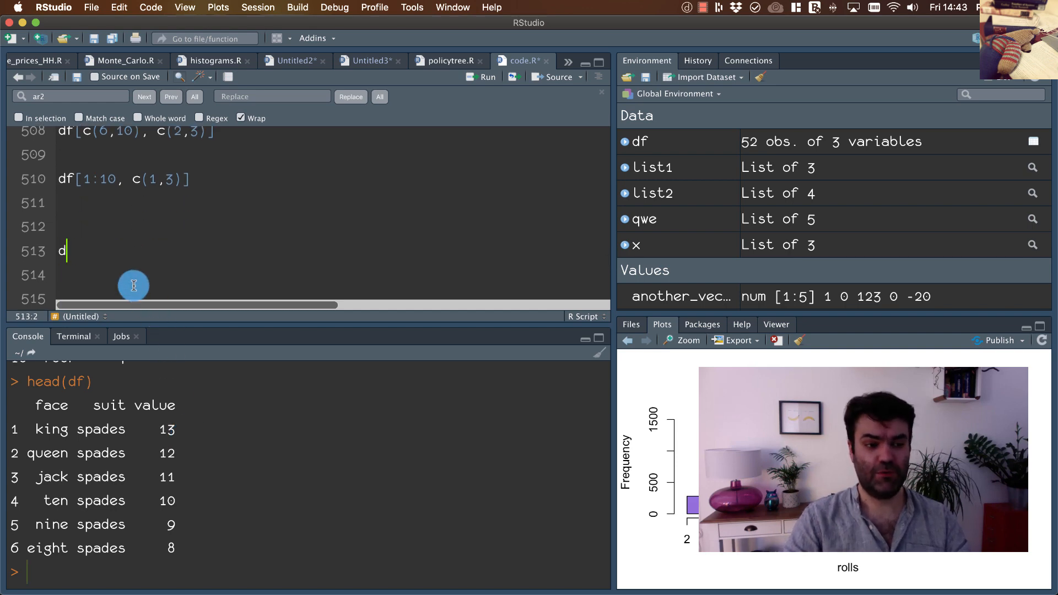
pyautogui.write('f[5,]')
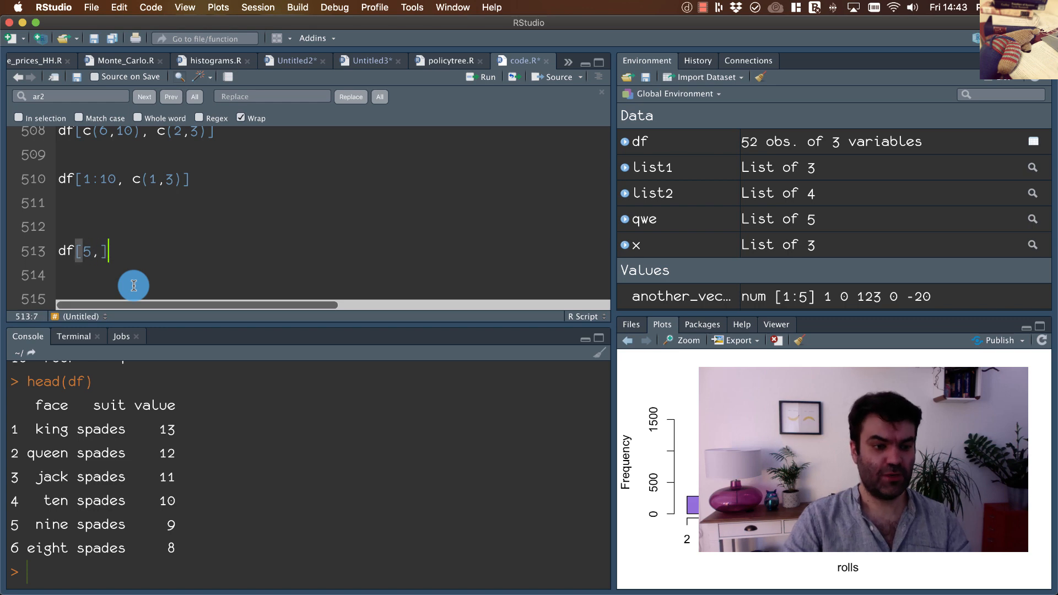
pyautogui.write('c(1,2,3')
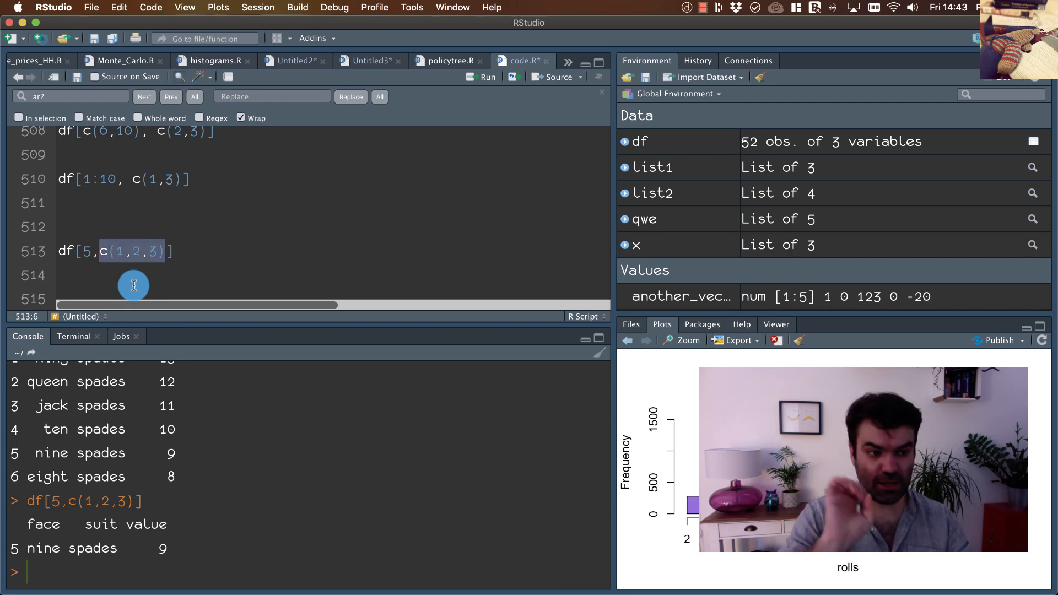
pyautogui.press('cmd+right')
pyautogui.write('df[5,')
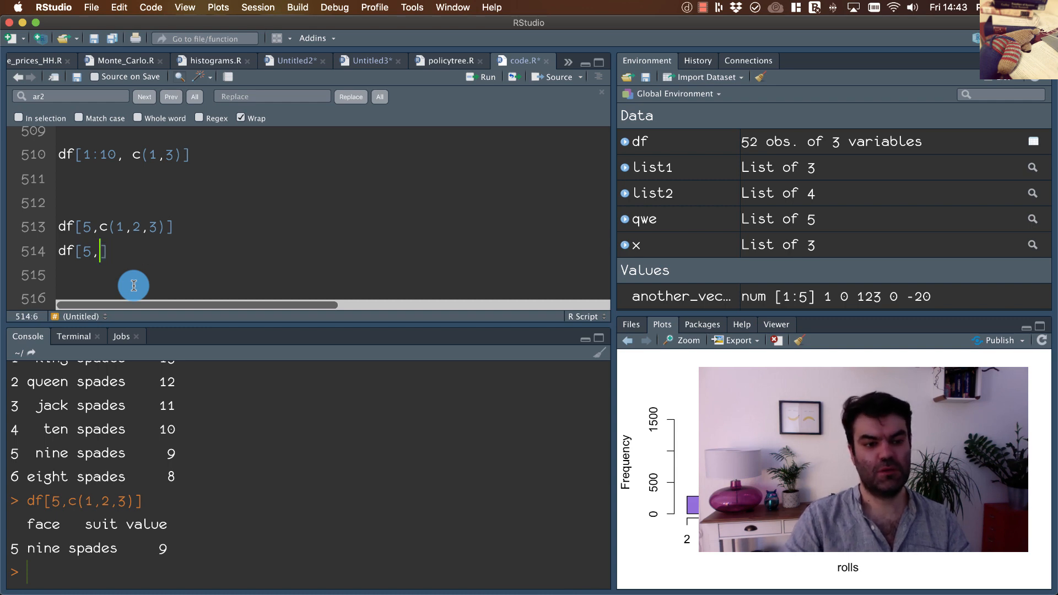
pyautogui.write('" "')
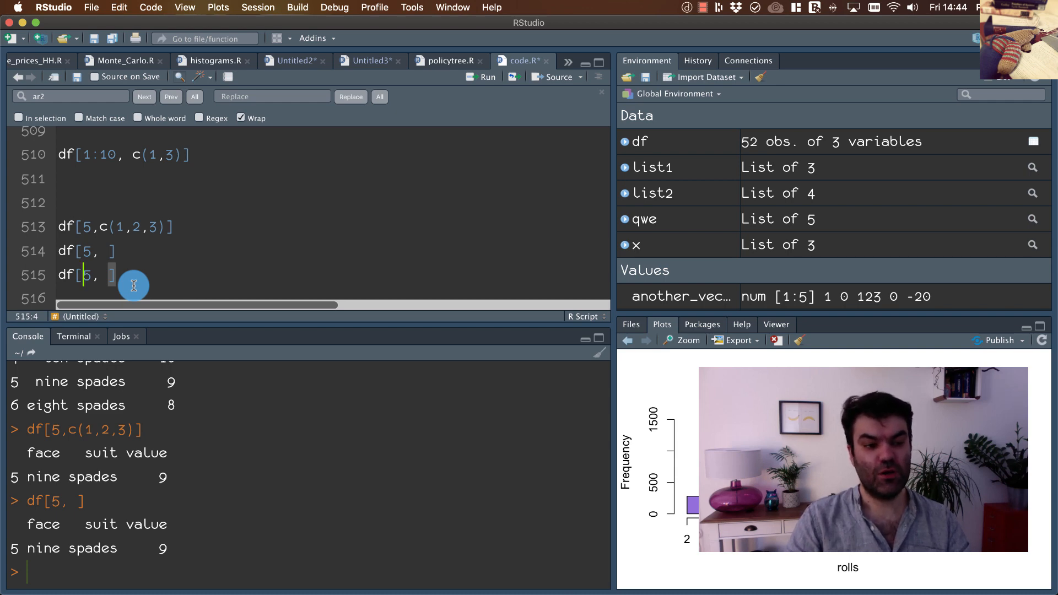
# - Add and run df[1:5, ] and df[-1, ] to show the first five rows and all but the first
pyautogui.write('1:')
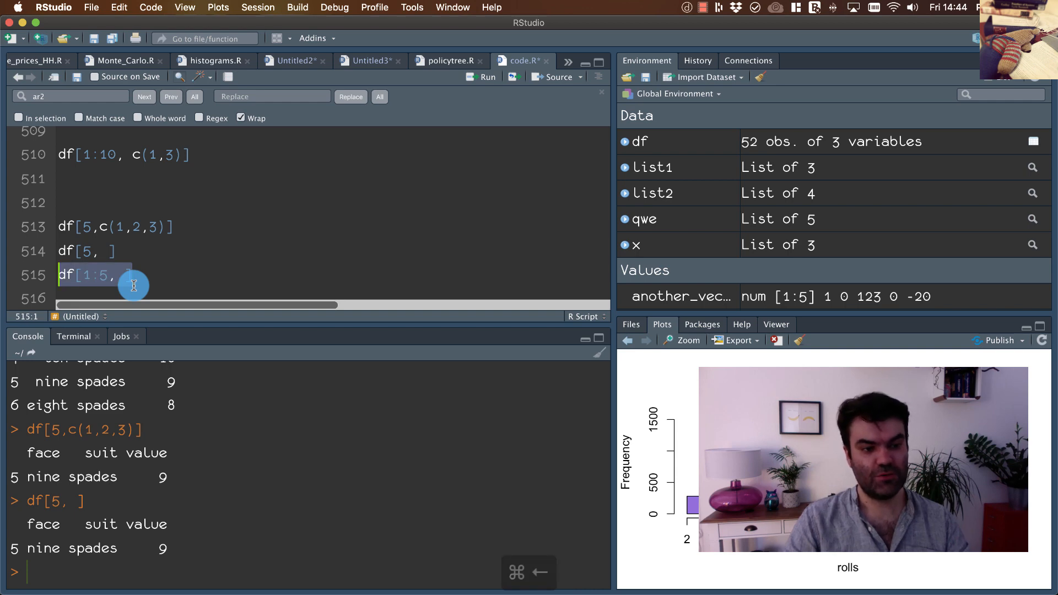
pyautogui.click(104, 274)
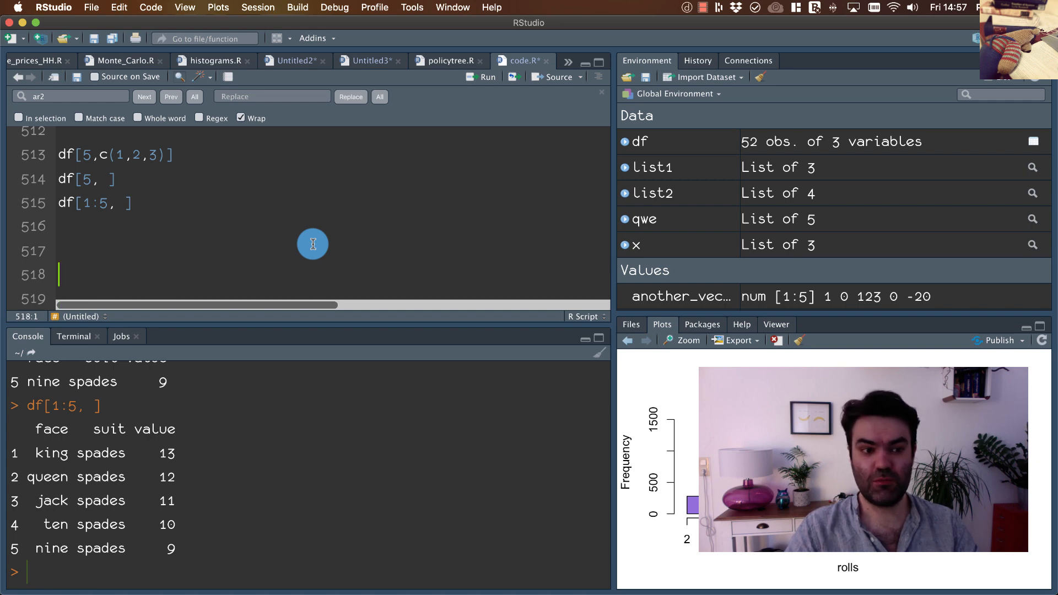
pyautogui.write('df[-1]')
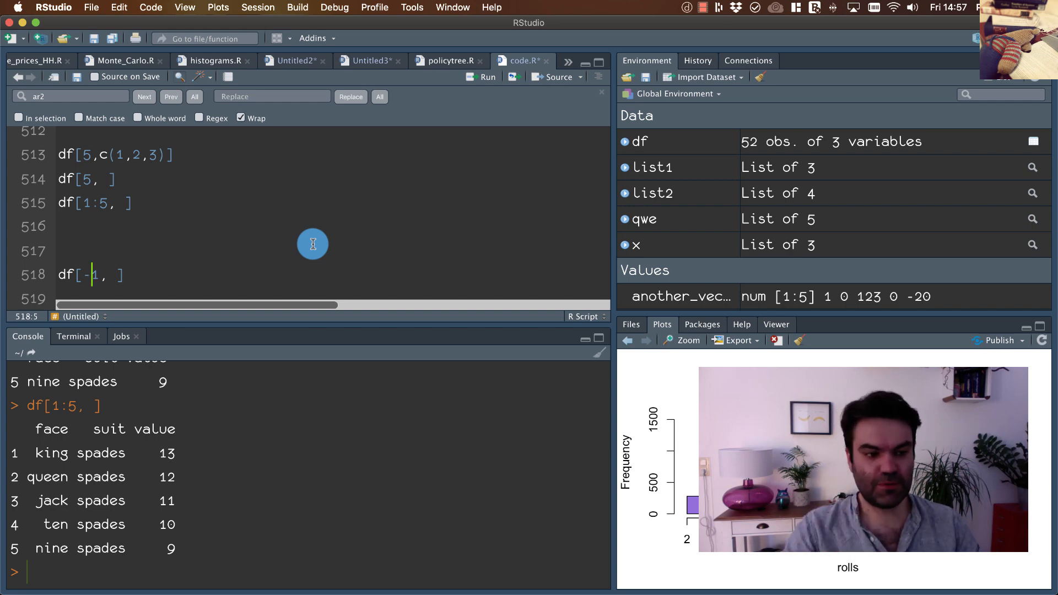
pyautogui.write('-')
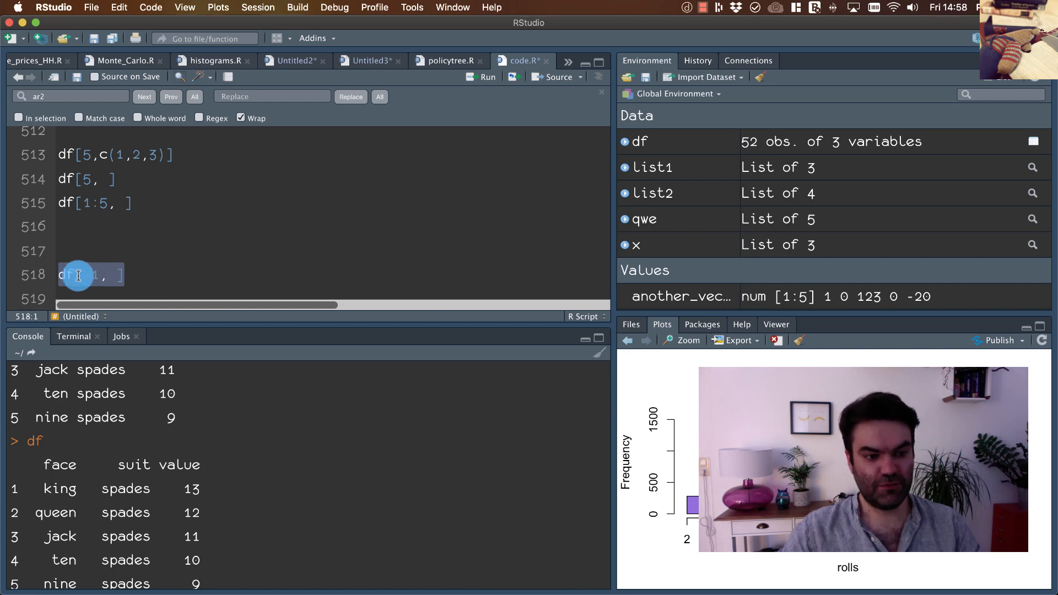
pyautogui.write('-')
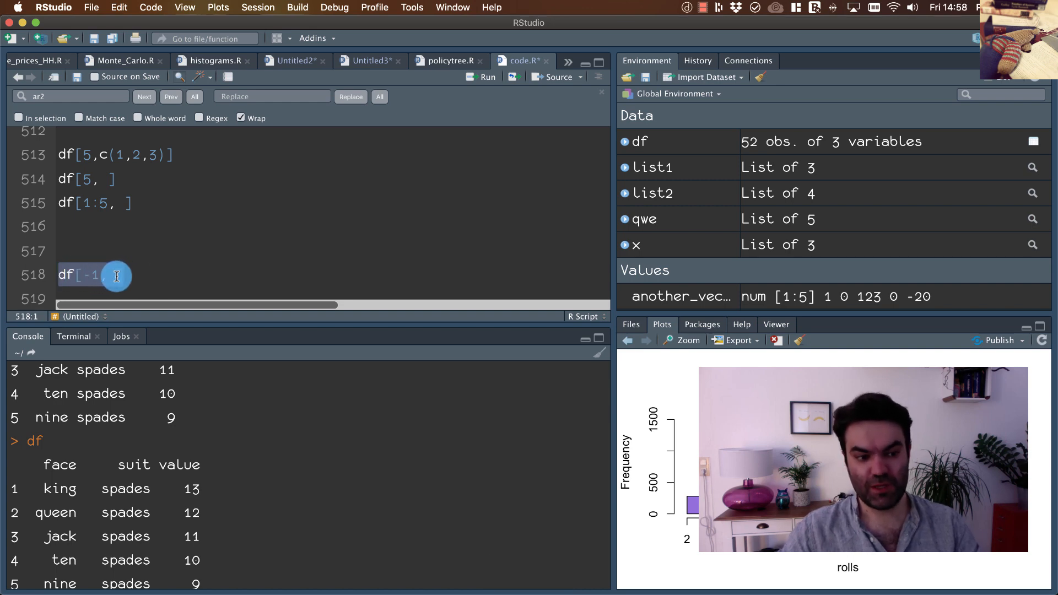
pyautogui.write(', ]')
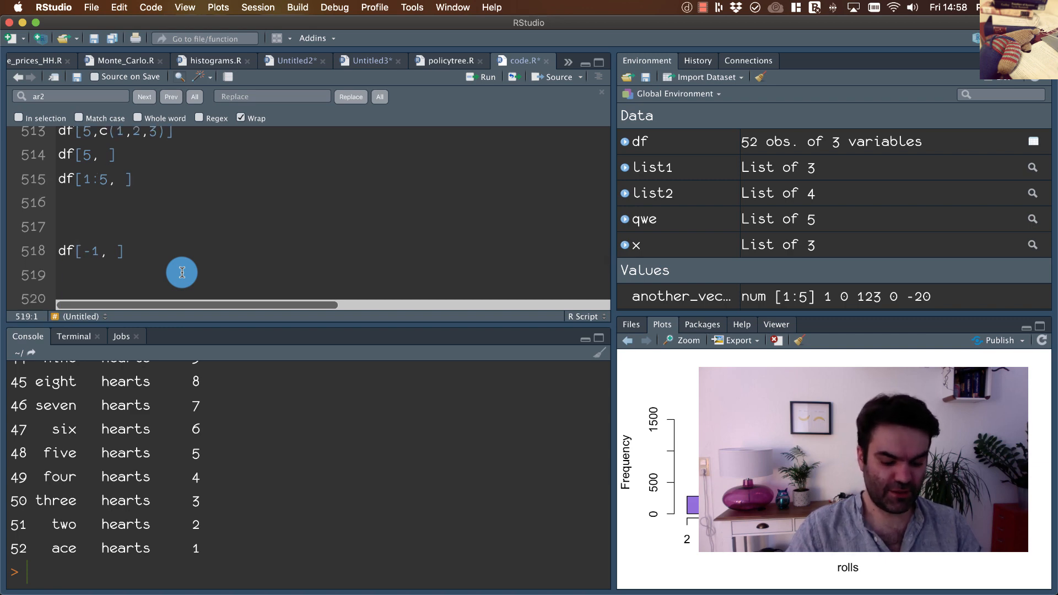
# - Add and run df[-c(1,3,5),] to print the cards without rows 1, 3 and 5
pyautogui.write('df[]')
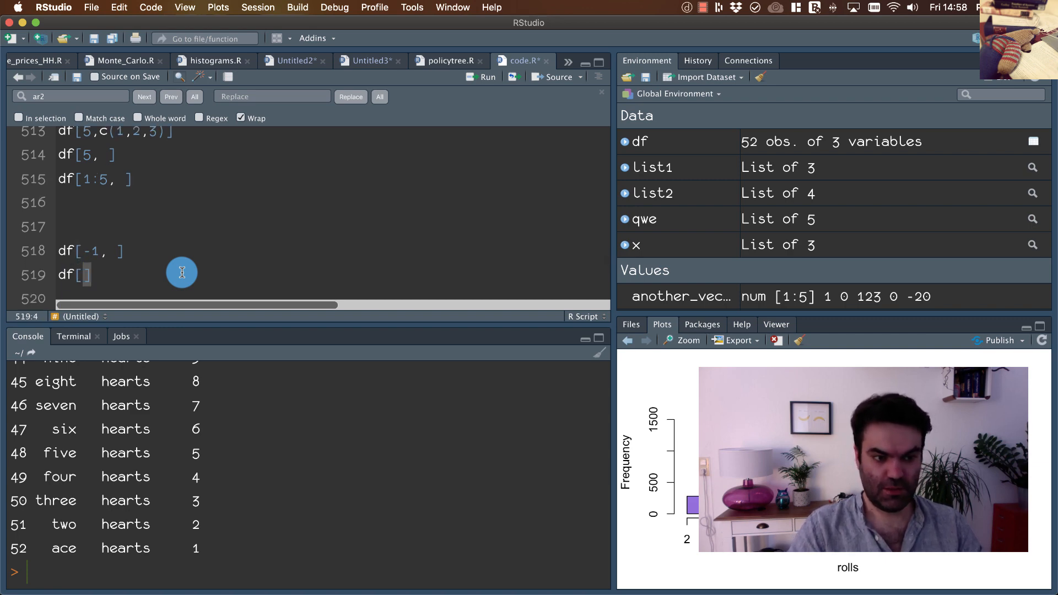
pyautogui.write('c')
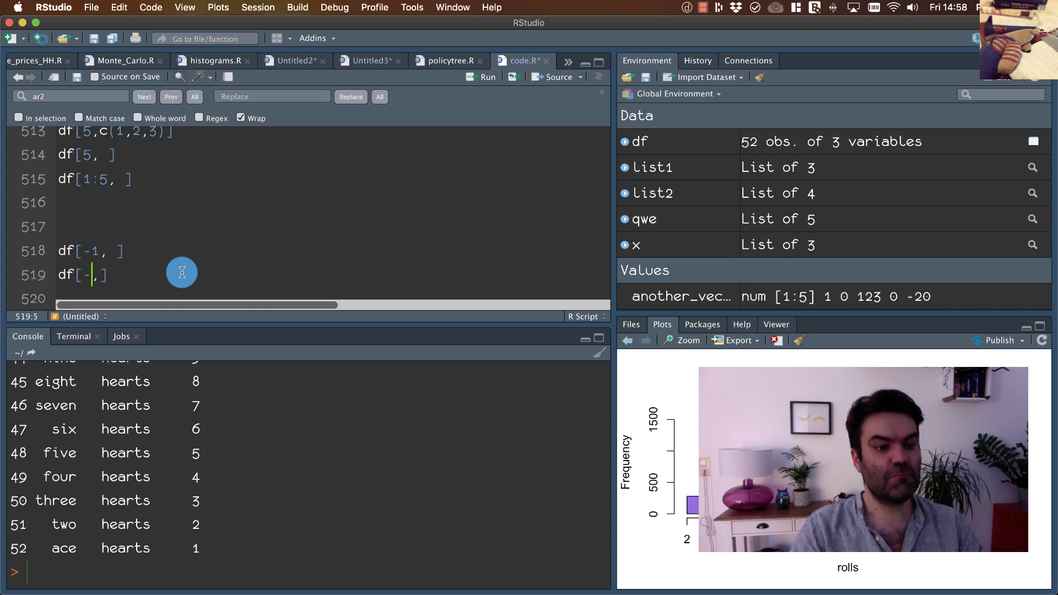
pyautogui.write('-c(')
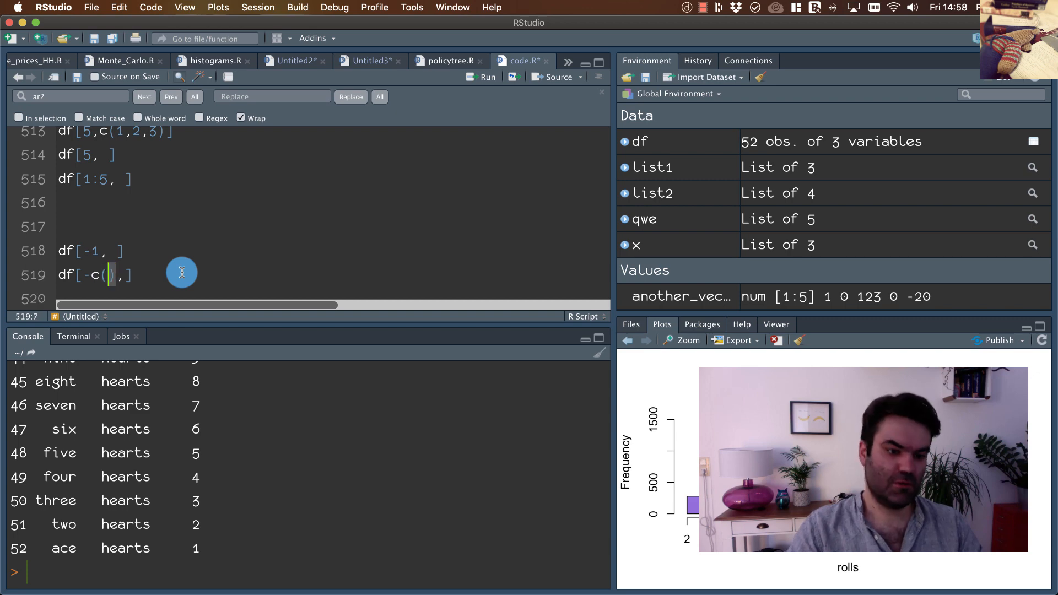
pyautogui.write('1,3,5')
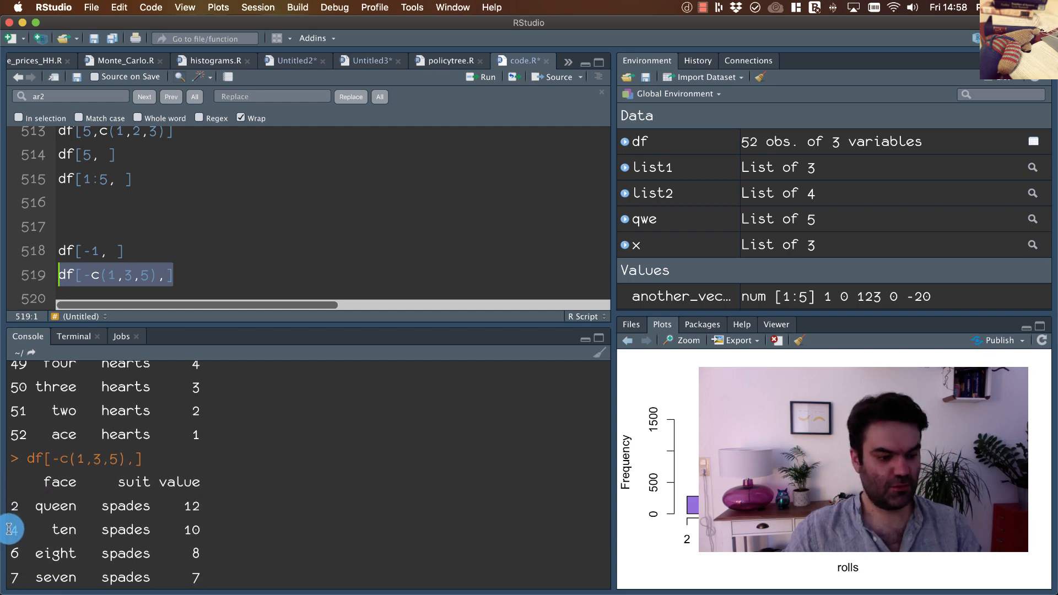
# - Wrap a copy of that line in dim() to report 49 by 3
pyautogui.scroll(-3)
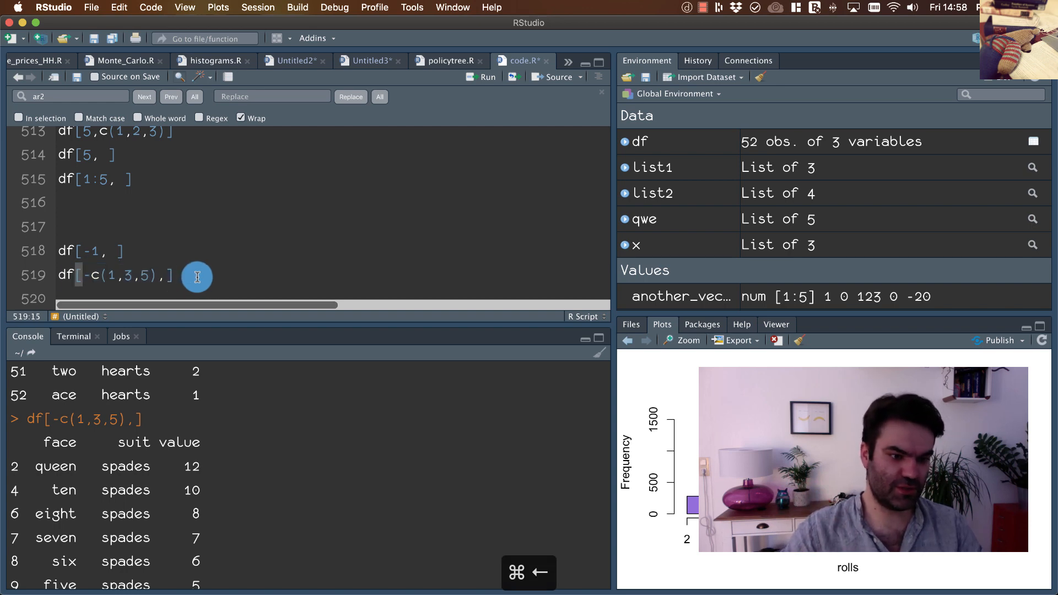
pyautogui.write('dim(')
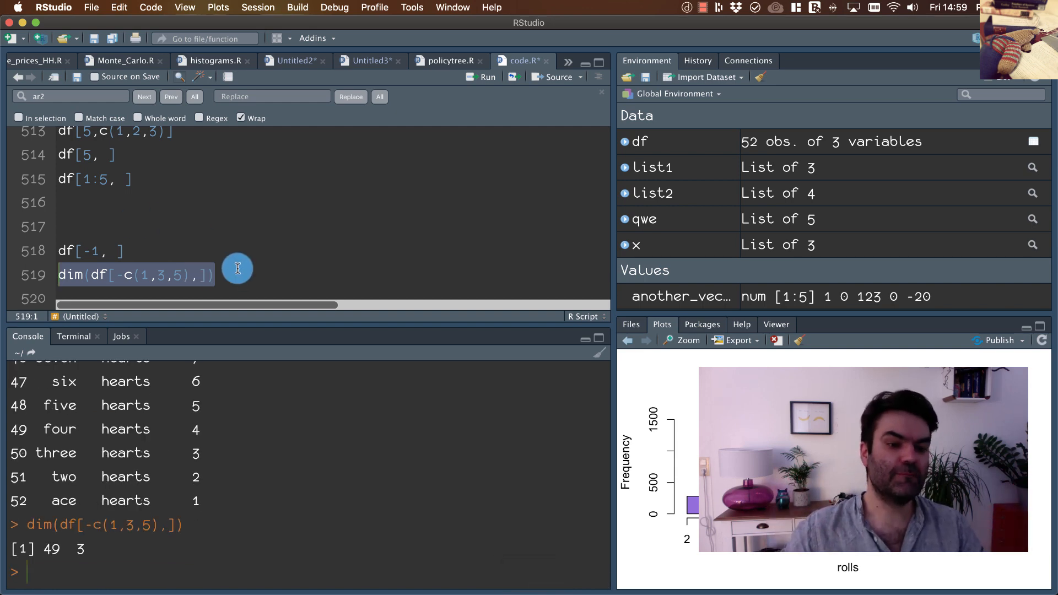
pyautogui.press('shift+cmd+left')
pyautogui.write('df[-c(1,3,5),]')
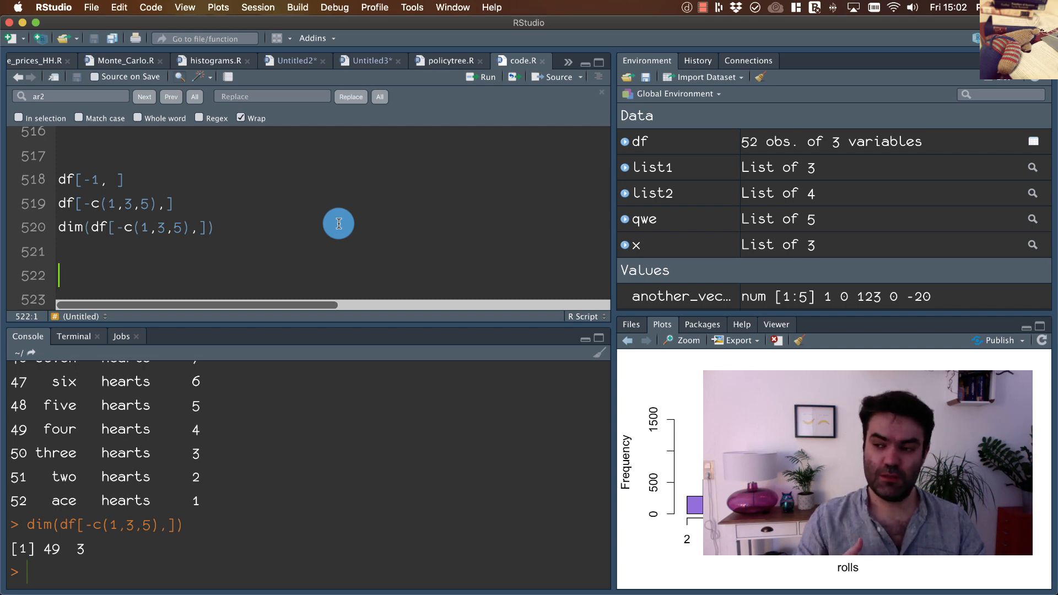
pyautogui.moveTo(216, 258)
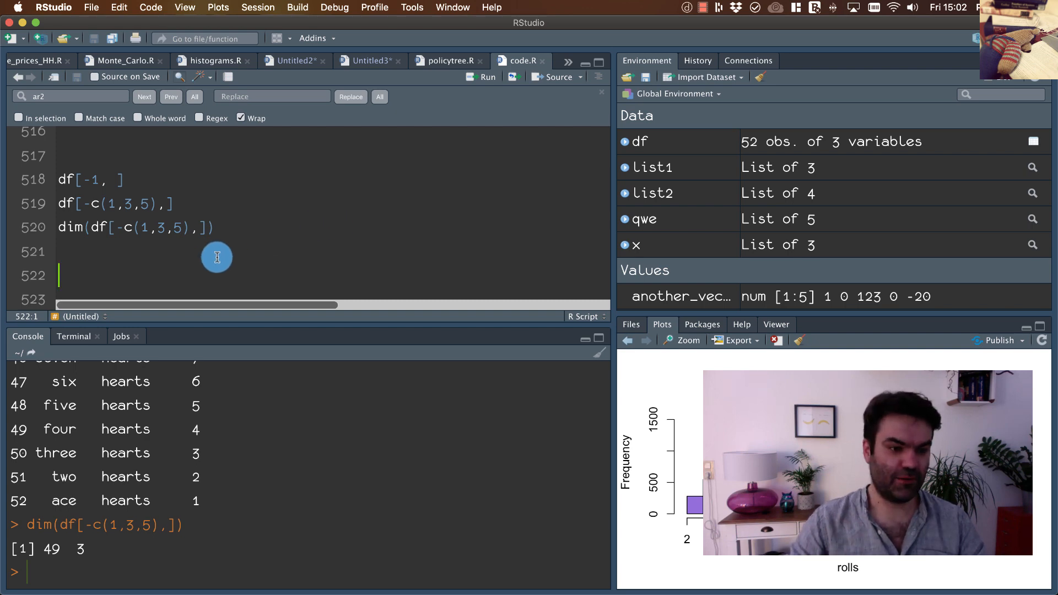
# - Add script lines df[c(1,2), ] and df[-3:52,]
pyautogui.write('df[]')
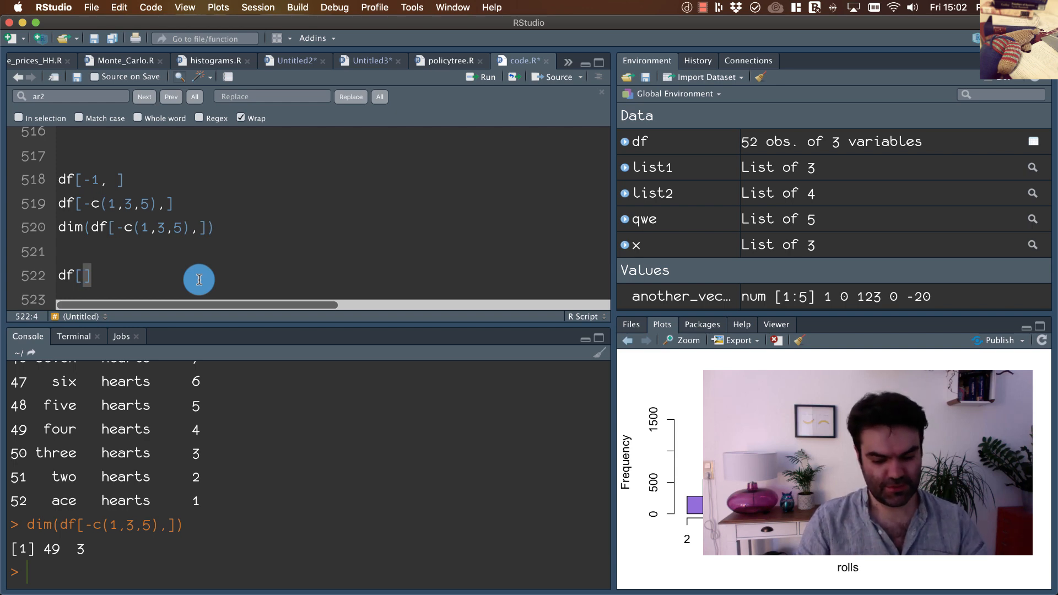
pyautogui.write('3:52,')
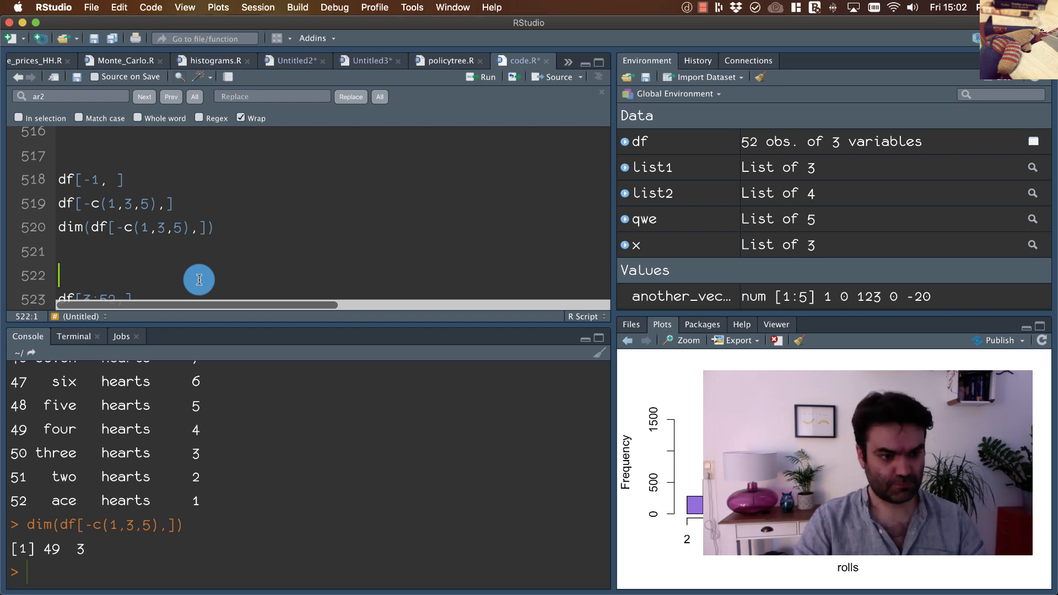
pyautogui.write('df[]')
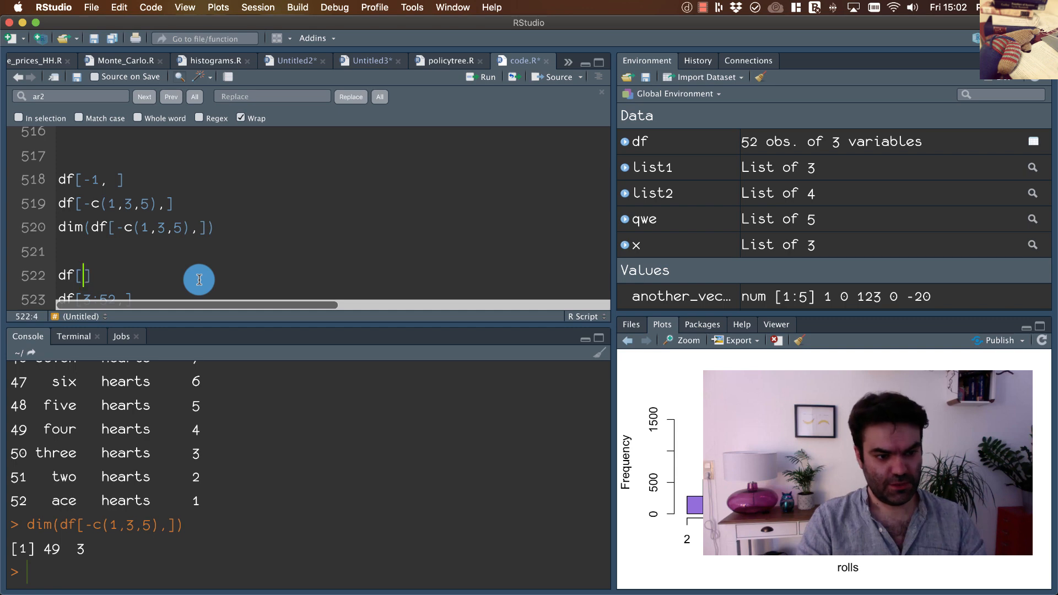
pyautogui.write('c(1,2),')
pyautogui.click(151, 297)
pyautogui.write('-')
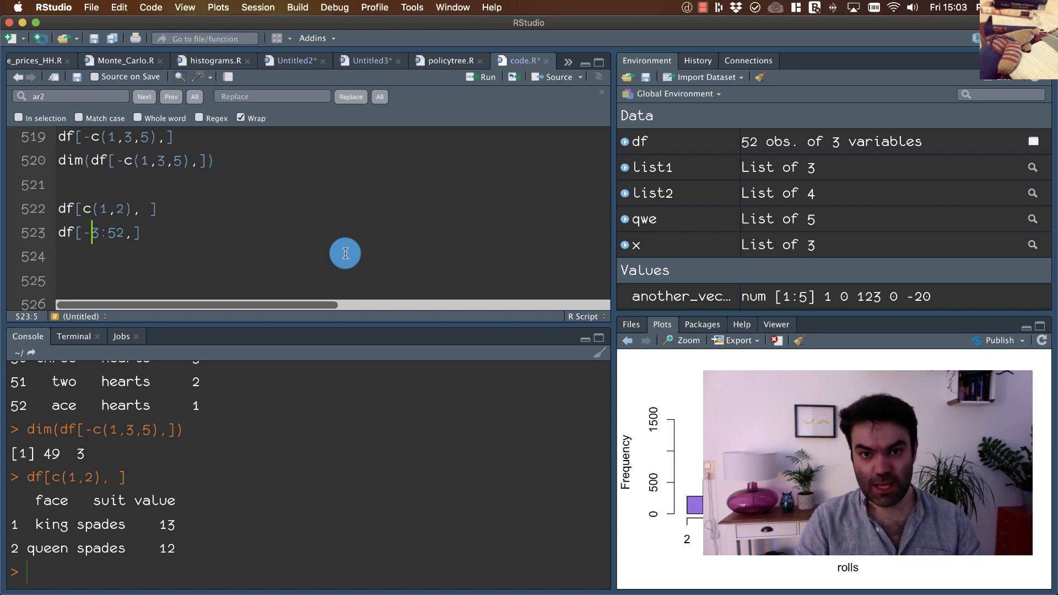
# - Run df[-3:52,] to show the negative-subscript error, then print -3:52 in the console
pyautogui.press('shift+cmd+right')
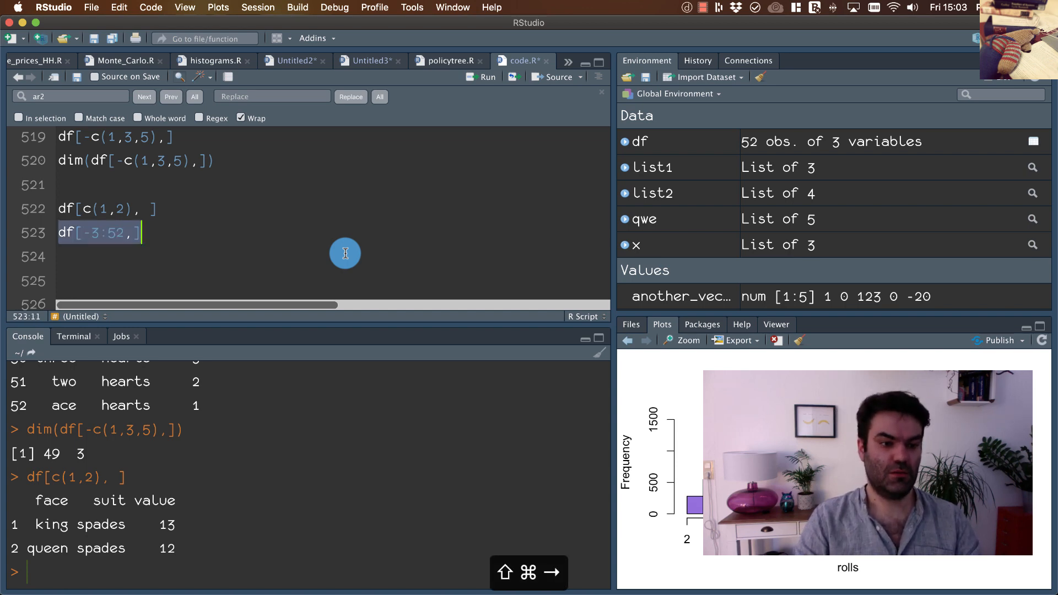
pyautogui.press('Return')
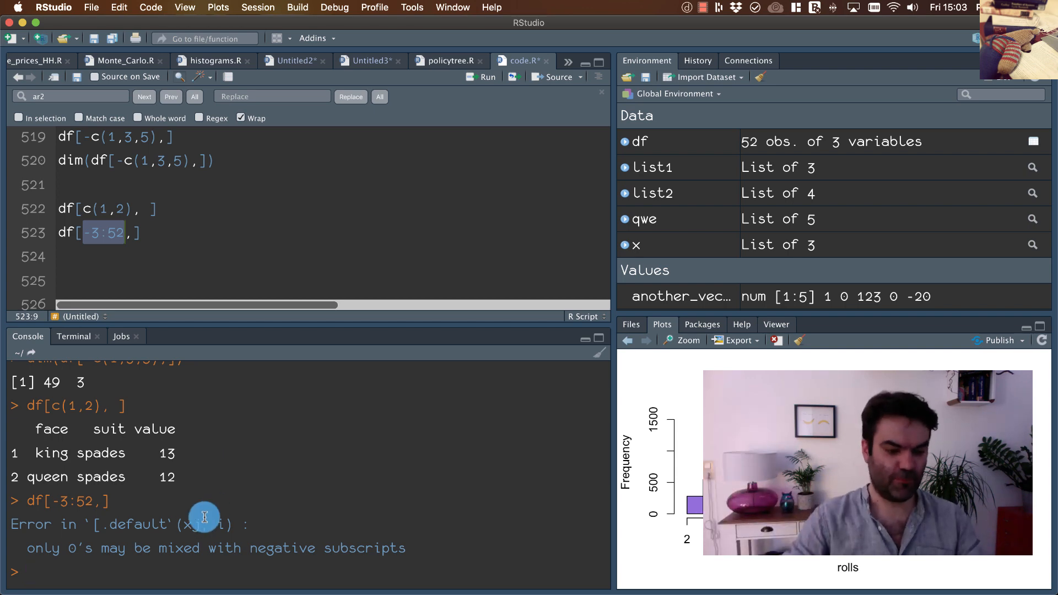
pyautogui.write('-3:52')
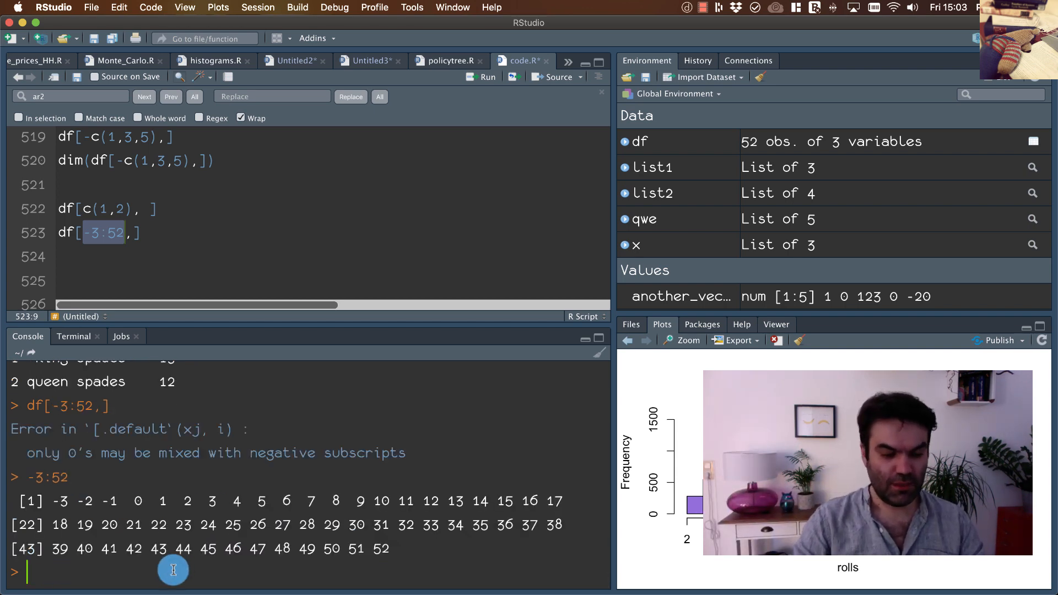
pyautogui.moveTo(144, 502)
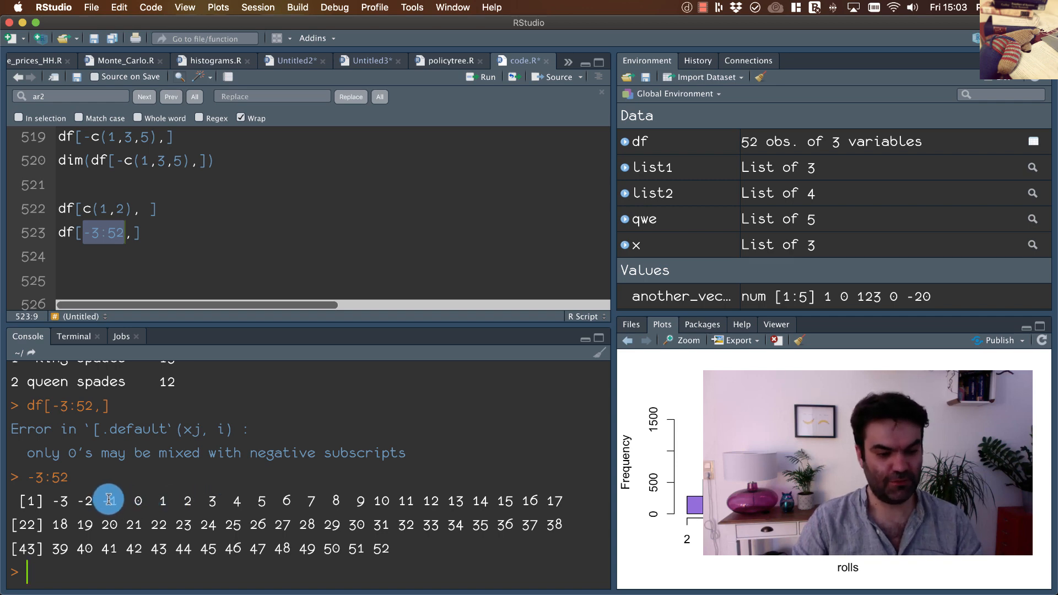
pyautogui.moveTo(157, 500)
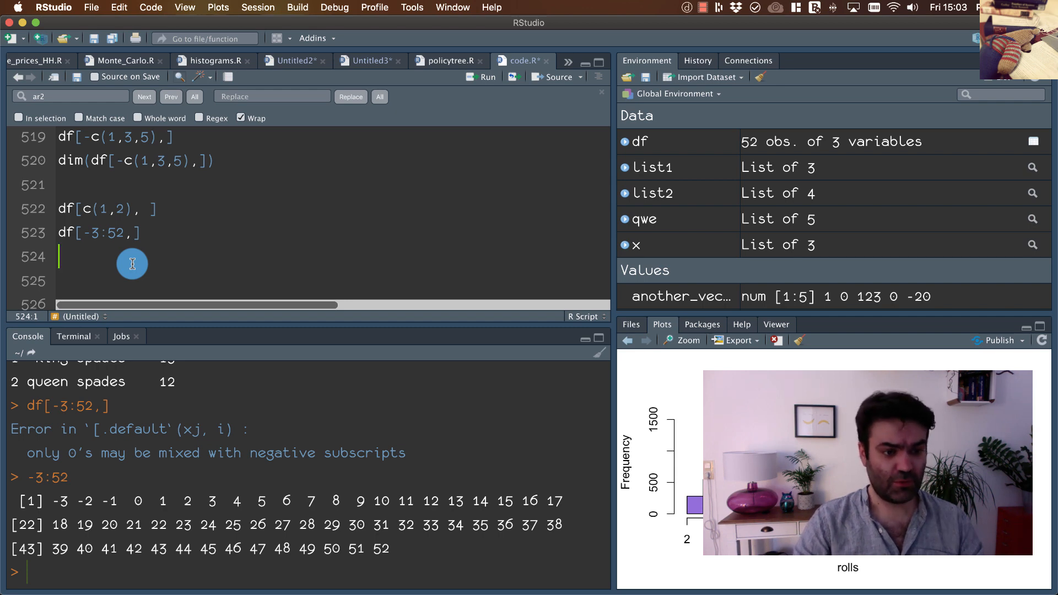
# - Comment the failing line #ERROR MESSAGE and run df[-(3:52),], returning king and queen of spades
pyautogui.write('#E')
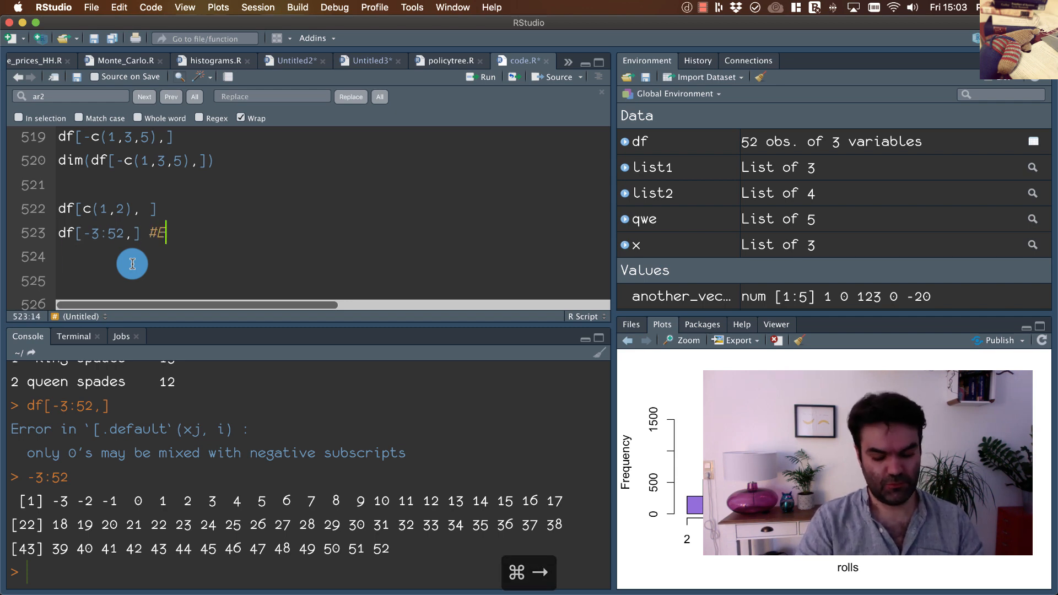
pyautogui.write('ERROR MESSAGE')
pyautogui.click(330, 281)
pyautogui.write('df[-(3:52,')
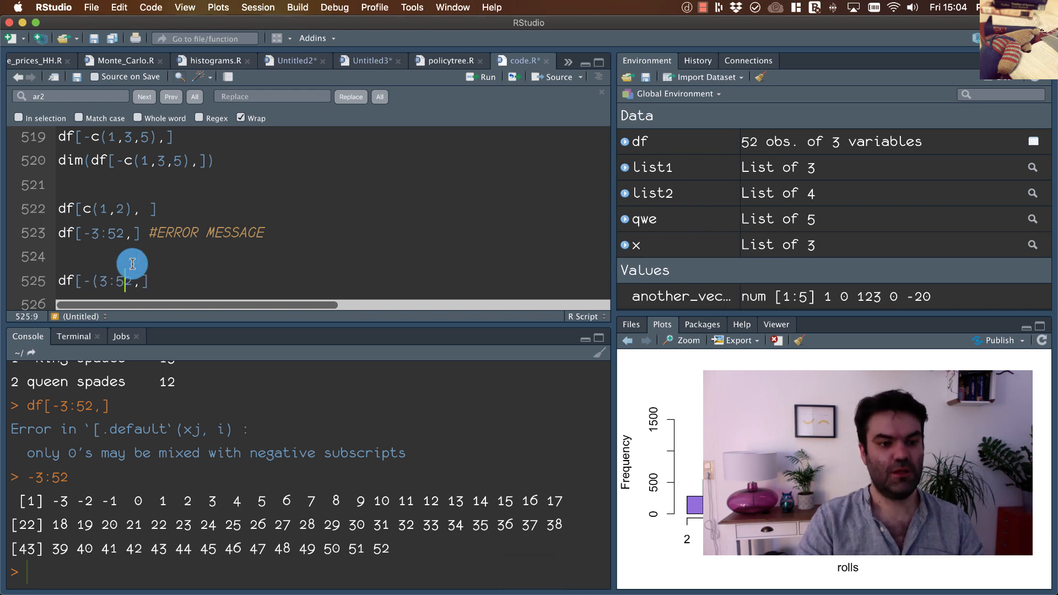
pyautogui.write('52]')
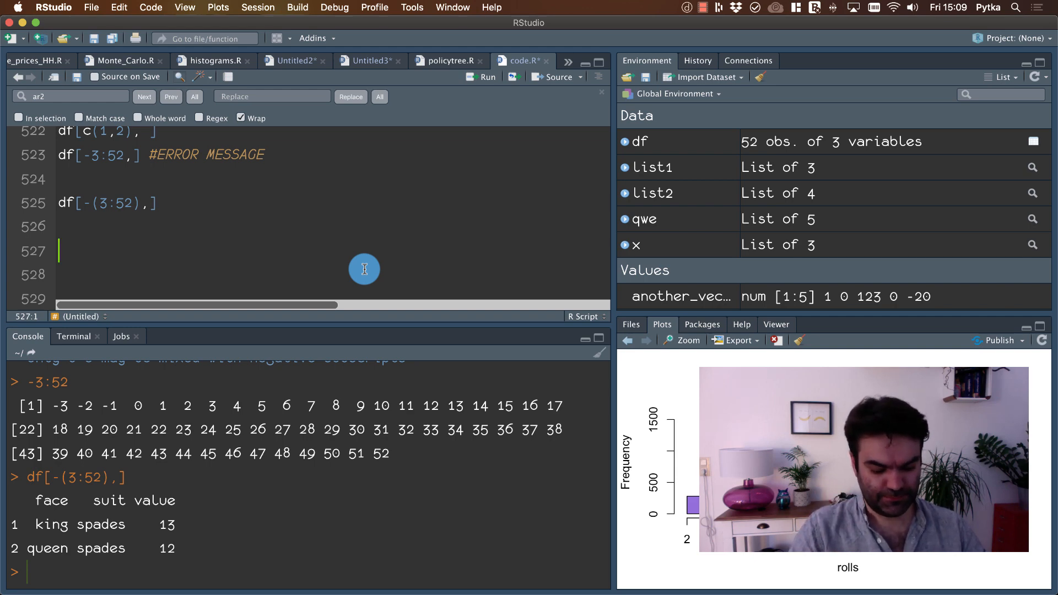
# - Create x <- c("asd","qwe","rew","tre") in the script
pyautogui.write('x')
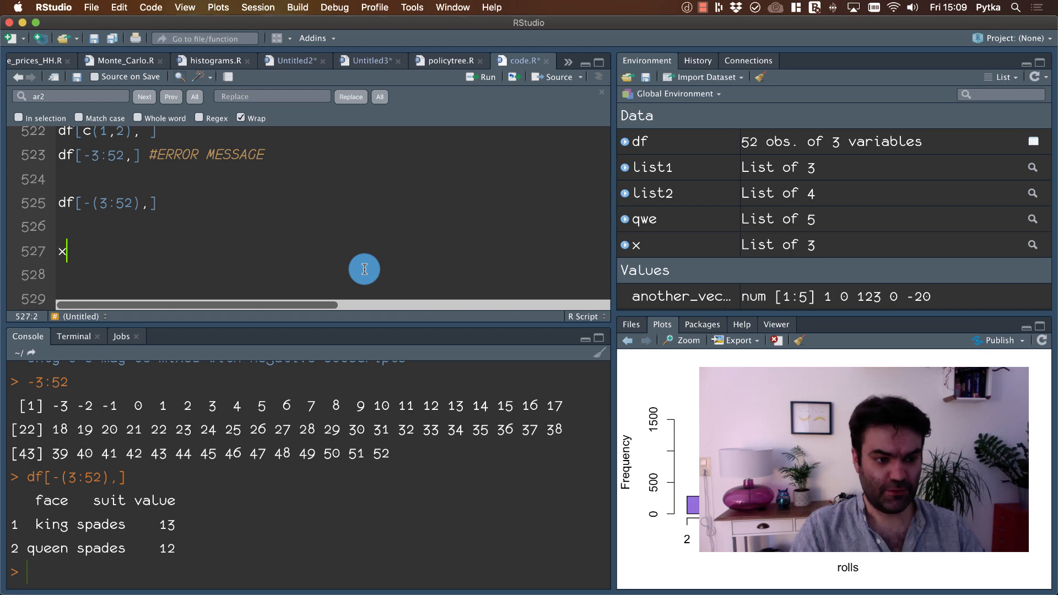
pyautogui.write('<- c(')
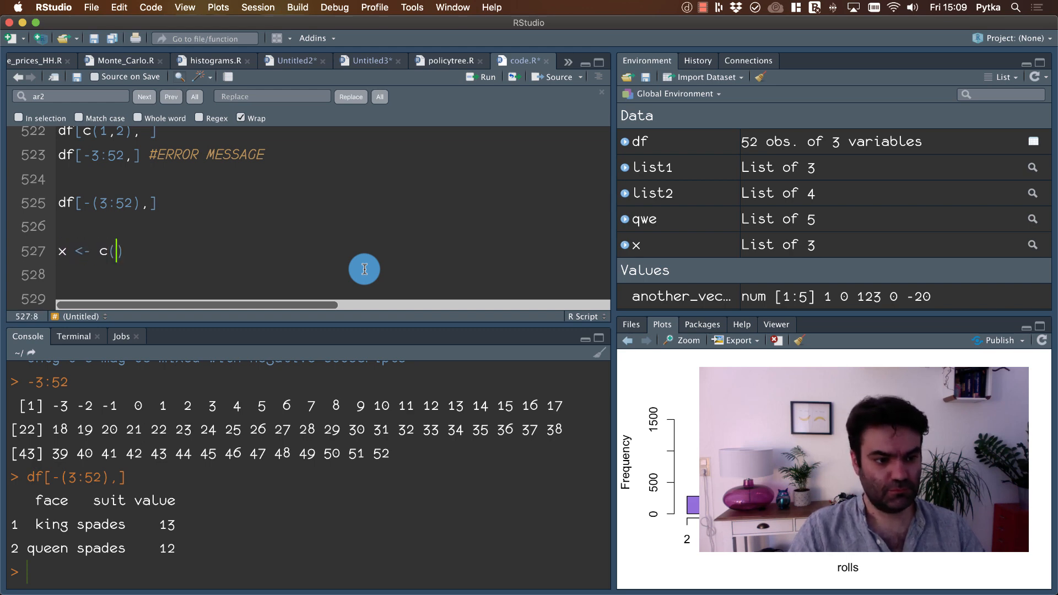
pyautogui.write('"asd", "')
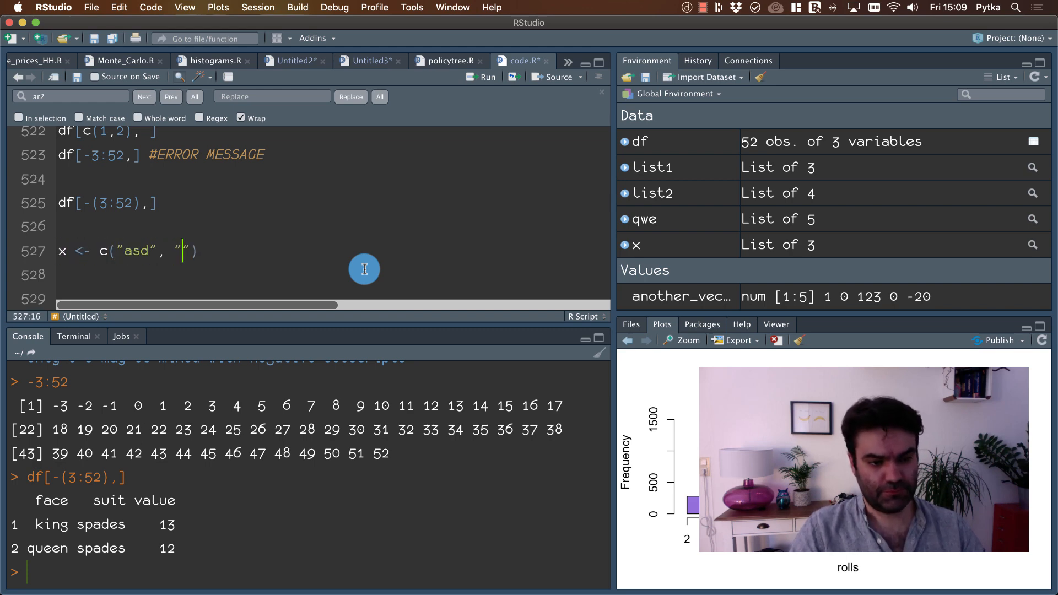
pyautogui.write('"qwe", "rew", "tre')
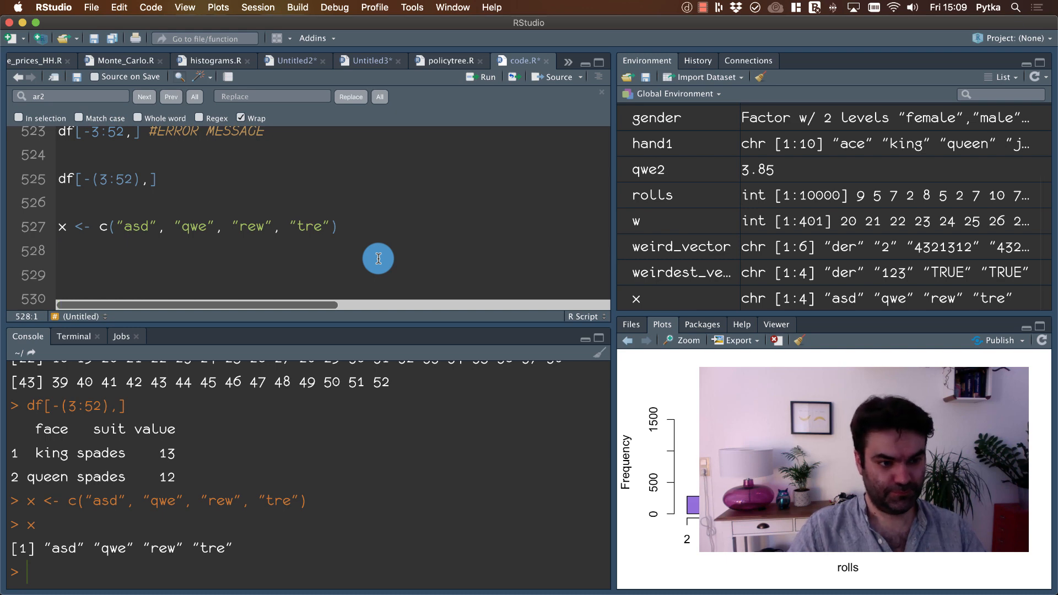
# - Run x[c(2,4)] giving qwe tre and x[-1] giving qwe rew tre, then begin x[le
pyautogui.write('x[]')
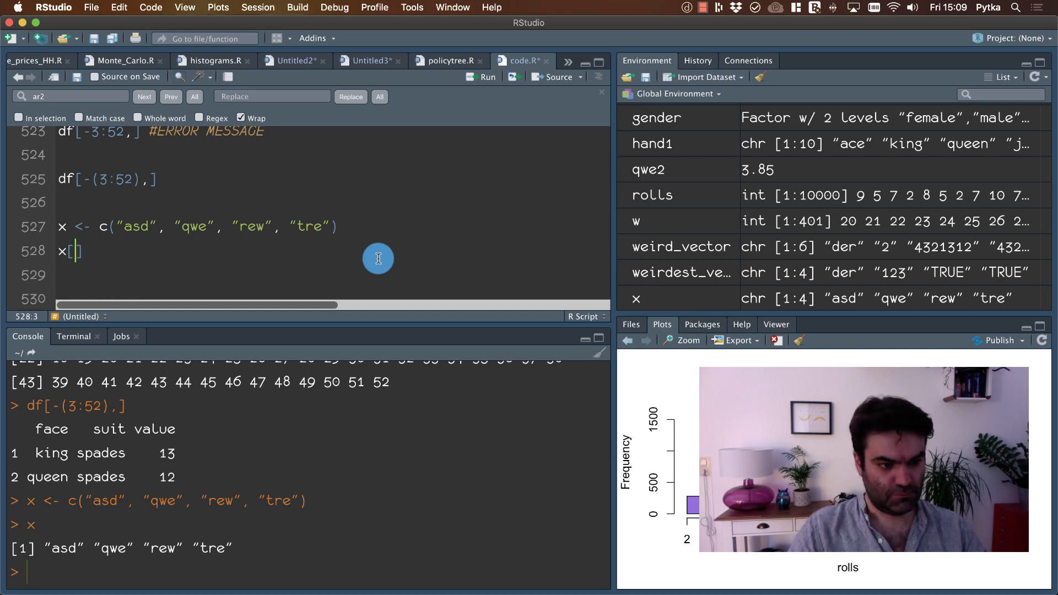
pyautogui.write('c(2,4)')
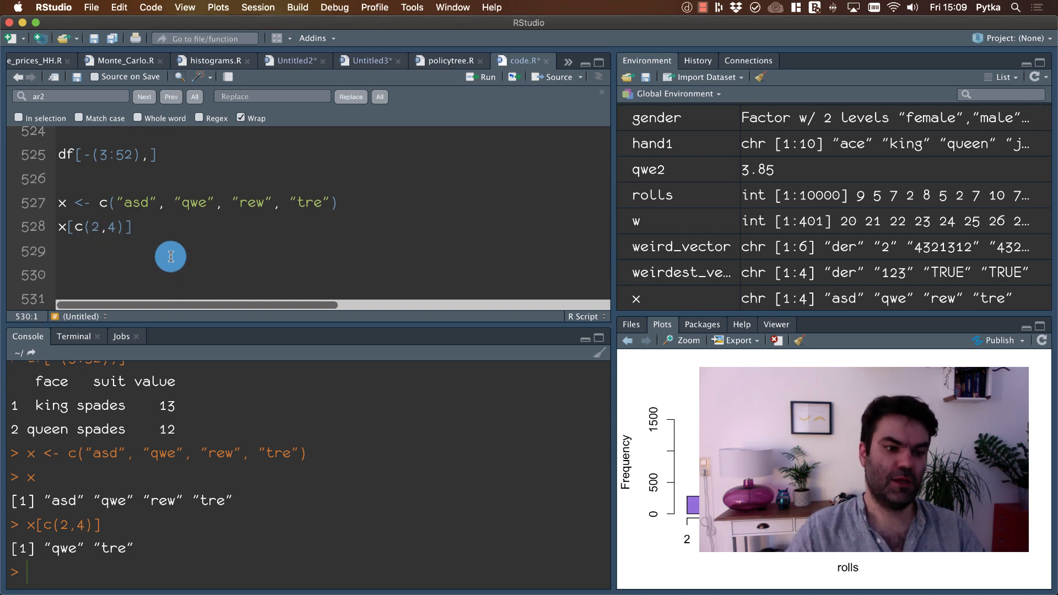
pyautogui.write('x[]')
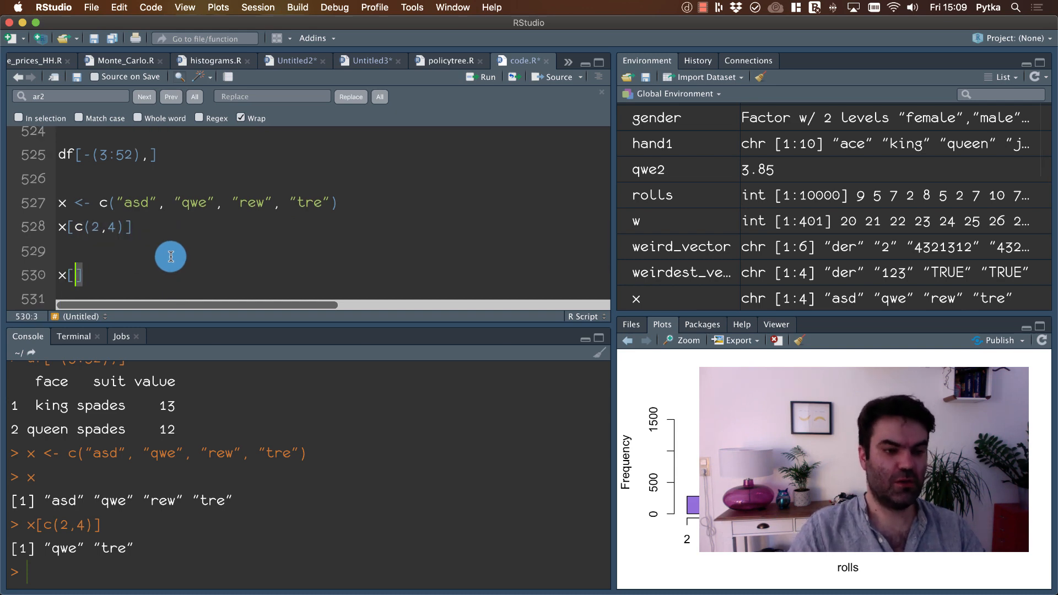
pyautogui.write('-1')
pyautogui.click(333, 298)
pyautogui.write('x')
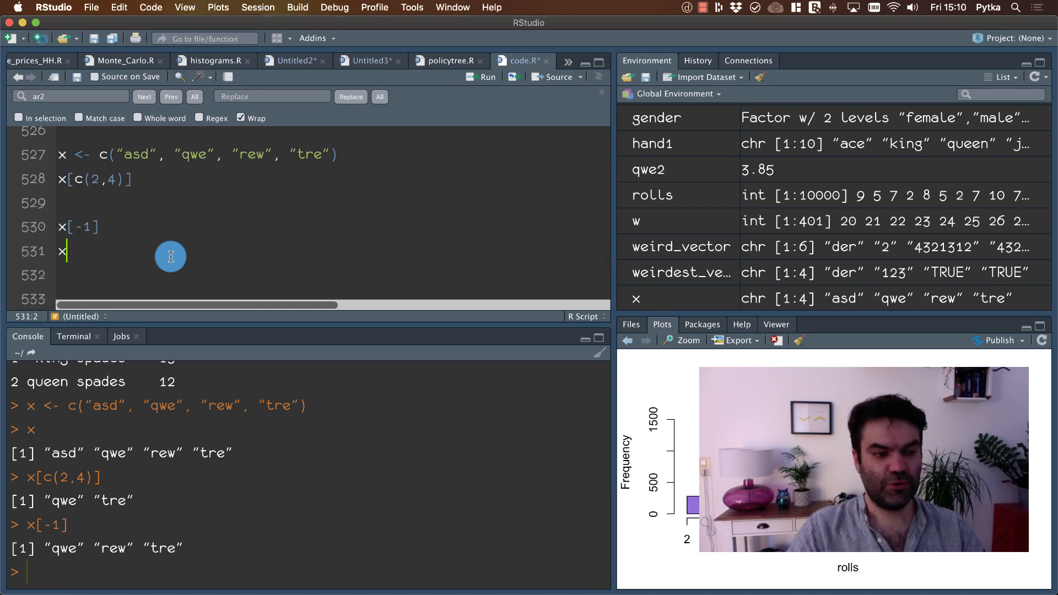
pyautogui.write('[')
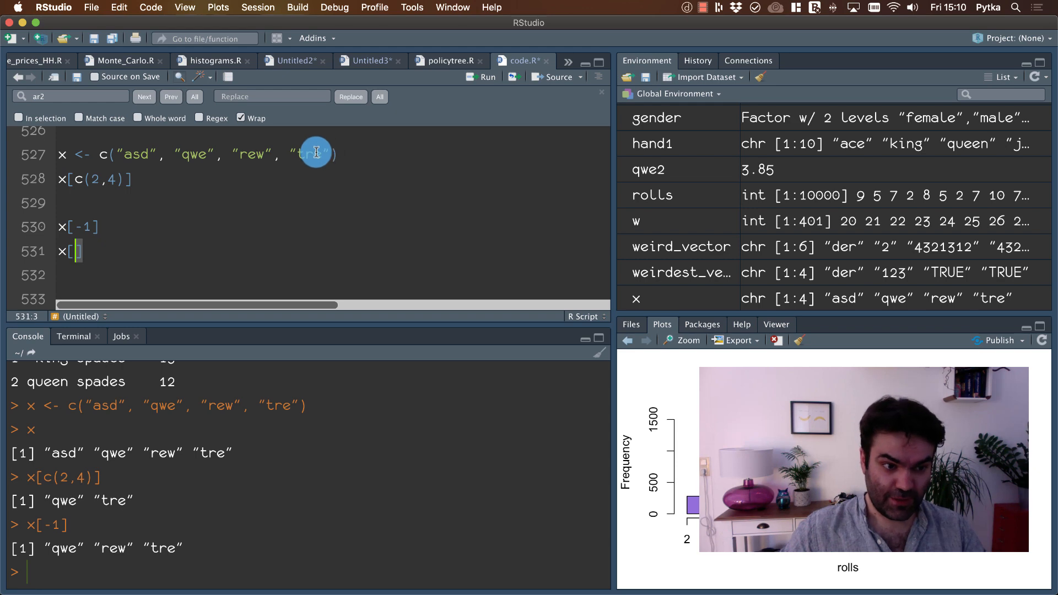
pyautogui.write('Le')
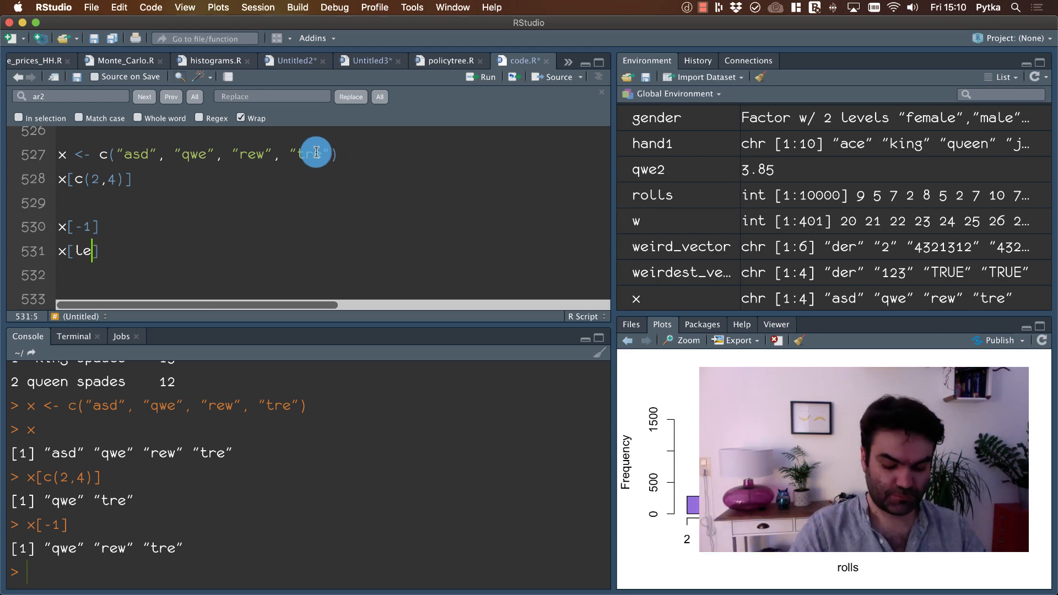